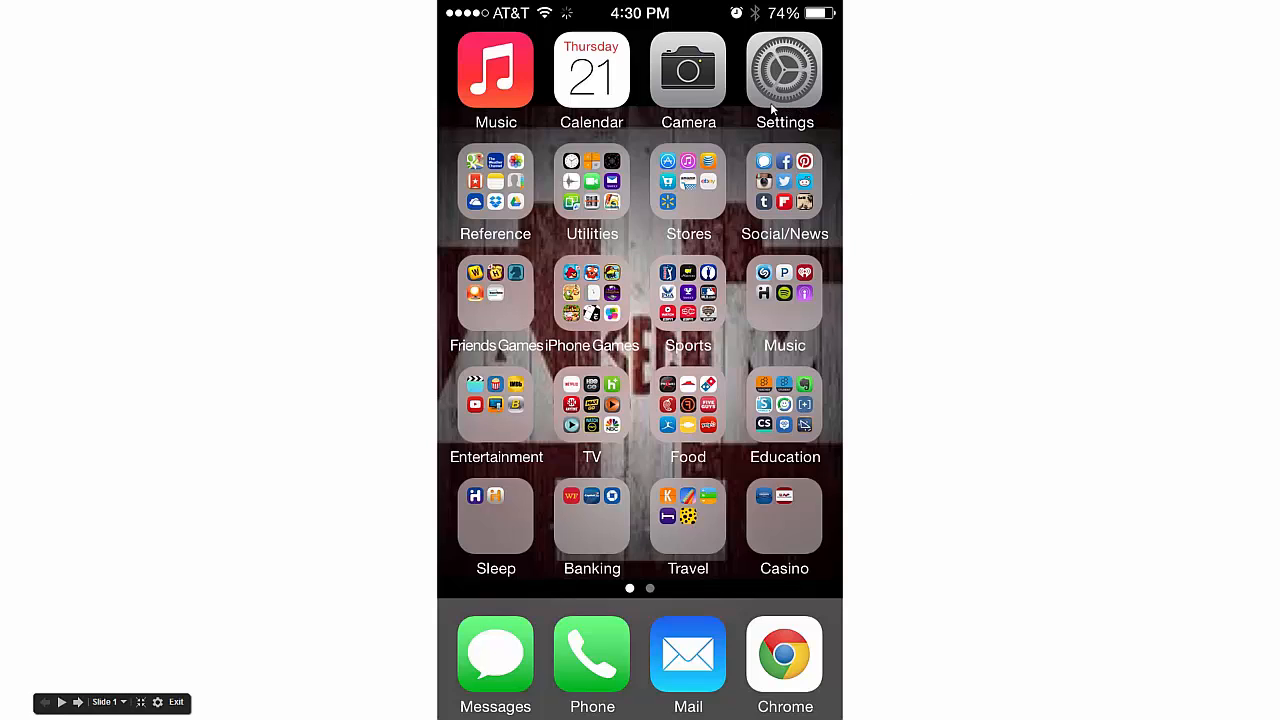
{"action": "mouse_move", "coordinate": [776, 101]}
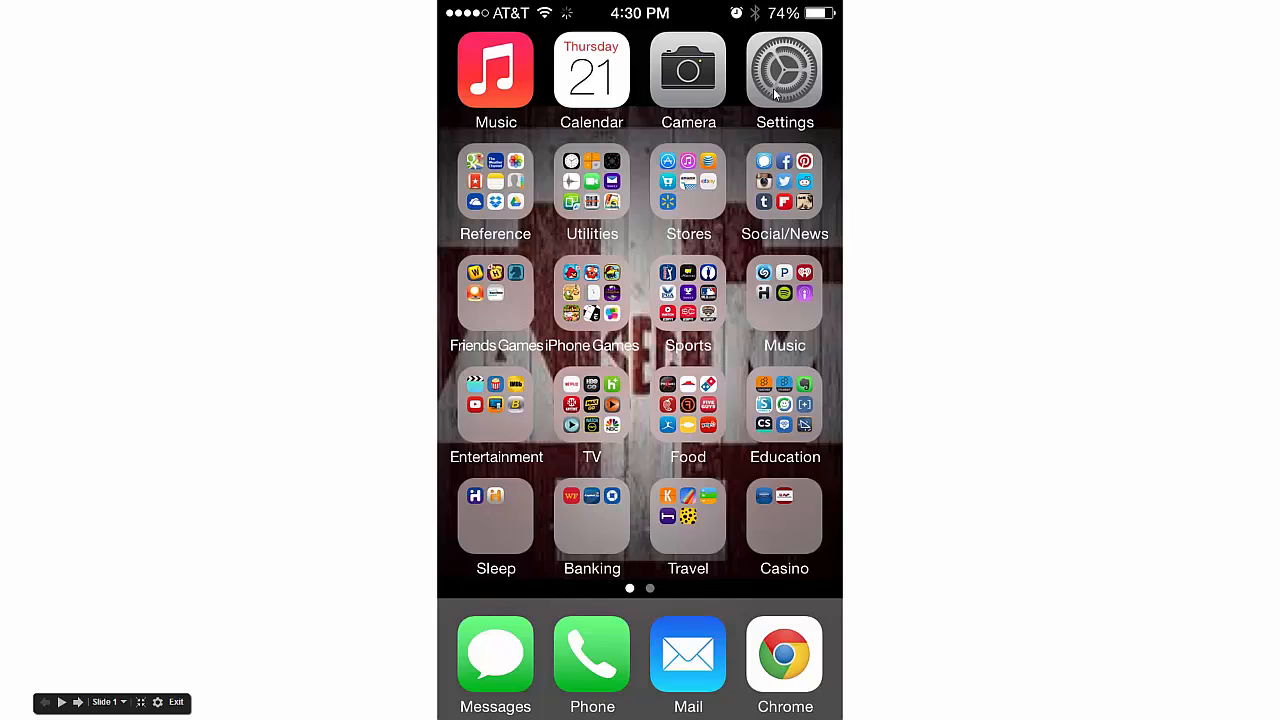
- Launch Settings from the Home Screen to reach Mail, Contacts, Calendars
{"action": "left_click", "coordinate": [783, 70]}
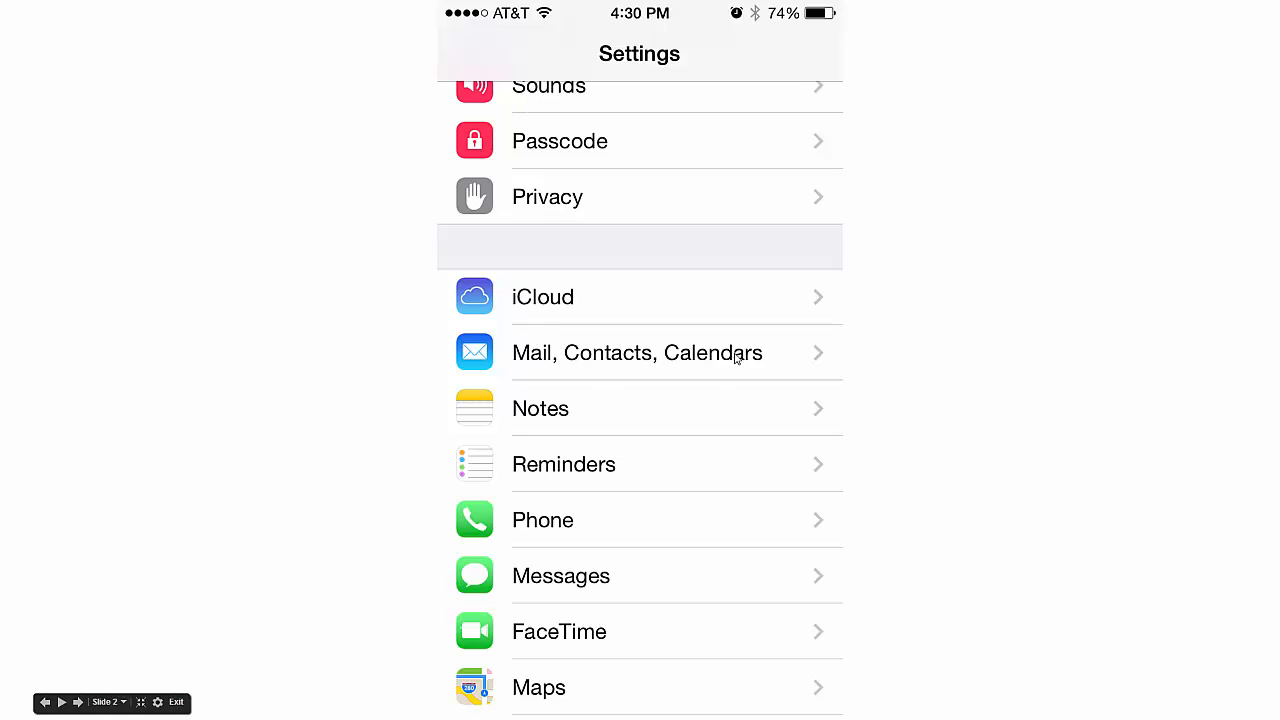
- Go through Mail, Contacts, Calendars and Add Account to the Other account types
{"action": "left_click", "coordinate": [636, 352]}
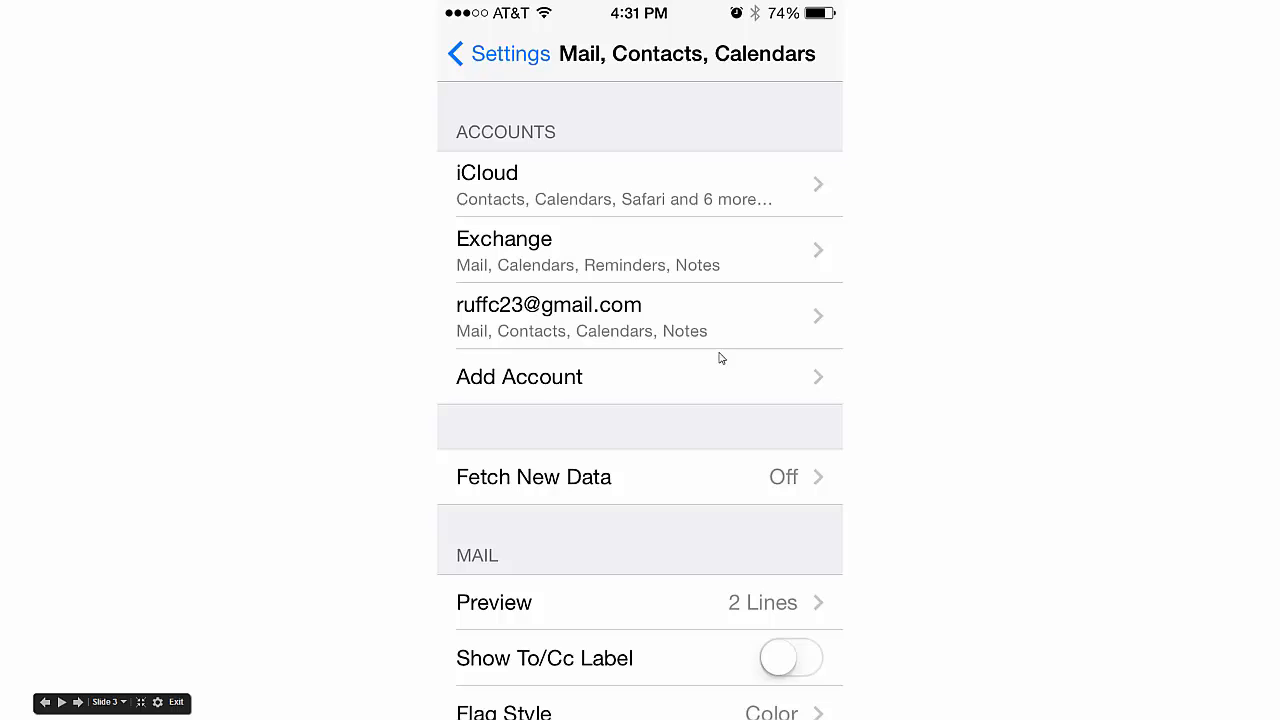
{"action": "mouse_move", "coordinate": [572, 242]}
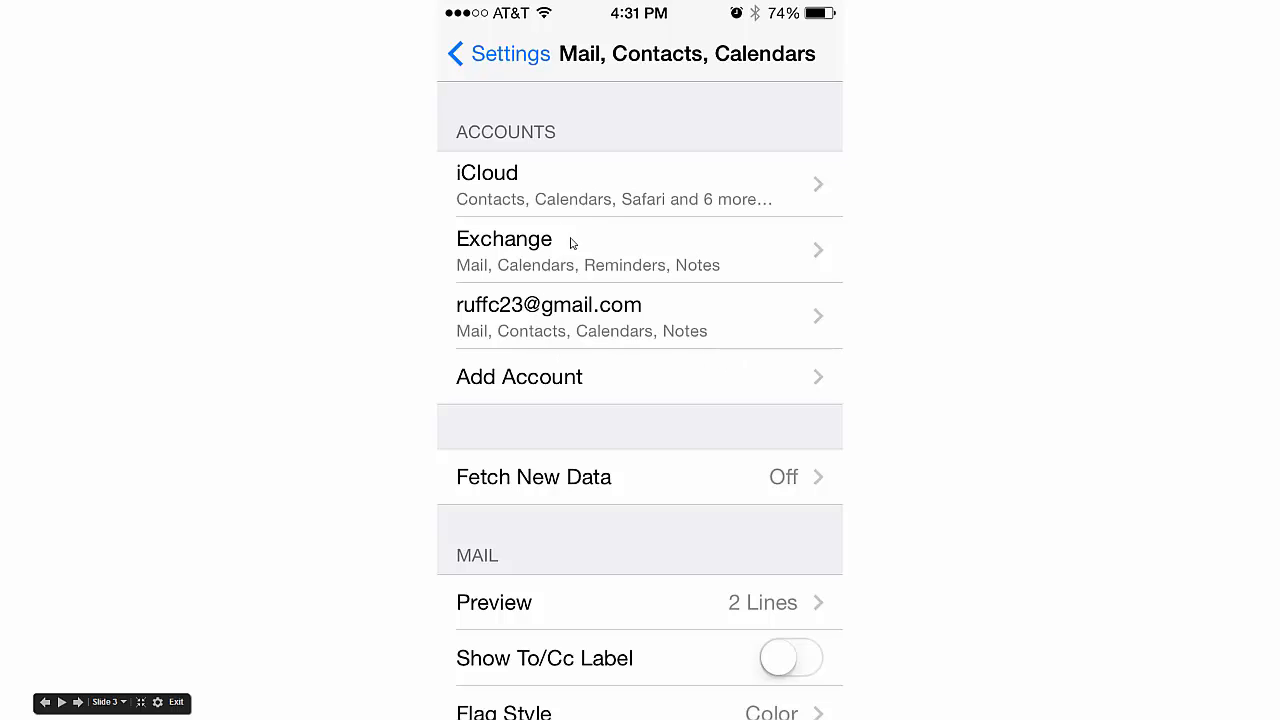
{"action": "mouse_move", "coordinate": [560, 368]}
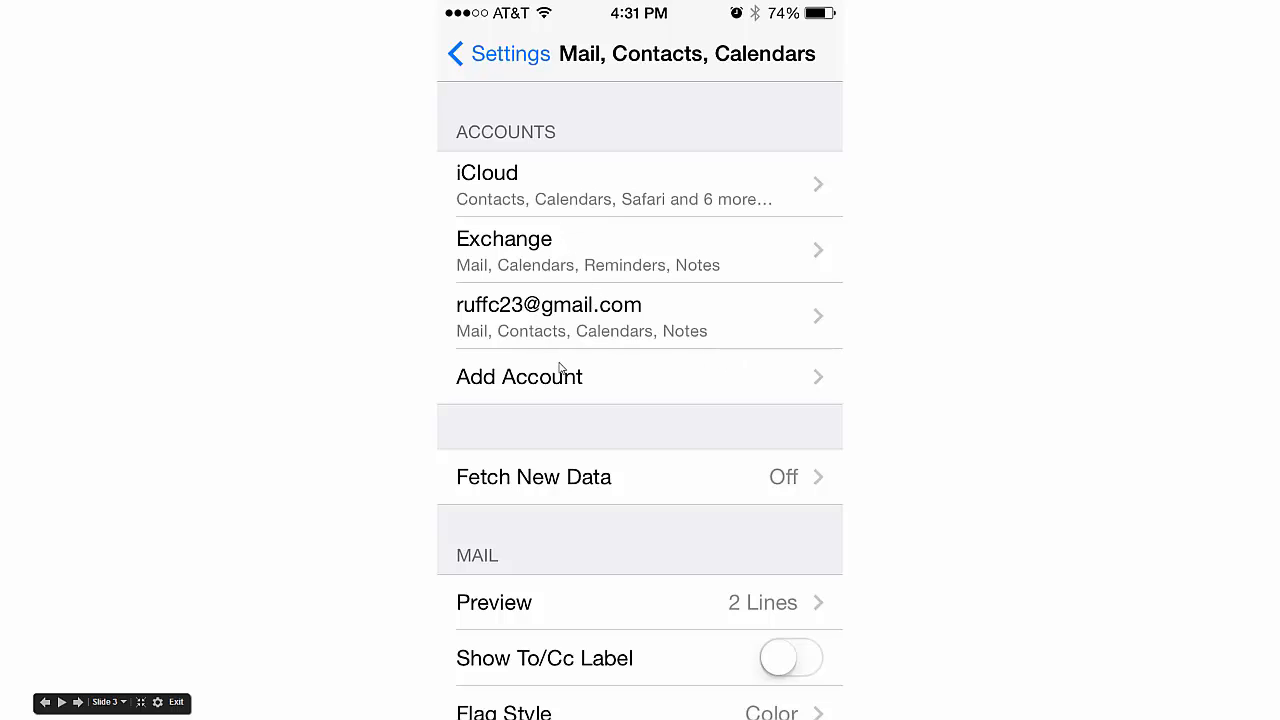
{"action": "mouse_move", "coordinate": [577, 389]}
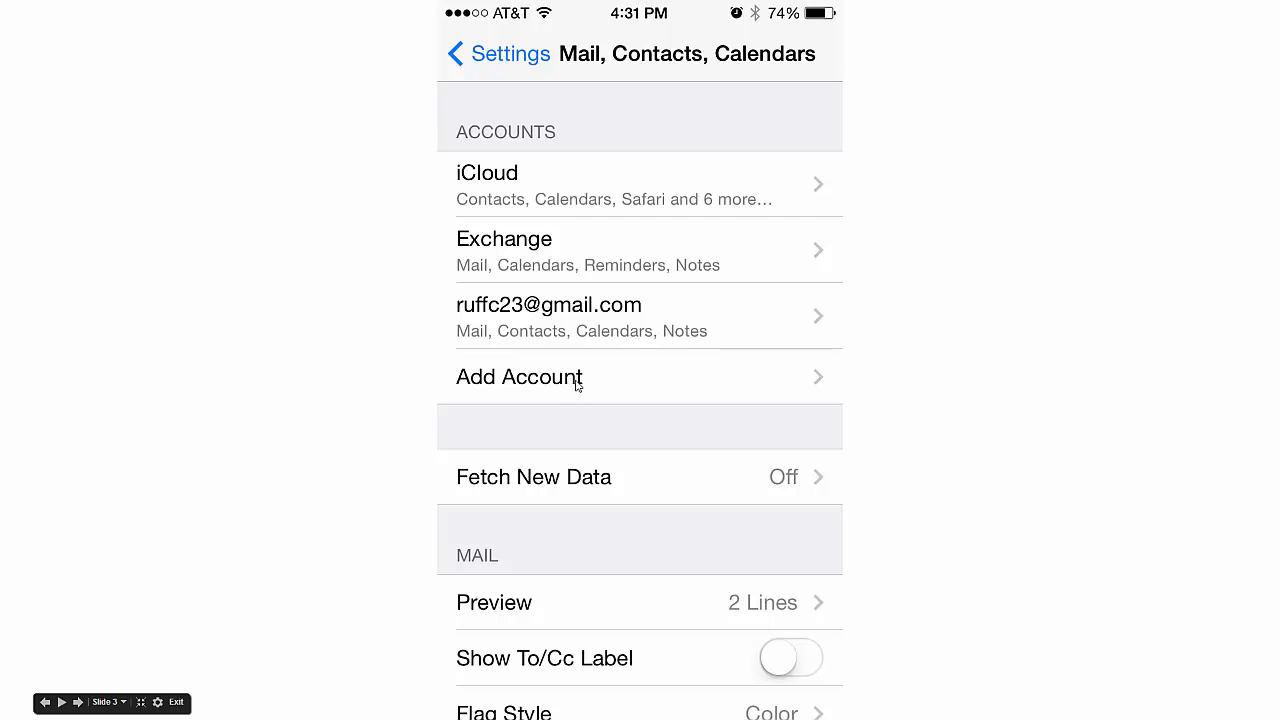
{"action": "left_click", "coordinate": [519, 377]}
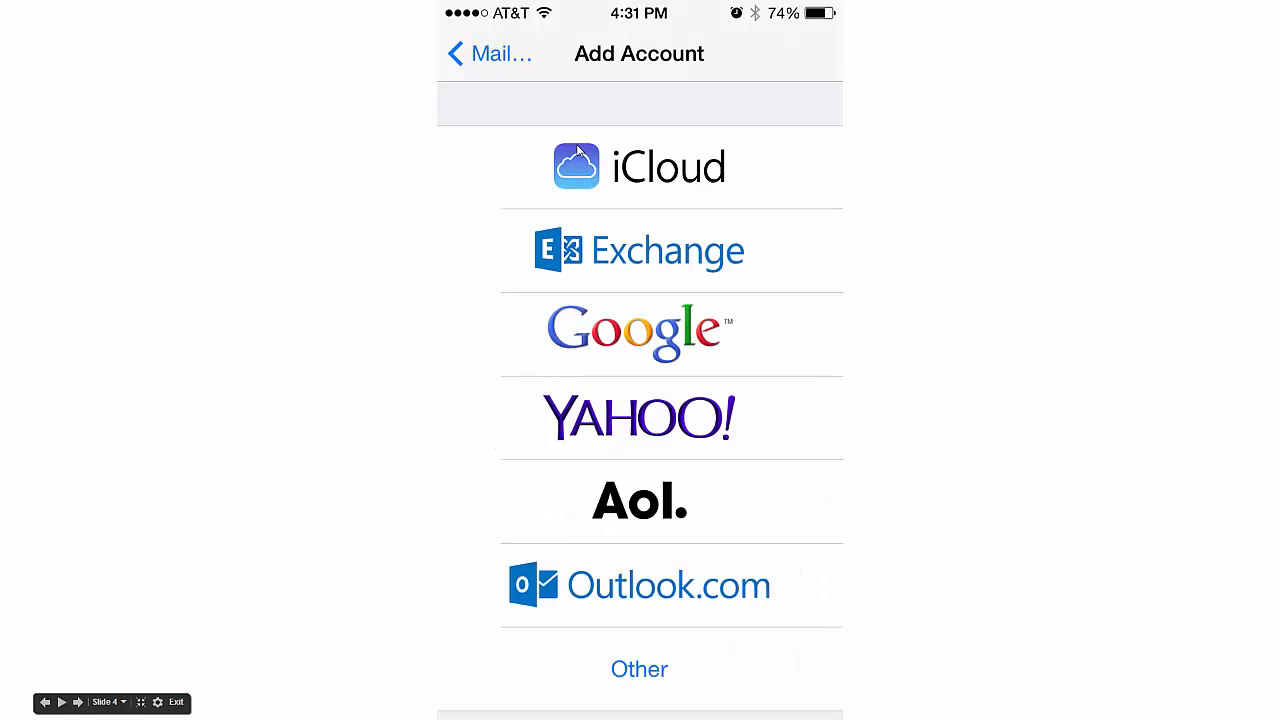
{"action": "mouse_move", "coordinate": [592, 407]}
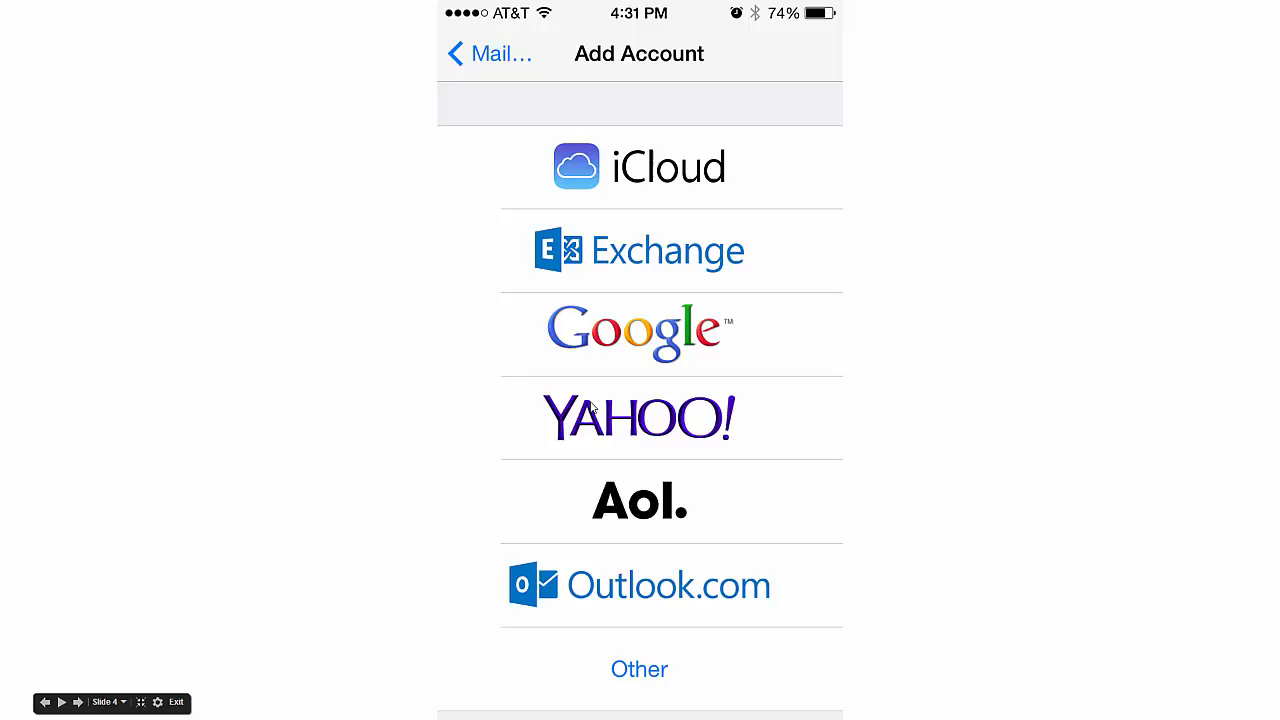
{"action": "mouse_move", "coordinate": [720, 680]}
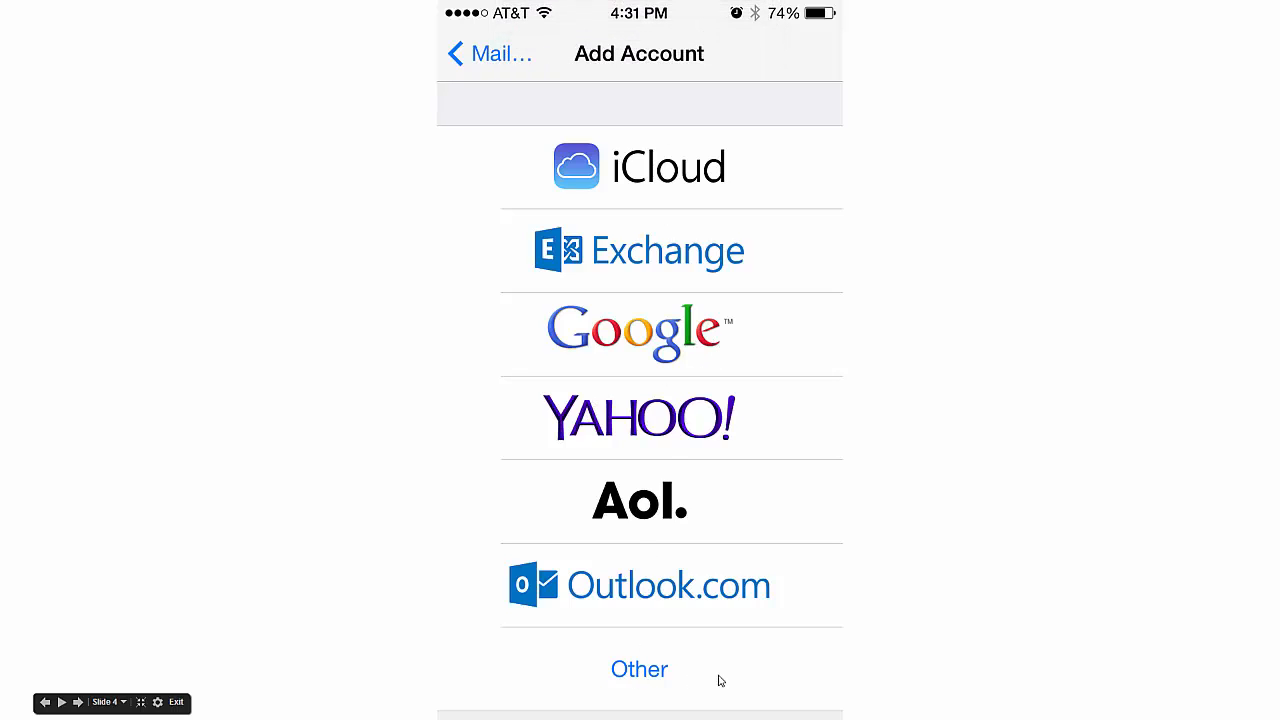
{"action": "mouse_move", "coordinate": [793, 658]}
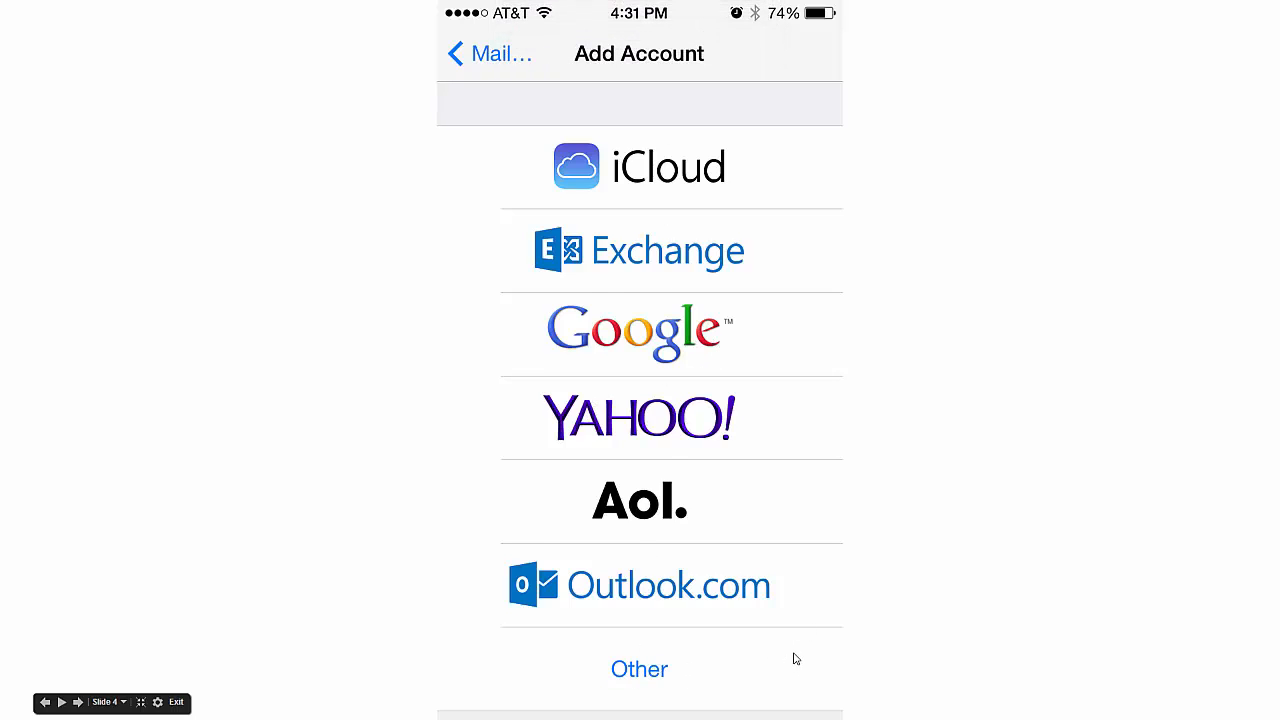
{"action": "left_click", "coordinate": [639, 669]}
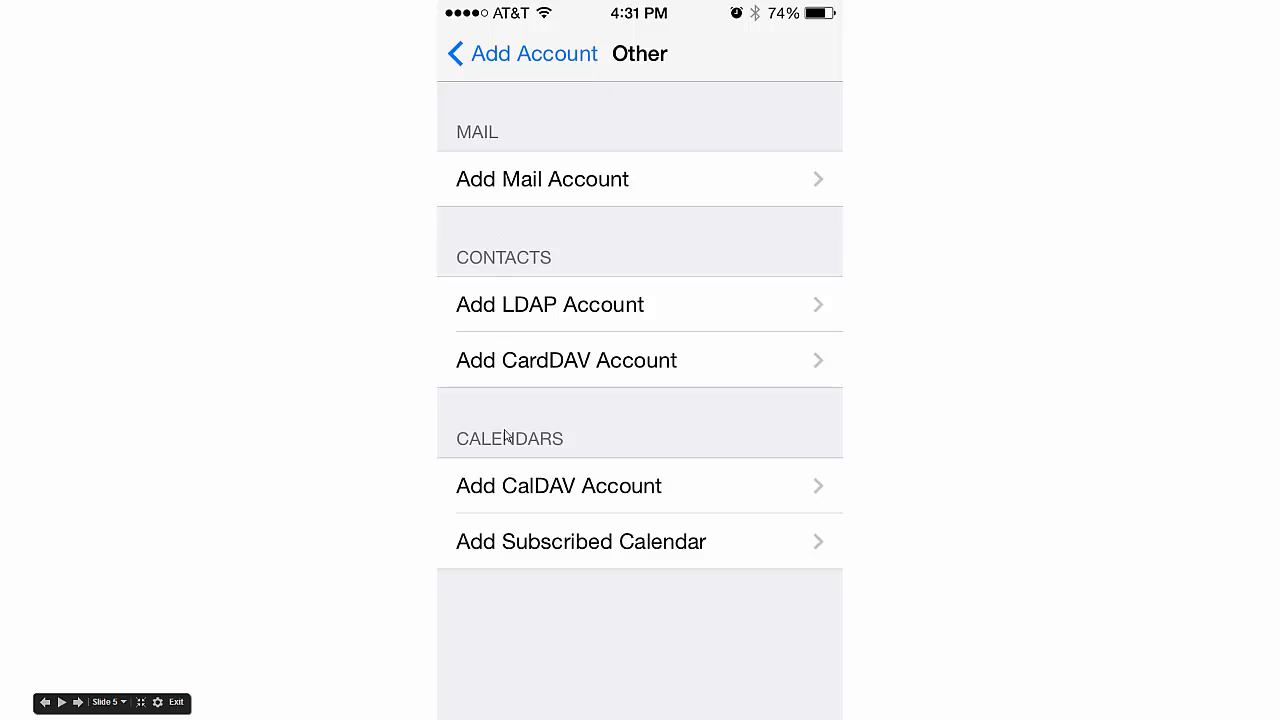
{"action": "mouse_move", "coordinate": [477, 550]}
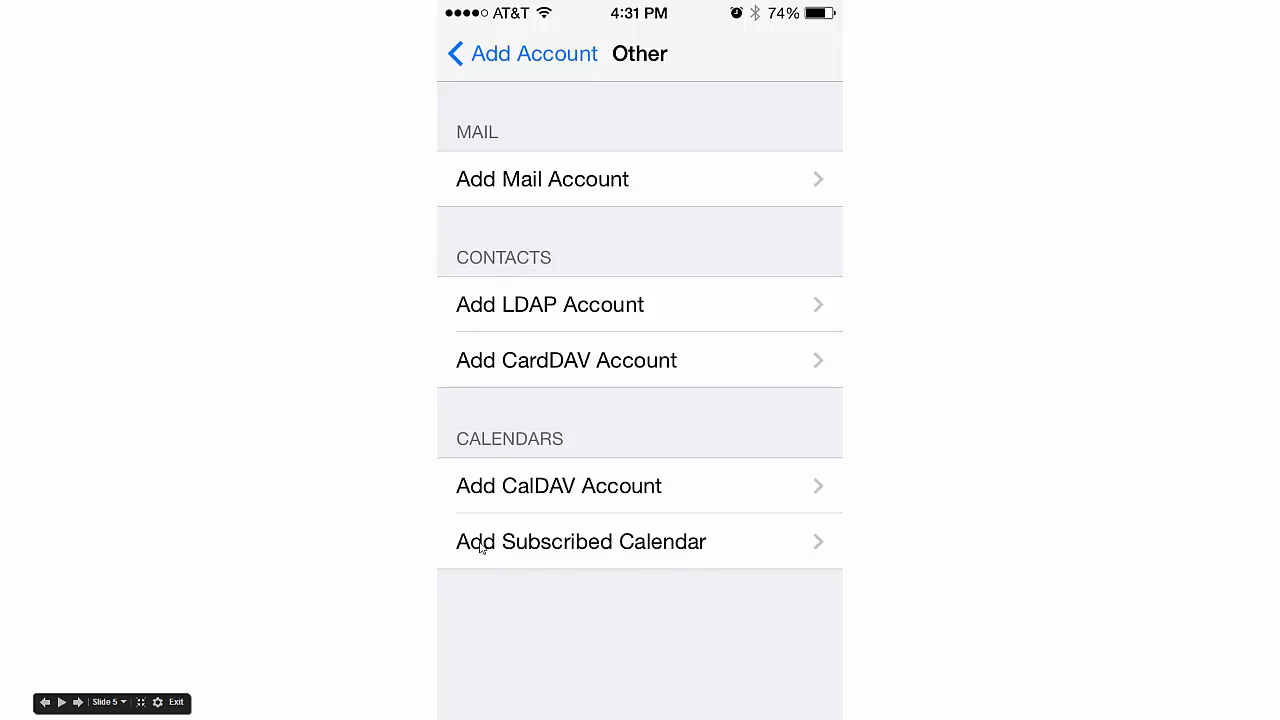
{"action": "mouse_move", "coordinate": [715, 550]}
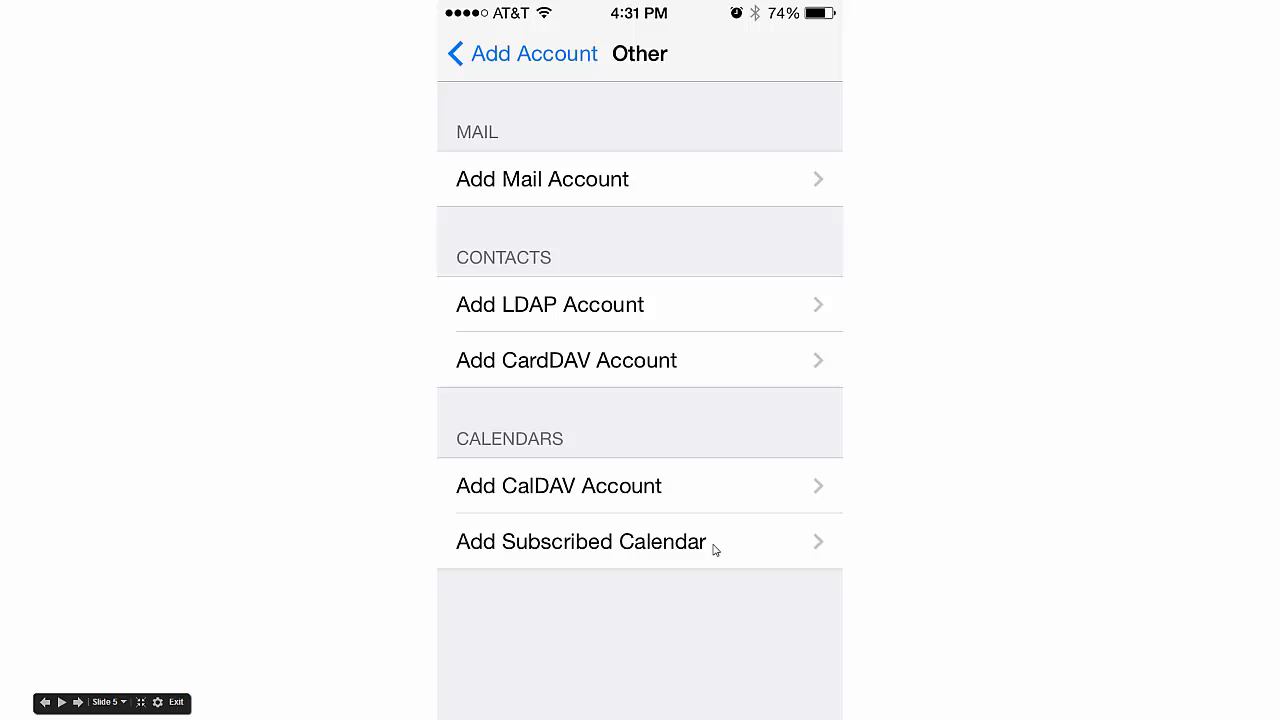
- Choose Add Subscribed Calendar to show the blank Subscription Server form
{"action": "left_click", "coordinate": [581, 541]}
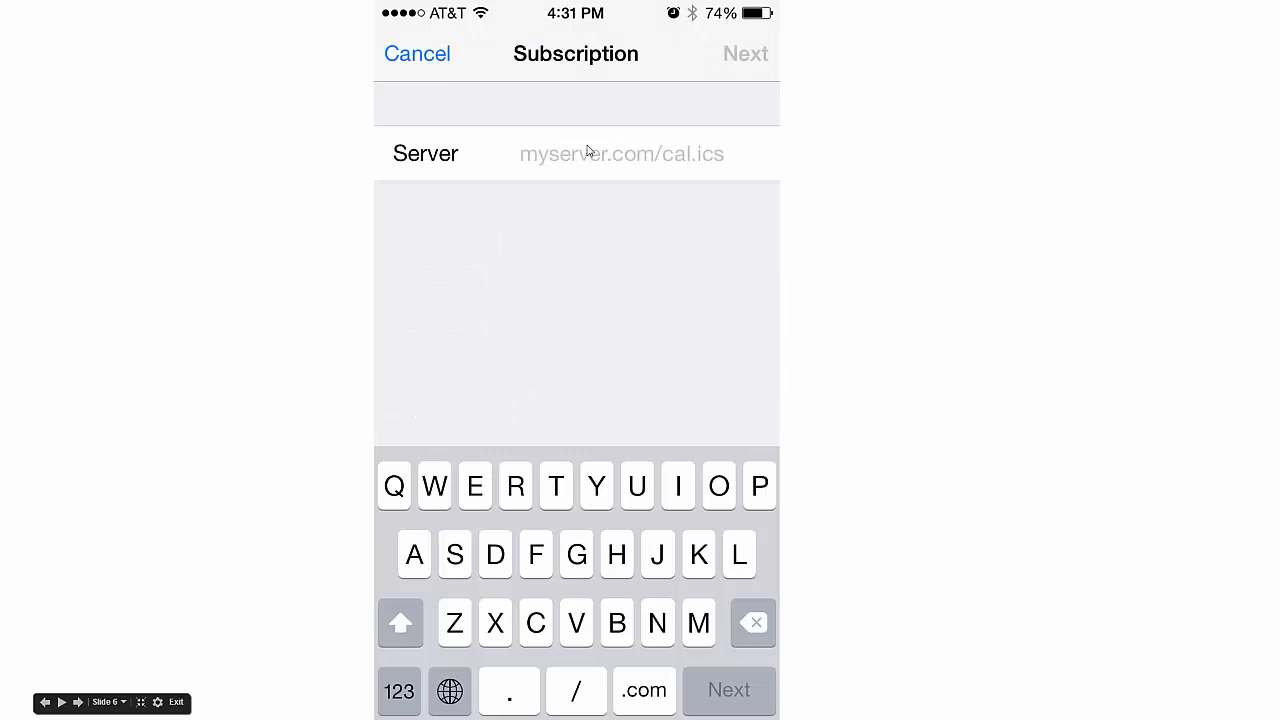
{"action": "mouse_move", "coordinate": [641, 346]}
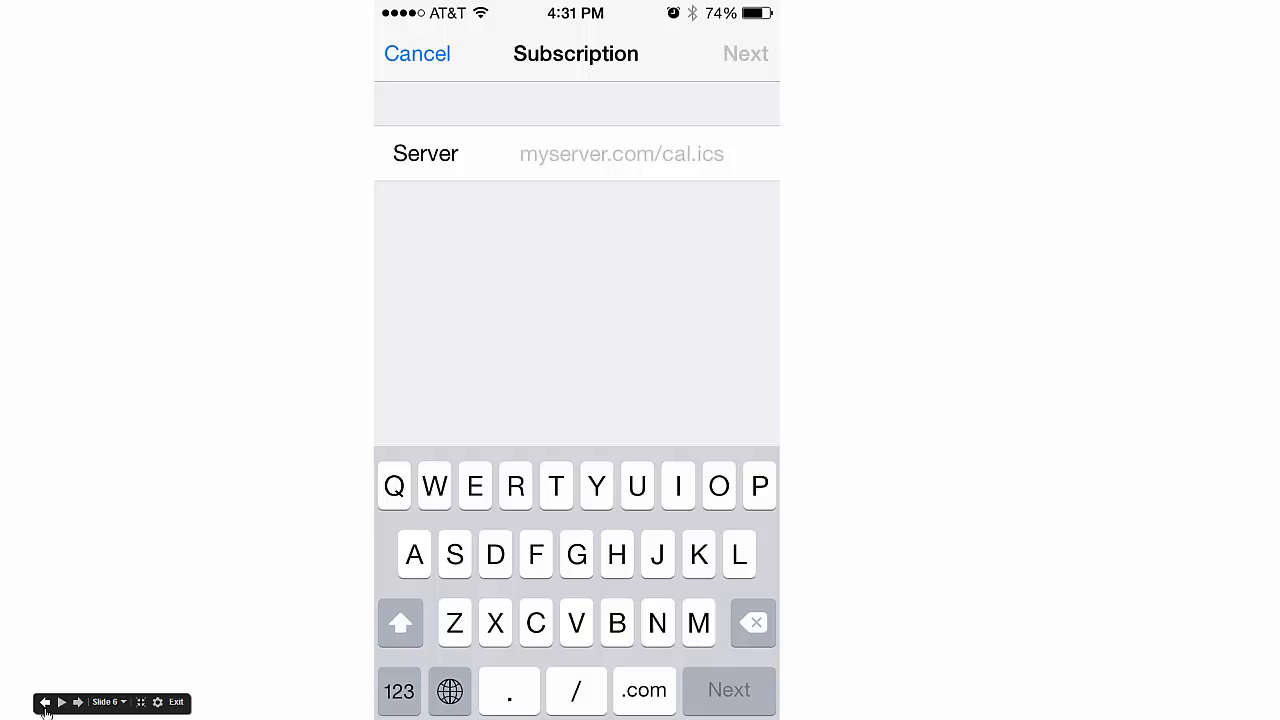
{"action": "mouse_move", "coordinate": [193, 468]}
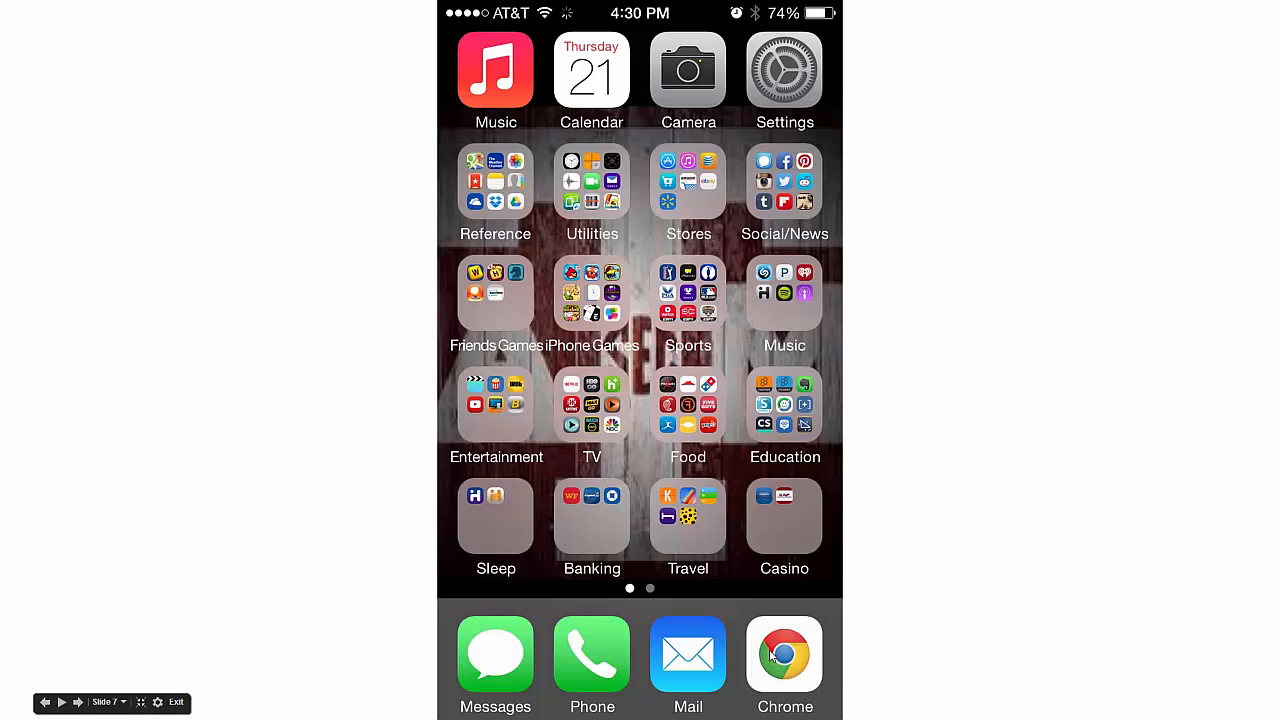
- Start a Chrome web search for 'alvin isd ruff'
{"action": "left_click", "coordinate": [783, 653]}
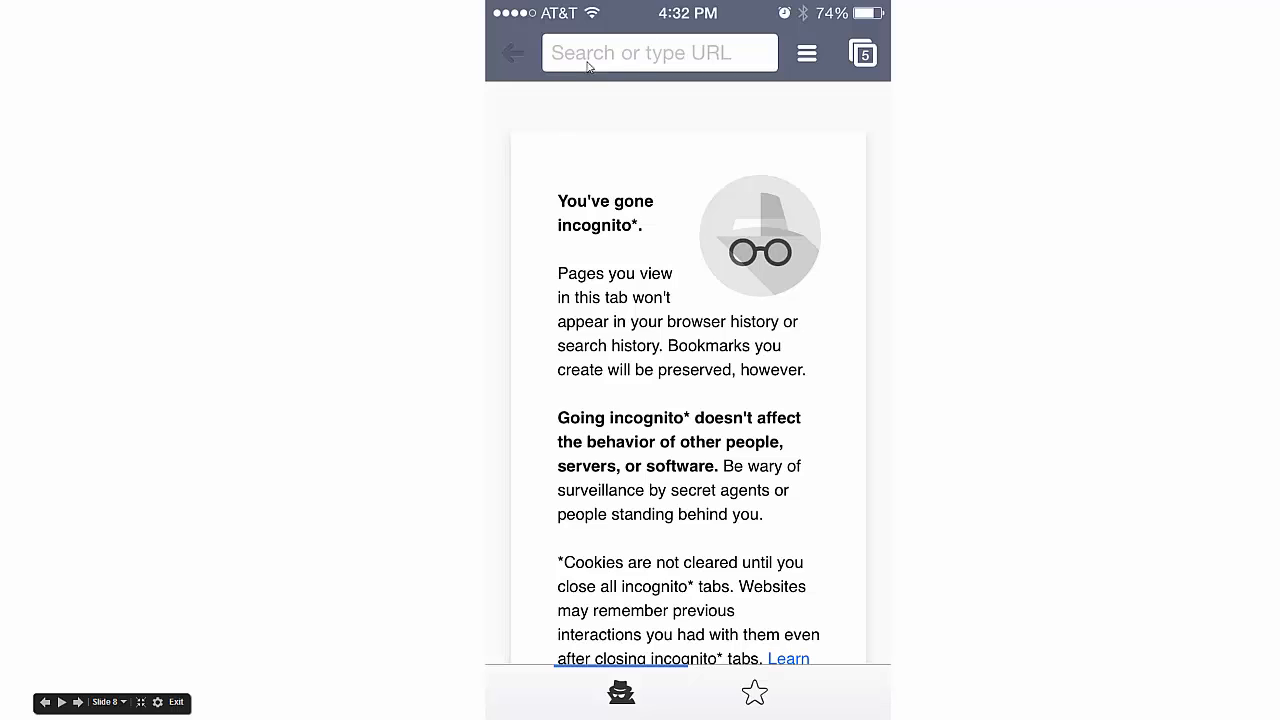
{"action": "left_click", "coordinate": [659, 52]}
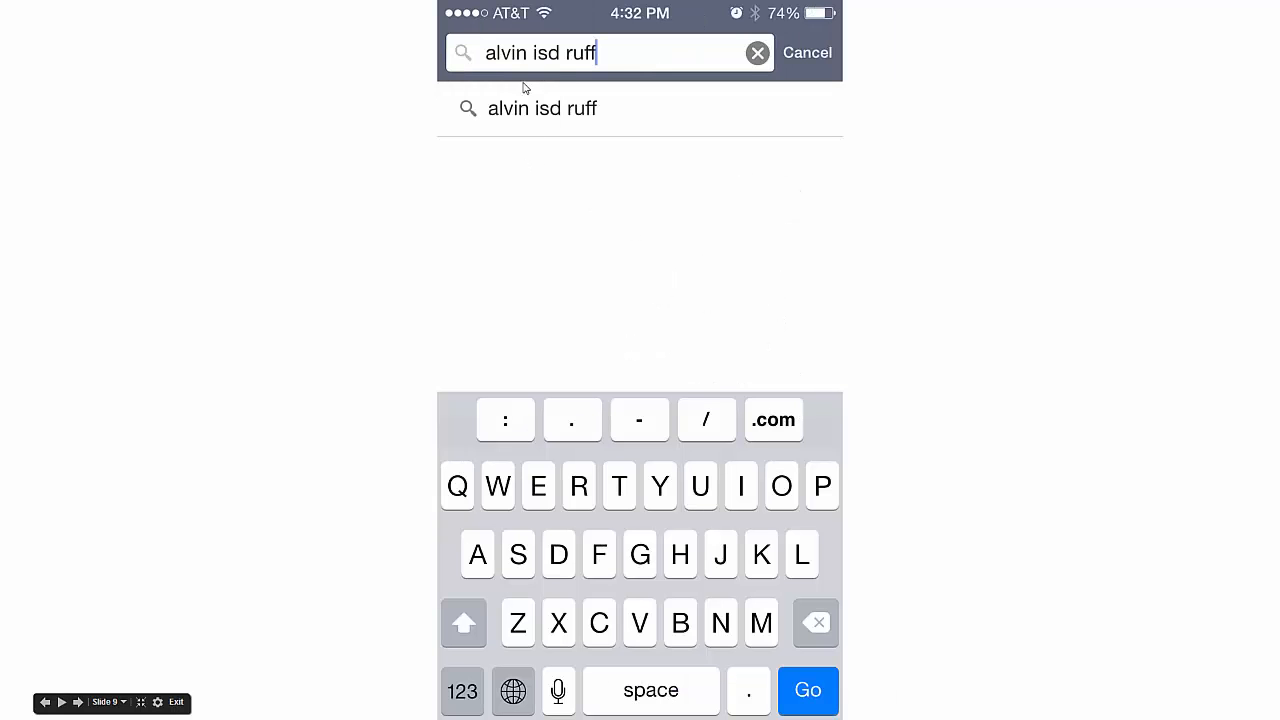
{"action": "mouse_move", "coordinate": [682, 450]}
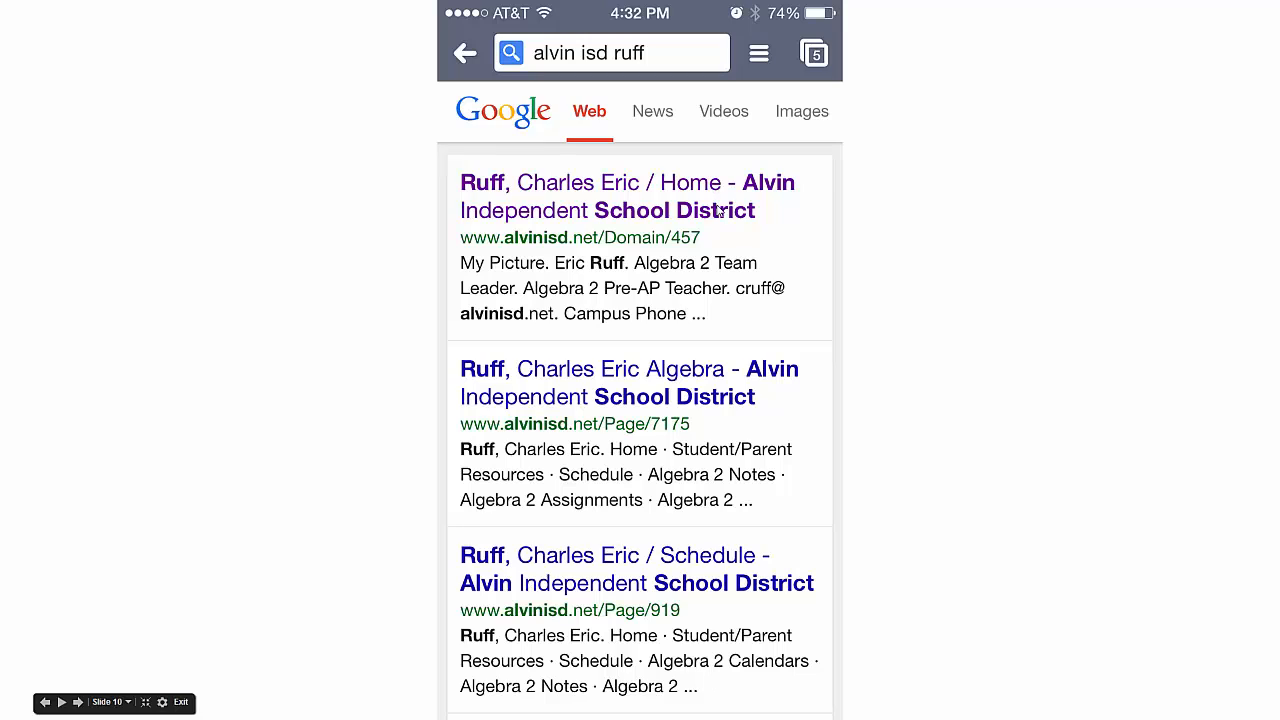
{"action": "mouse_move", "coordinate": [575, 213]}
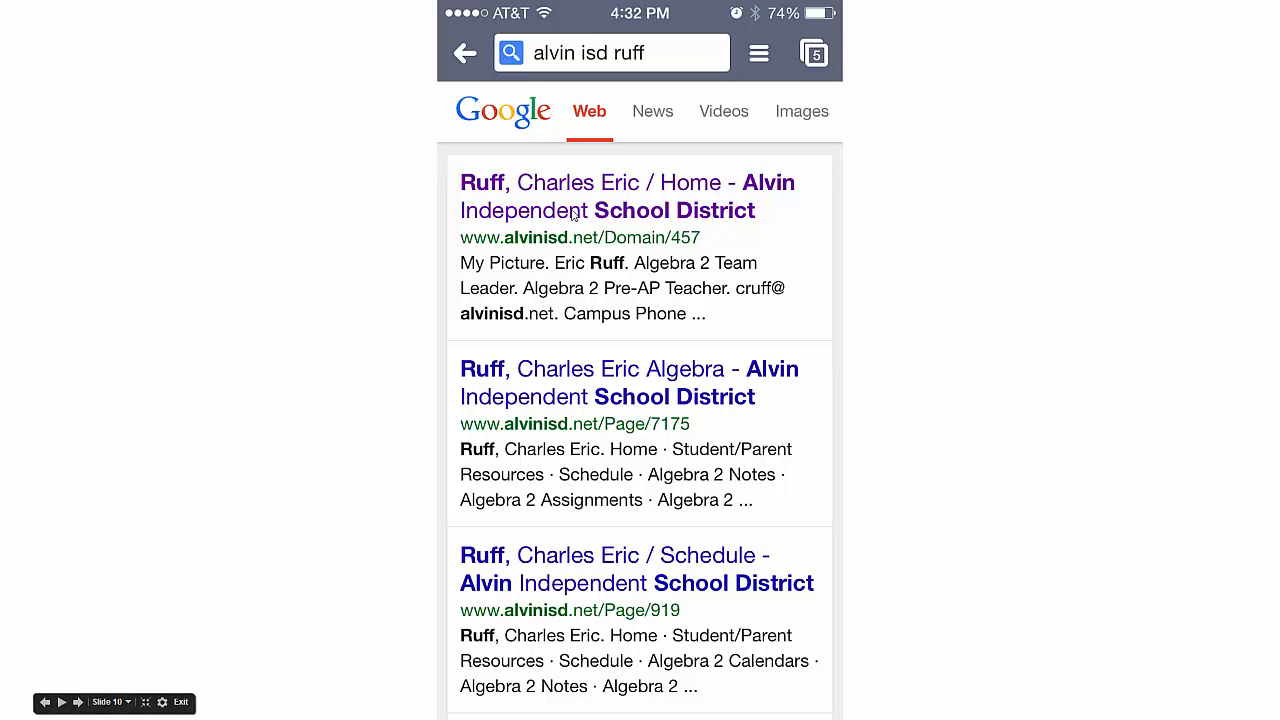
{"action": "left_click", "coordinate": [627, 196]}
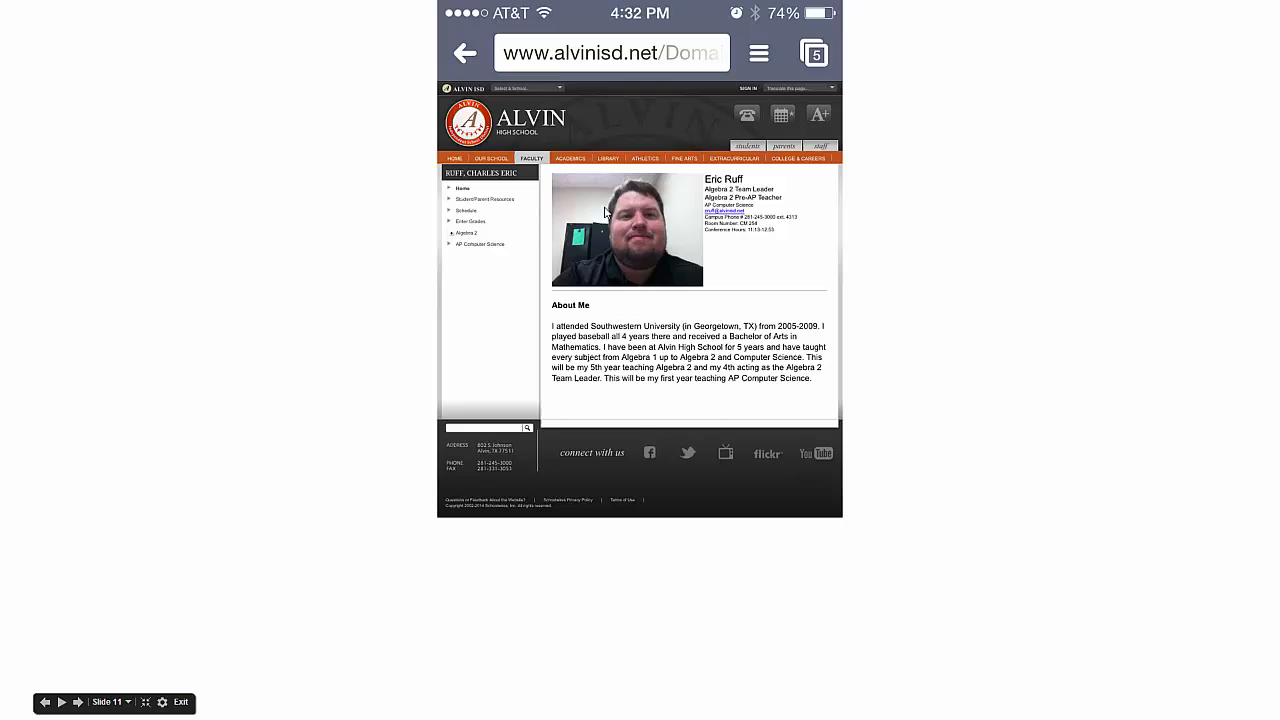
{"action": "mouse_move", "coordinate": [550, 284]}
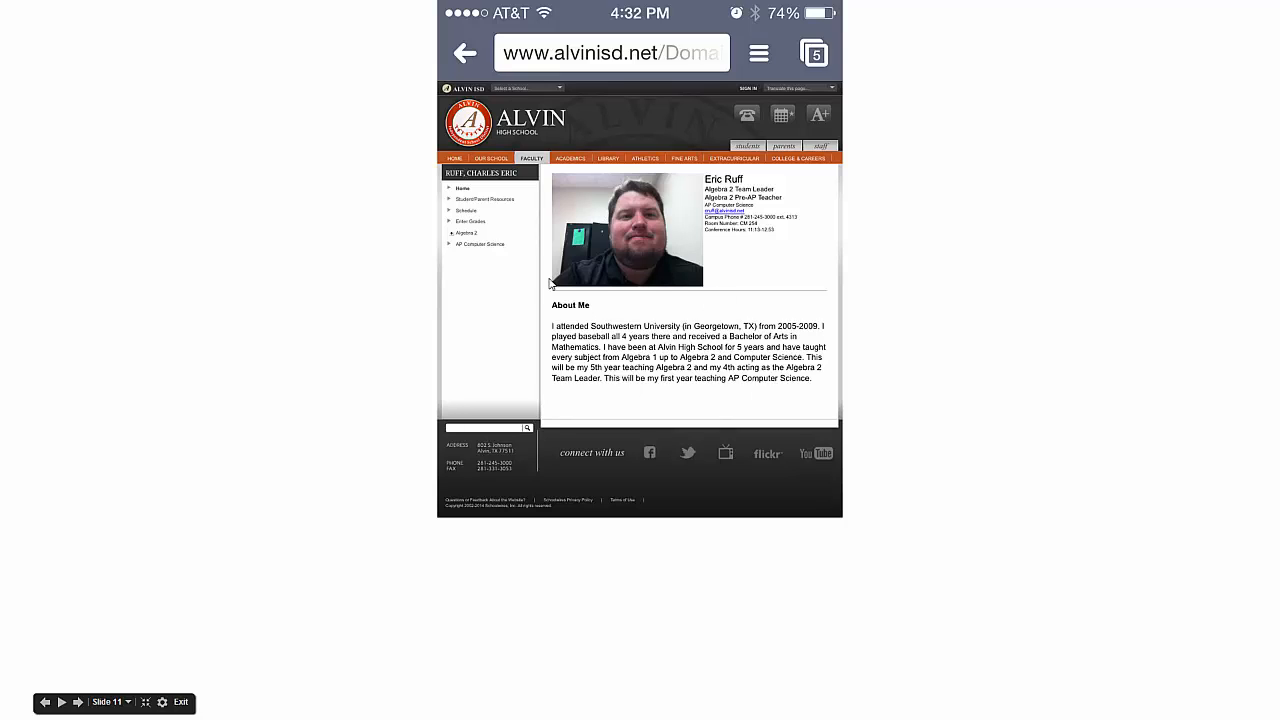
{"action": "mouse_move", "coordinate": [500, 245]}
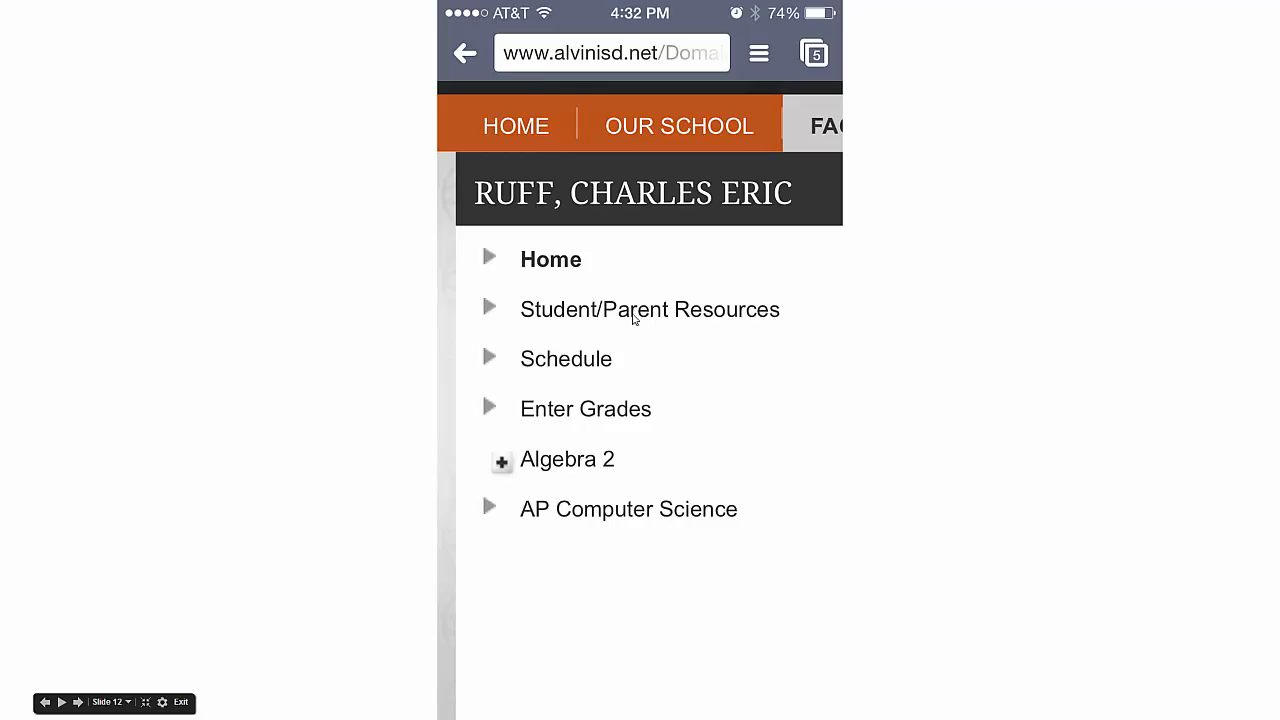
{"action": "mouse_move", "coordinate": [675, 320]}
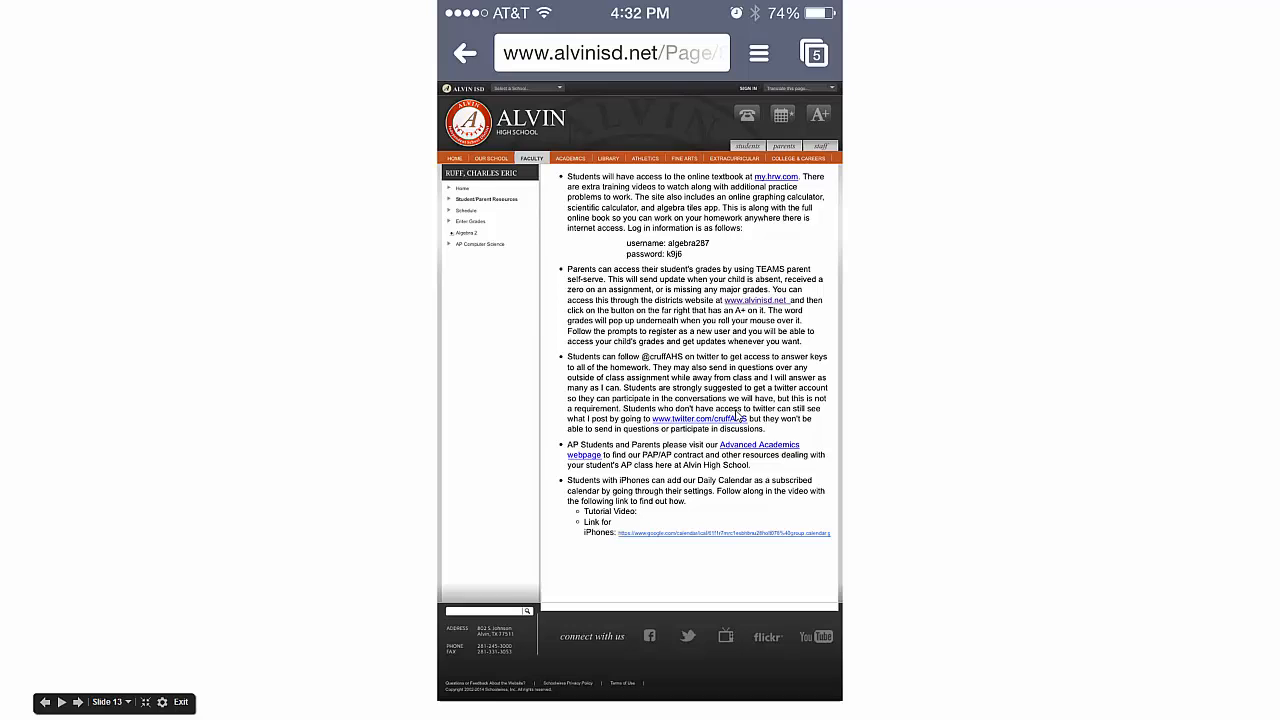
{"action": "mouse_move", "coordinate": [633, 255]}
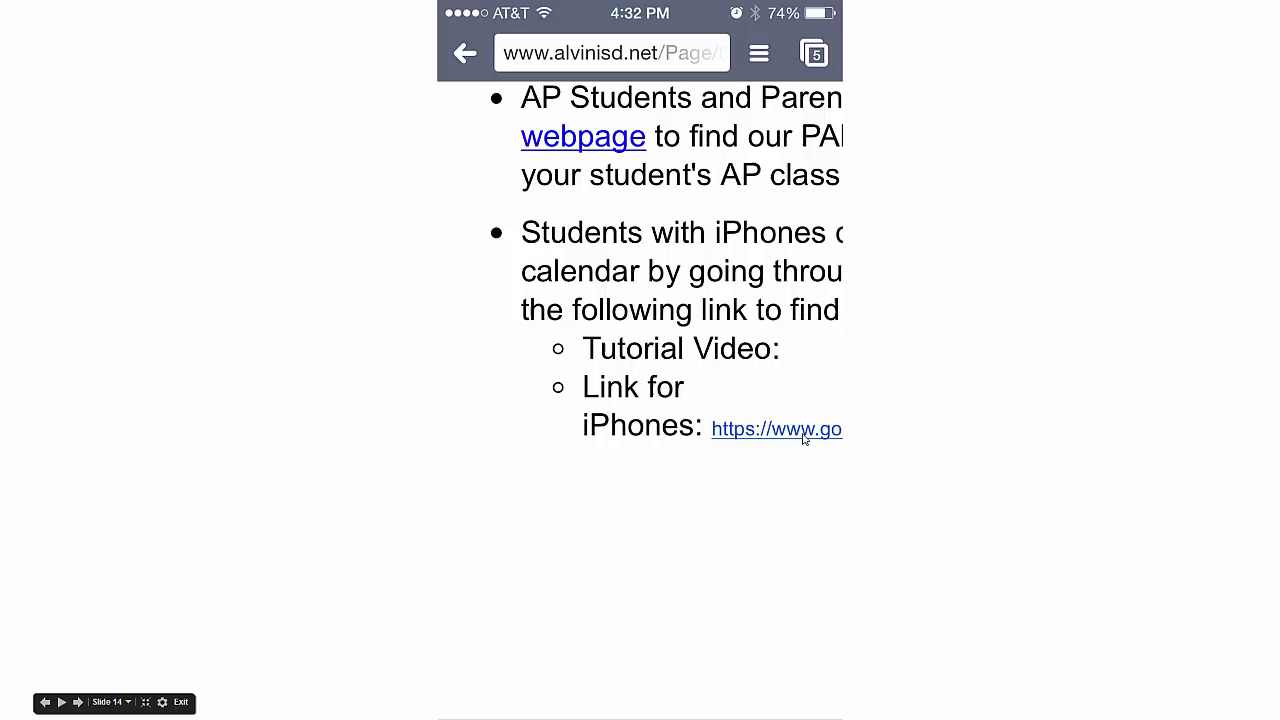
- Bring up the options for the 'Link for iPhones' calendar URL
{"action": "left_click", "coordinate": [776, 428]}
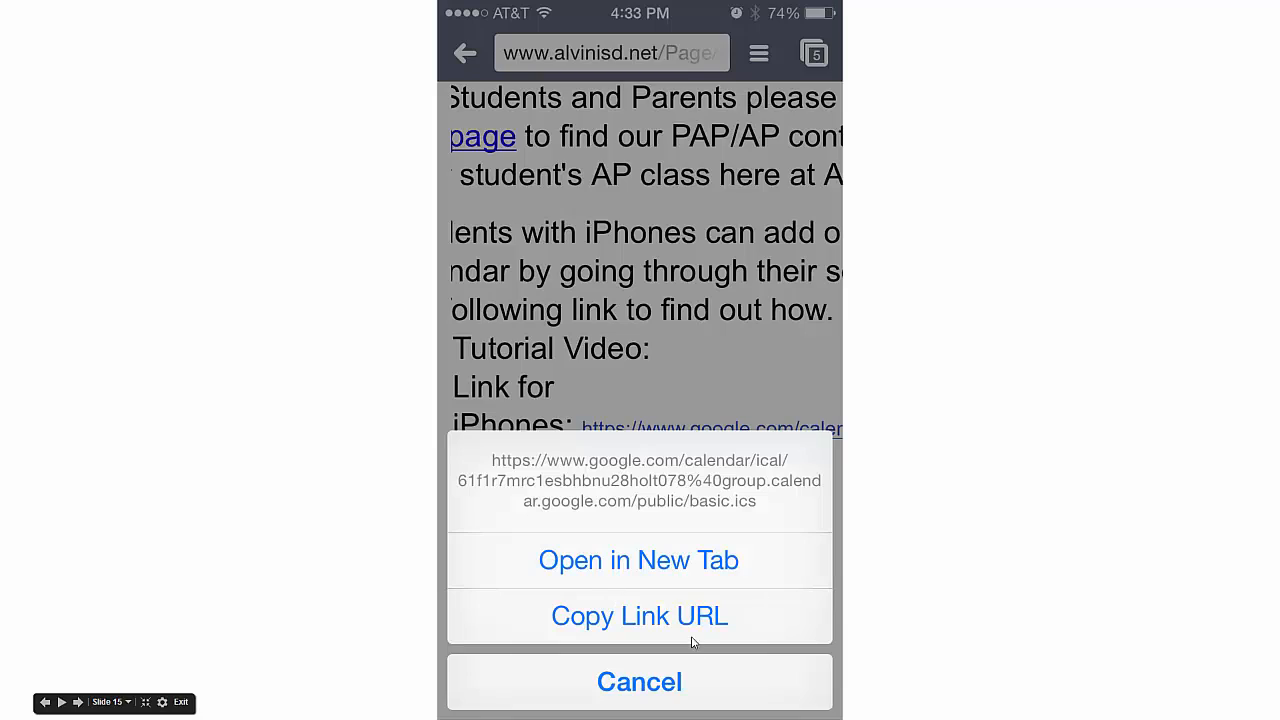
{"action": "mouse_move", "coordinate": [666, 628]}
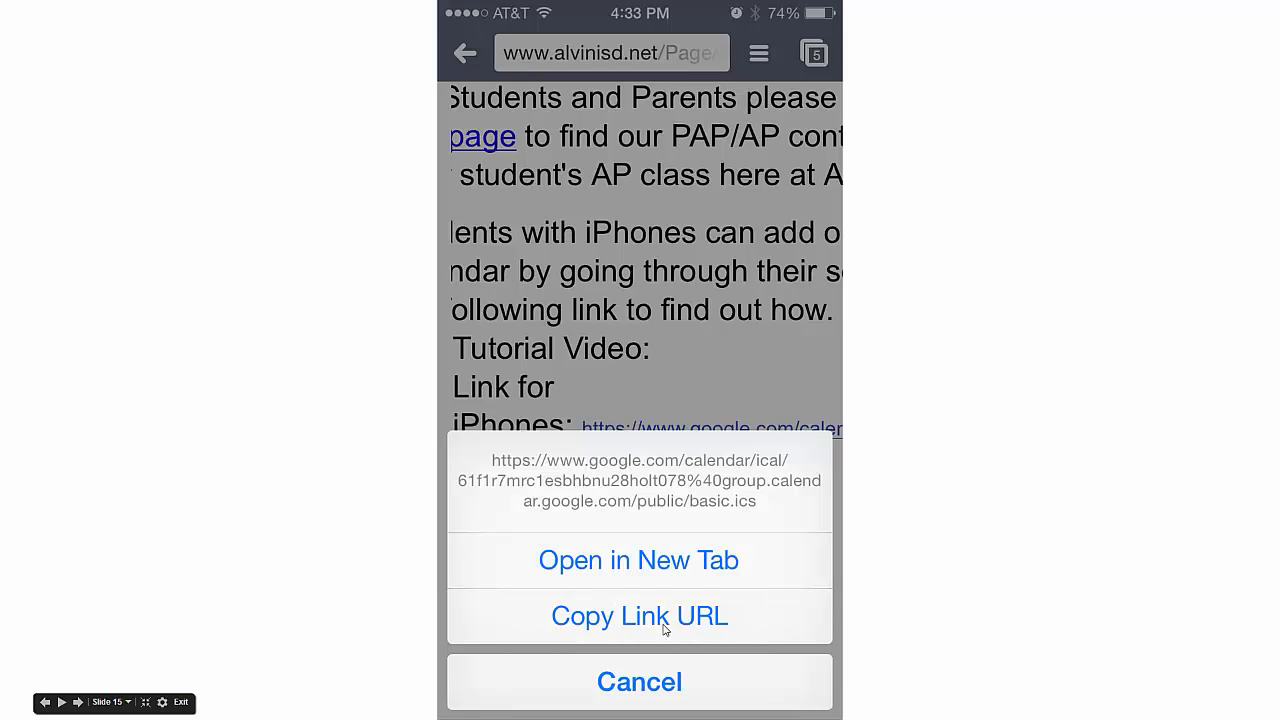
{"action": "mouse_move", "coordinate": [694, 624]}
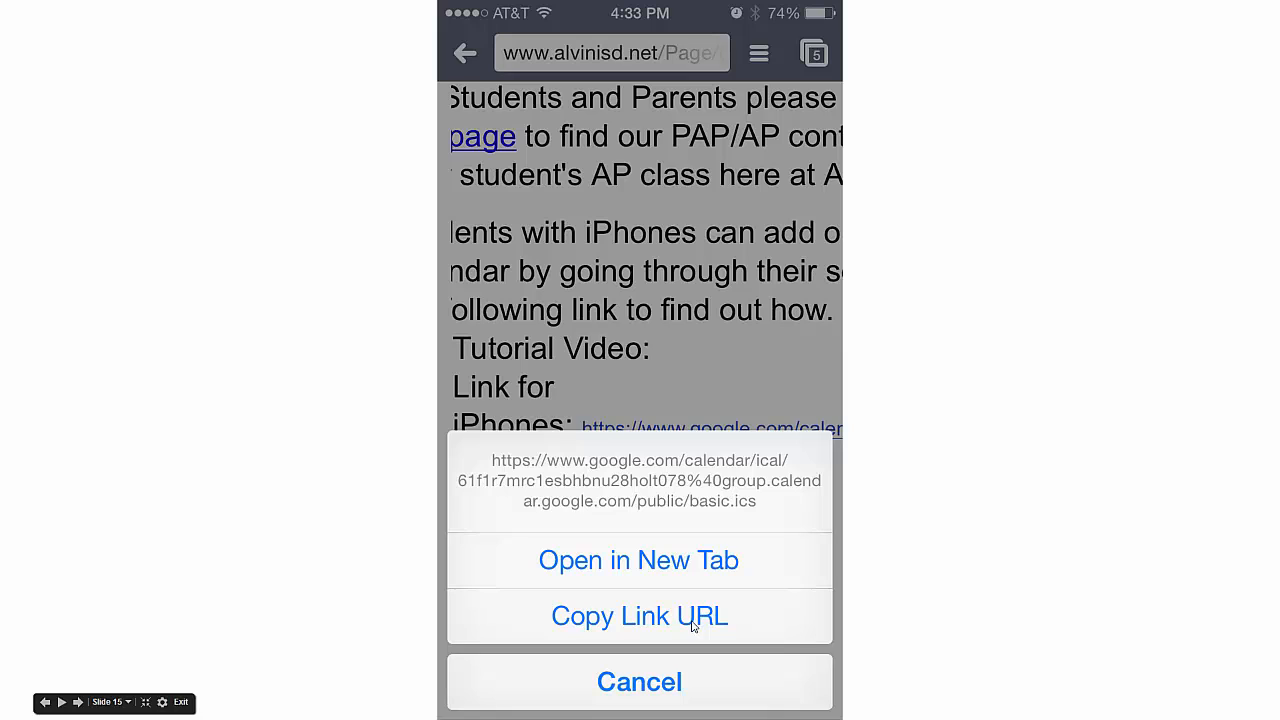
{"action": "mouse_move", "coordinate": [678, 625]}
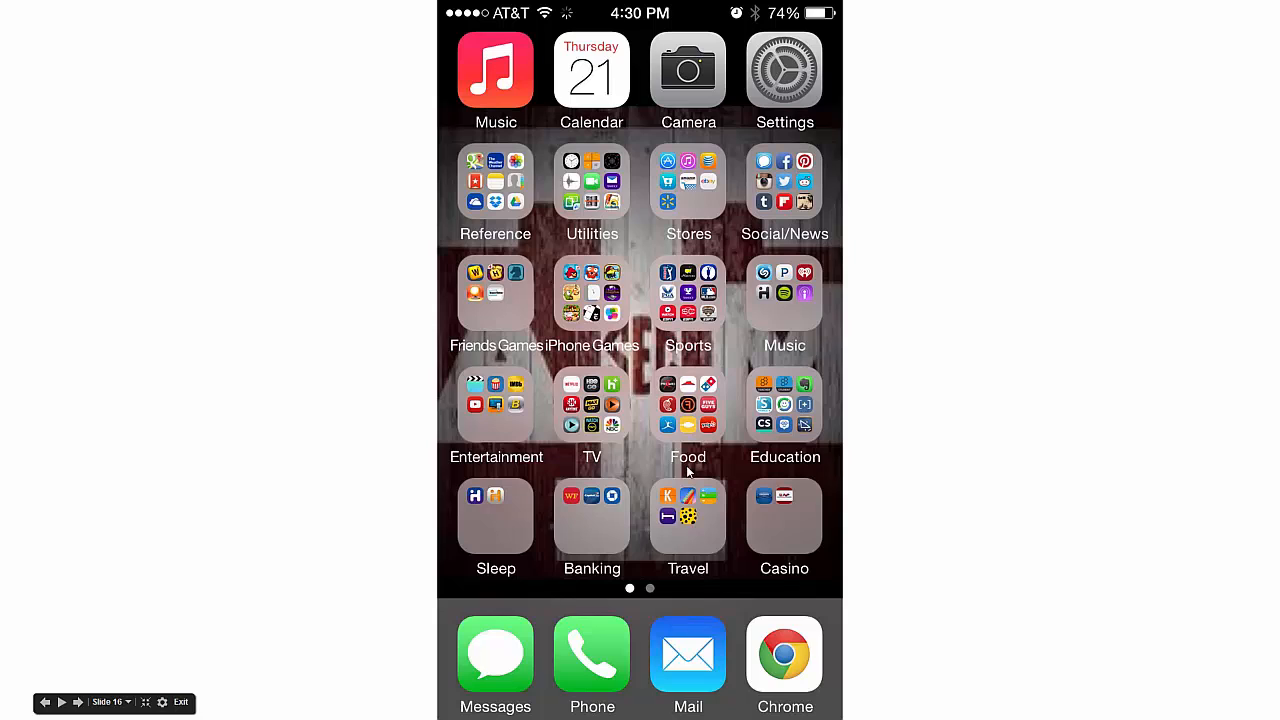
{"action": "mouse_move", "coordinate": [784, 105]}
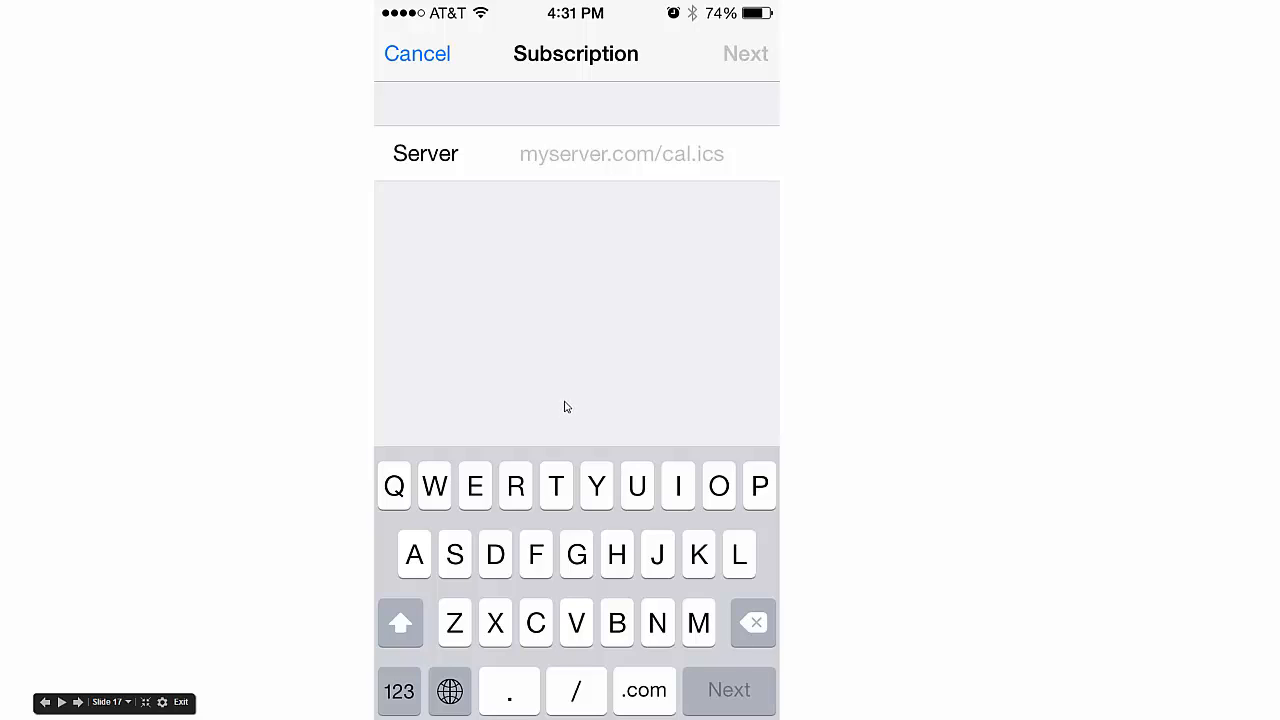
{"action": "mouse_move", "coordinate": [568, 402]}
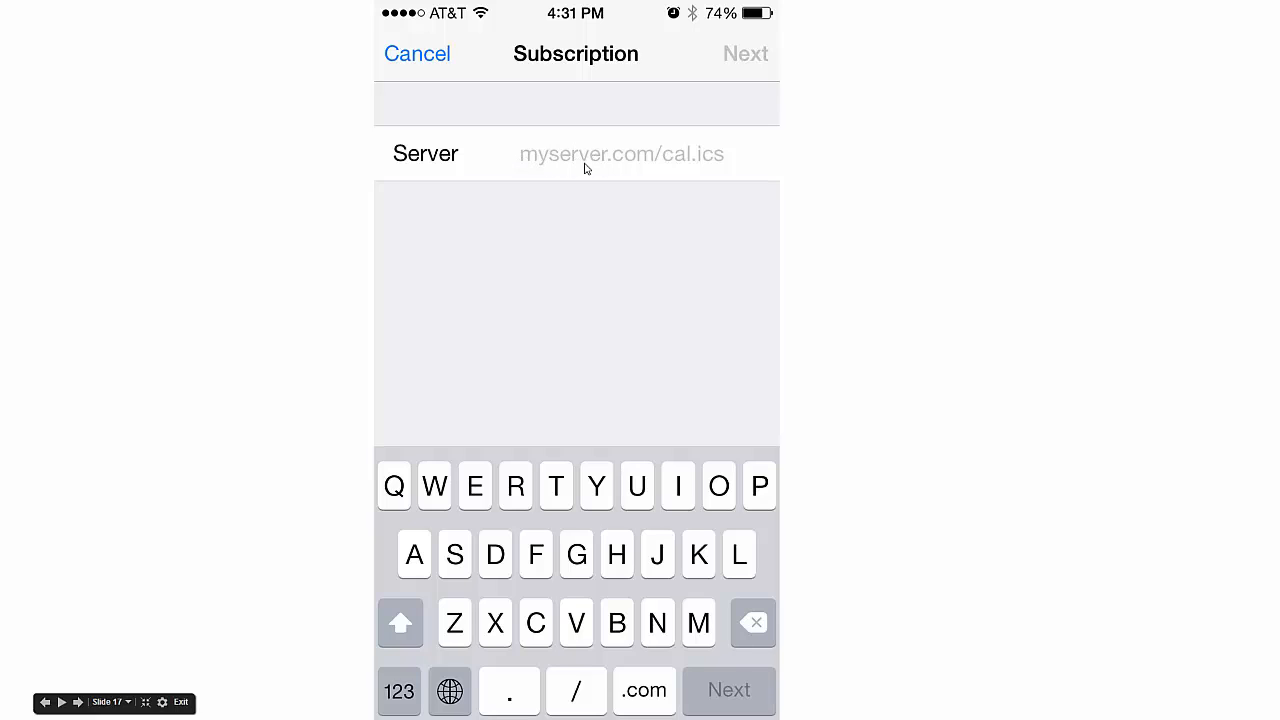
{"action": "mouse_move", "coordinate": [589, 161]}
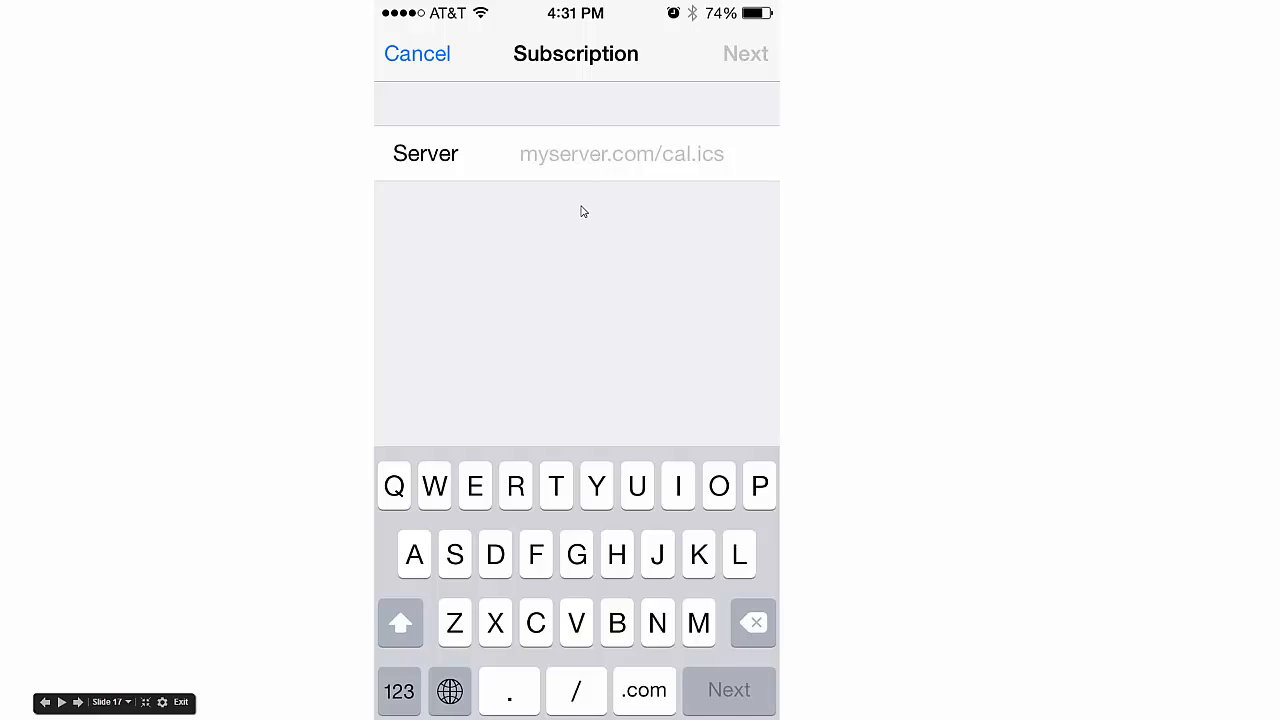
- Paste the copied Google Calendar address into the Subscription Server field
{"action": "left_click", "coordinate": [622, 153]}
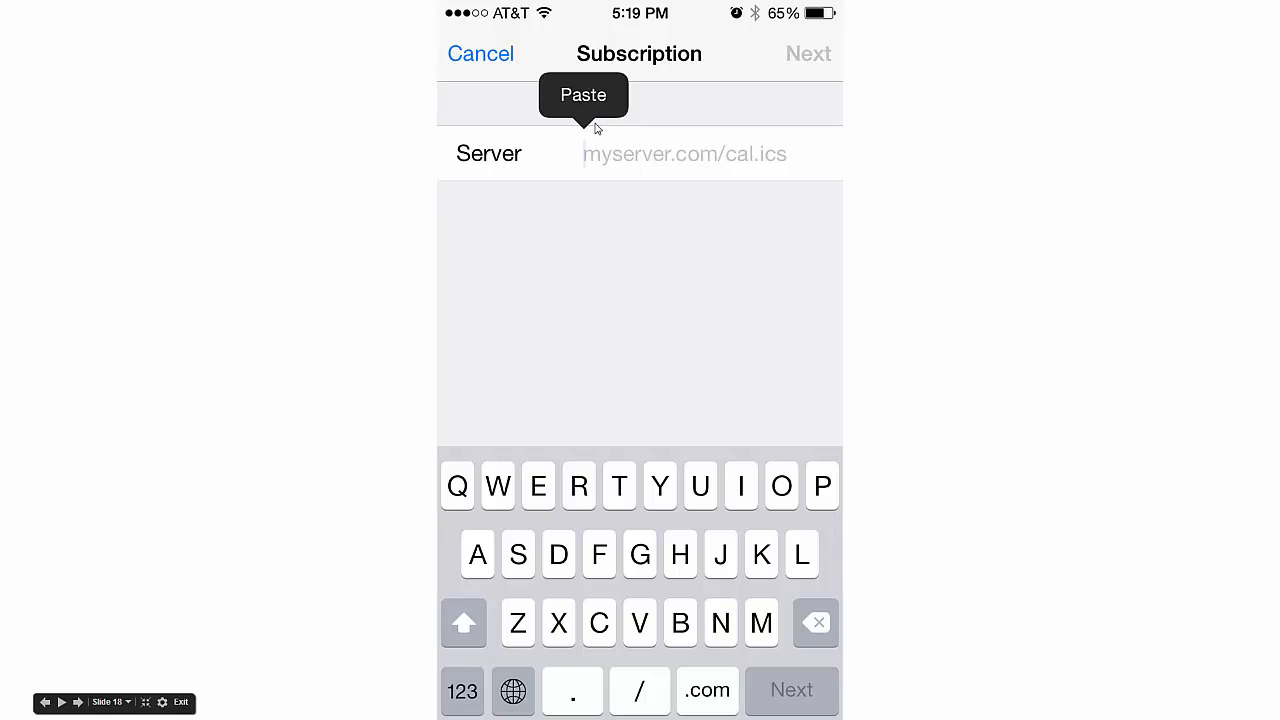
{"action": "left_click", "coordinate": [582, 94]}
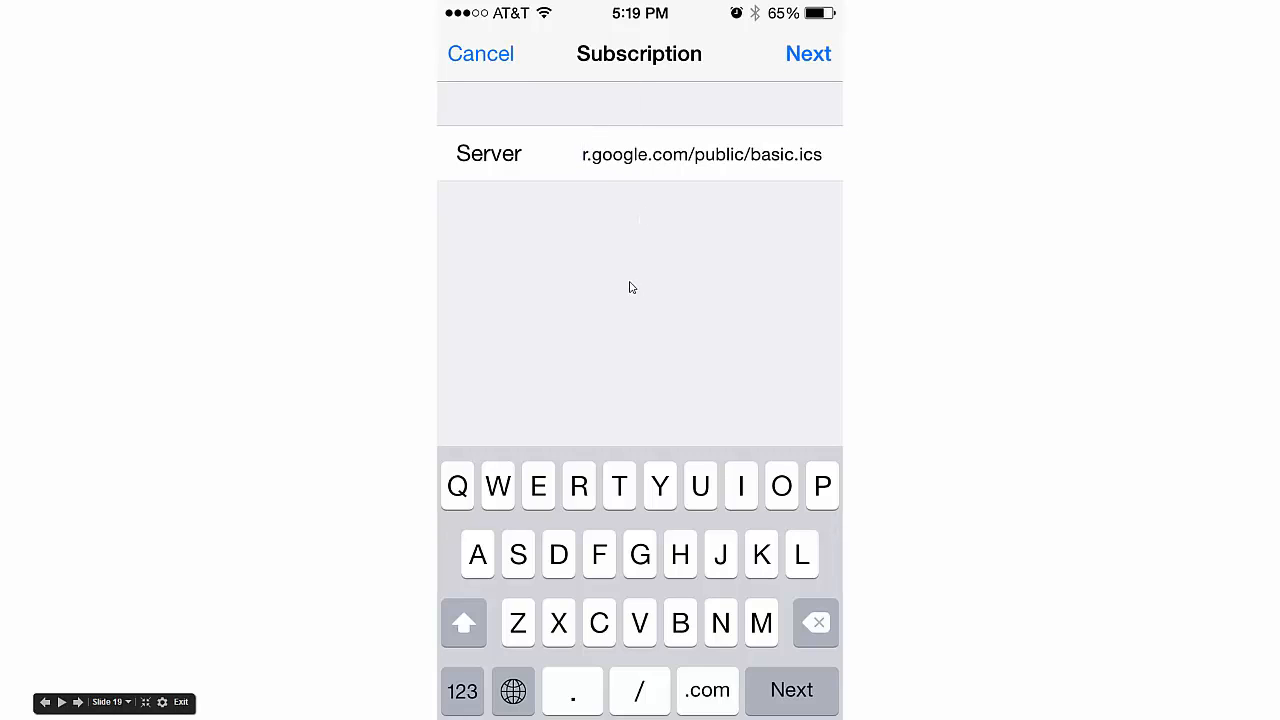
{"action": "mouse_move", "coordinate": [698, 168]}
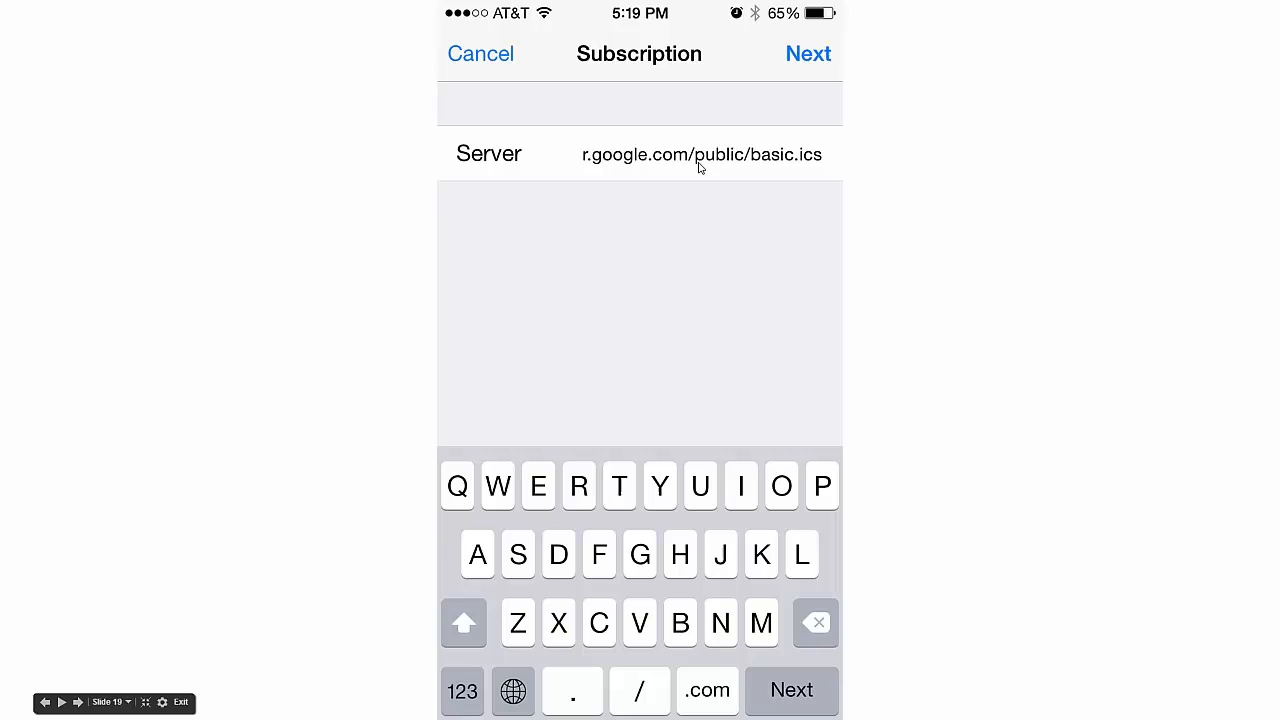
{"action": "mouse_move", "coordinate": [755, 112]}
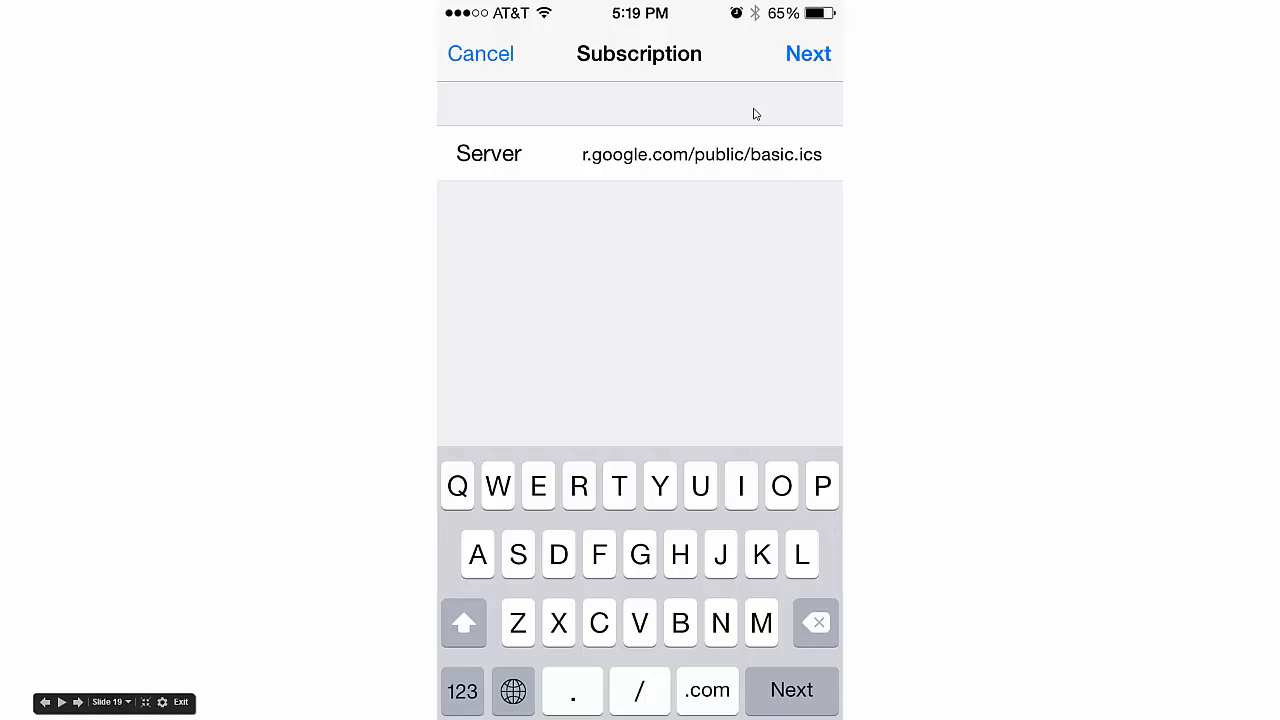
{"action": "mouse_move", "coordinate": [591, 279]}
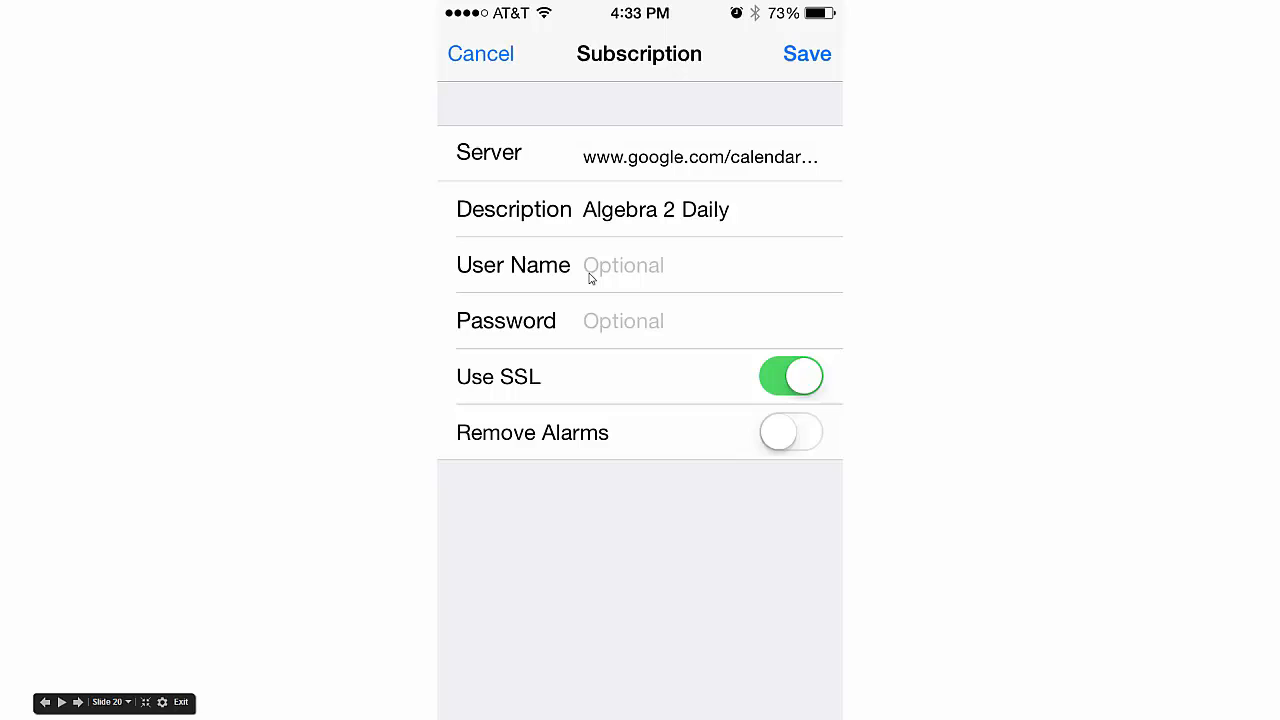
{"action": "mouse_move", "coordinate": [750, 113]}
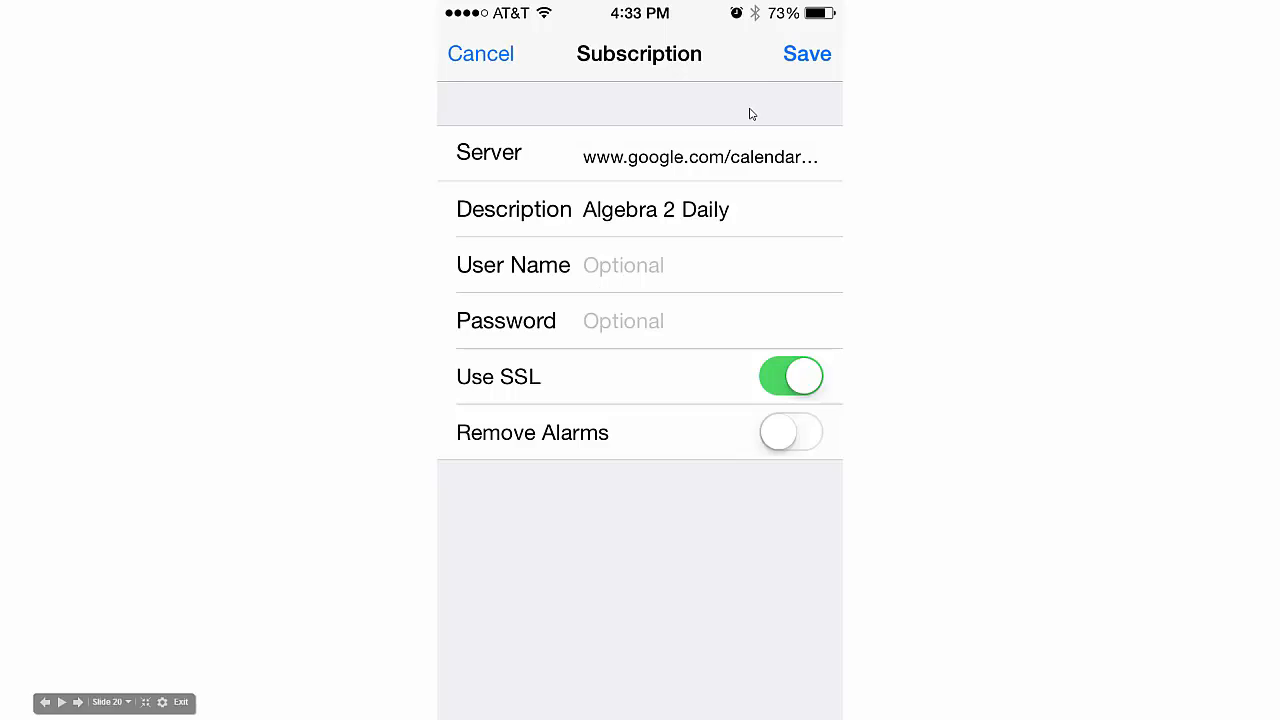
- Save the subscription with description 'Algebra 2 Daily'
{"action": "left_click", "coordinate": [807, 54]}
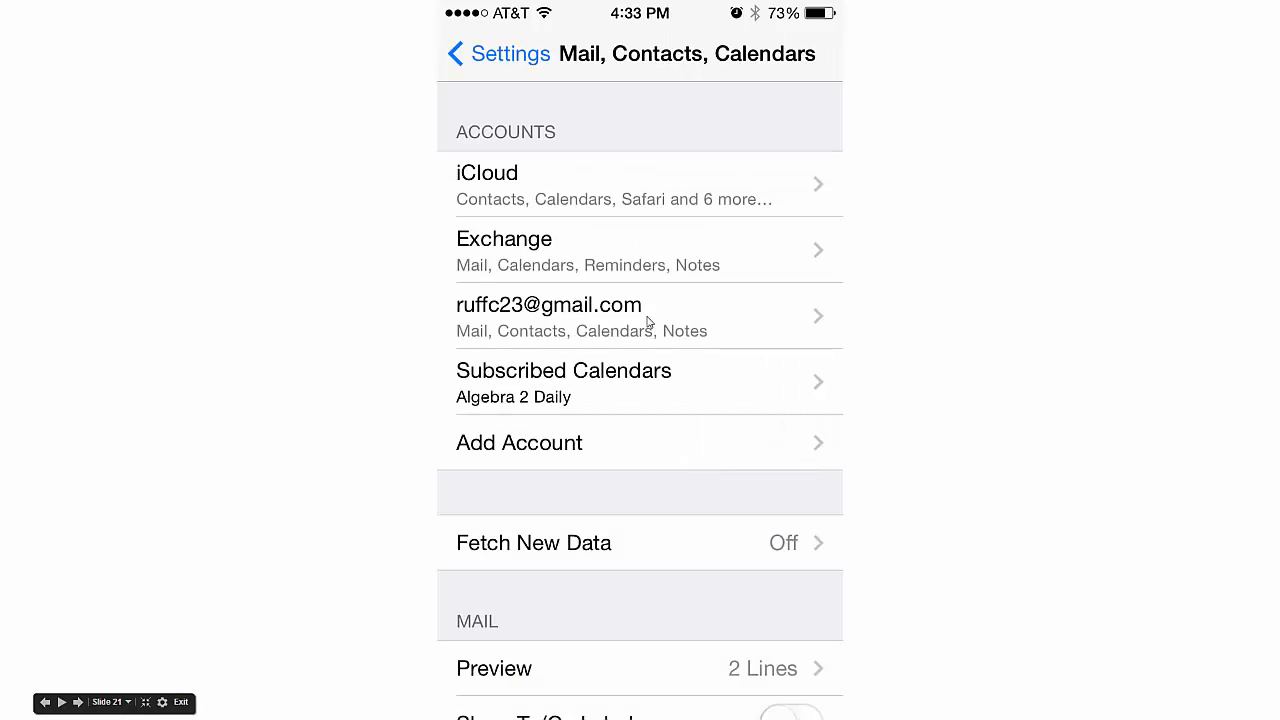
{"action": "mouse_move", "coordinate": [628, 319]}
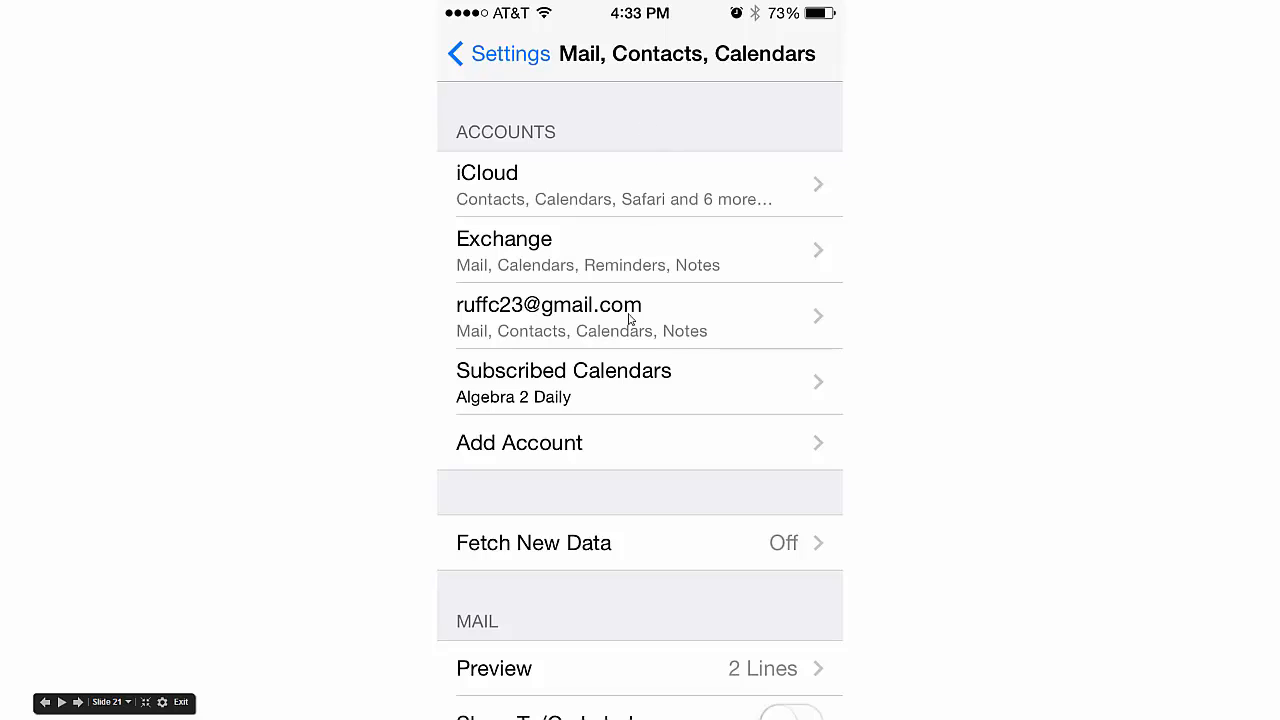
{"action": "mouse_move", "coordinate": [533, 390]}
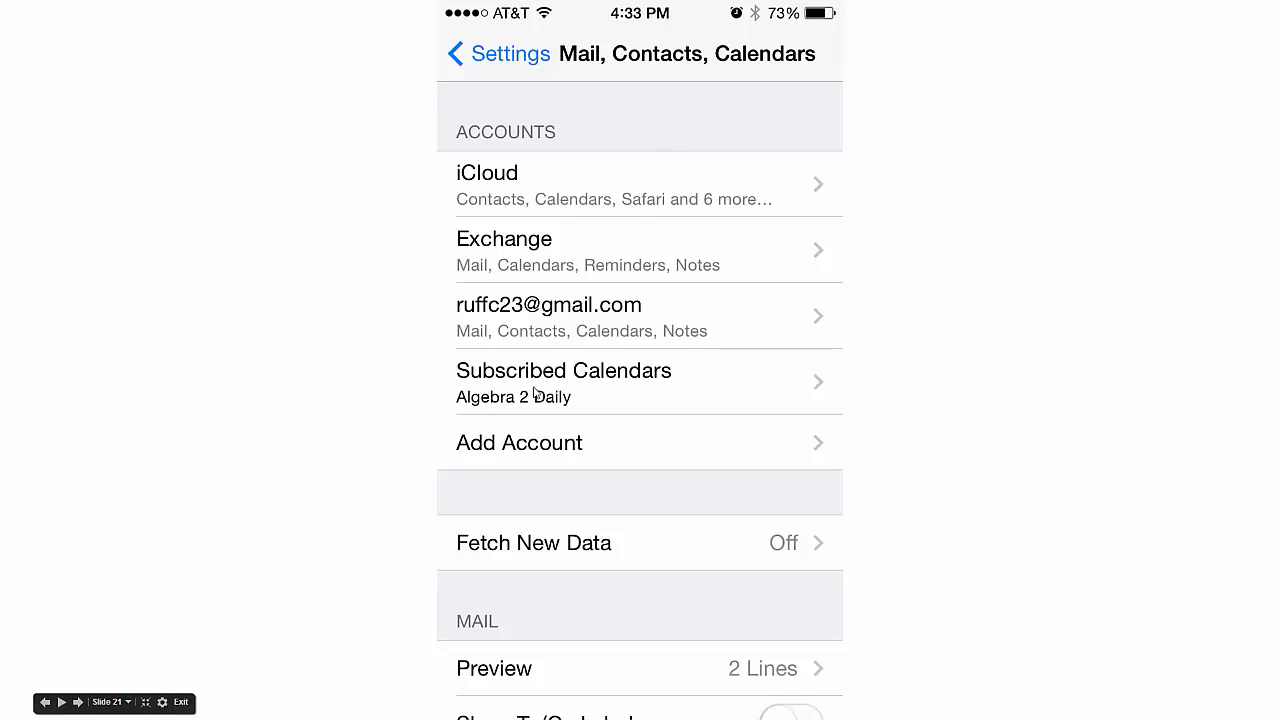
{"action": "mouse_move", "coordinate": [602, 400]}
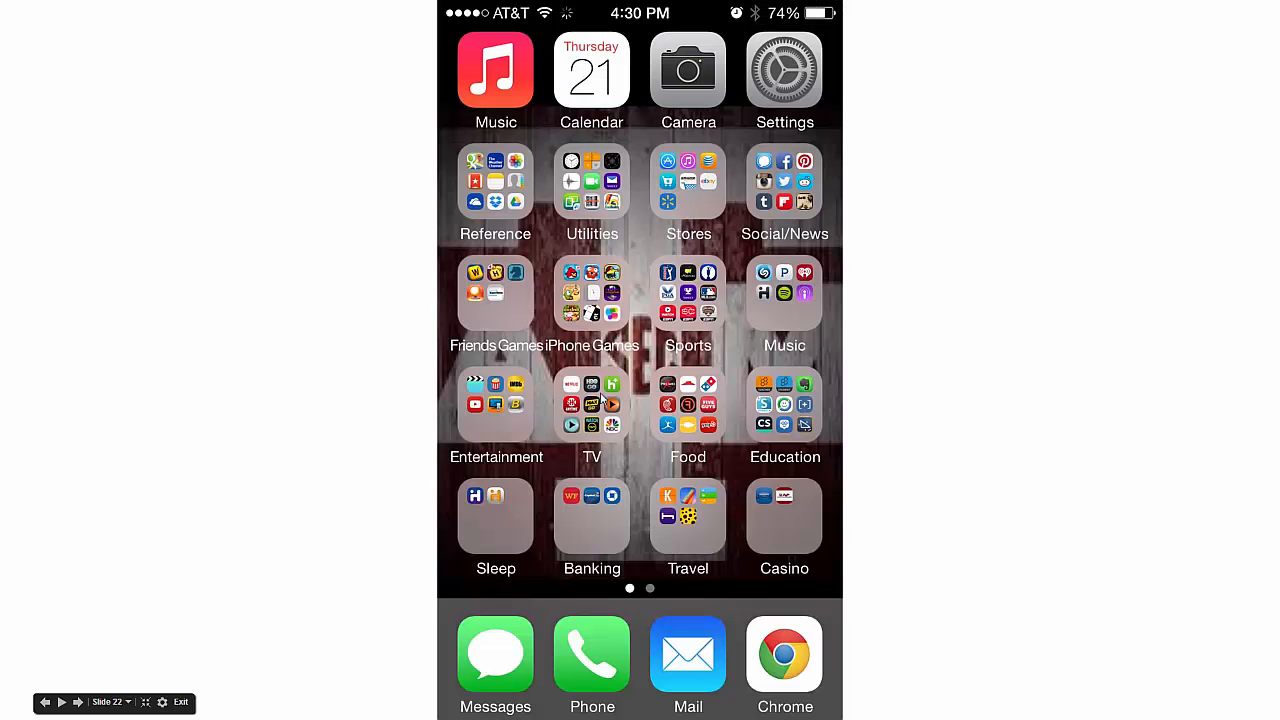
{"action": "mouse_move", "coordinate": [623, 258]}
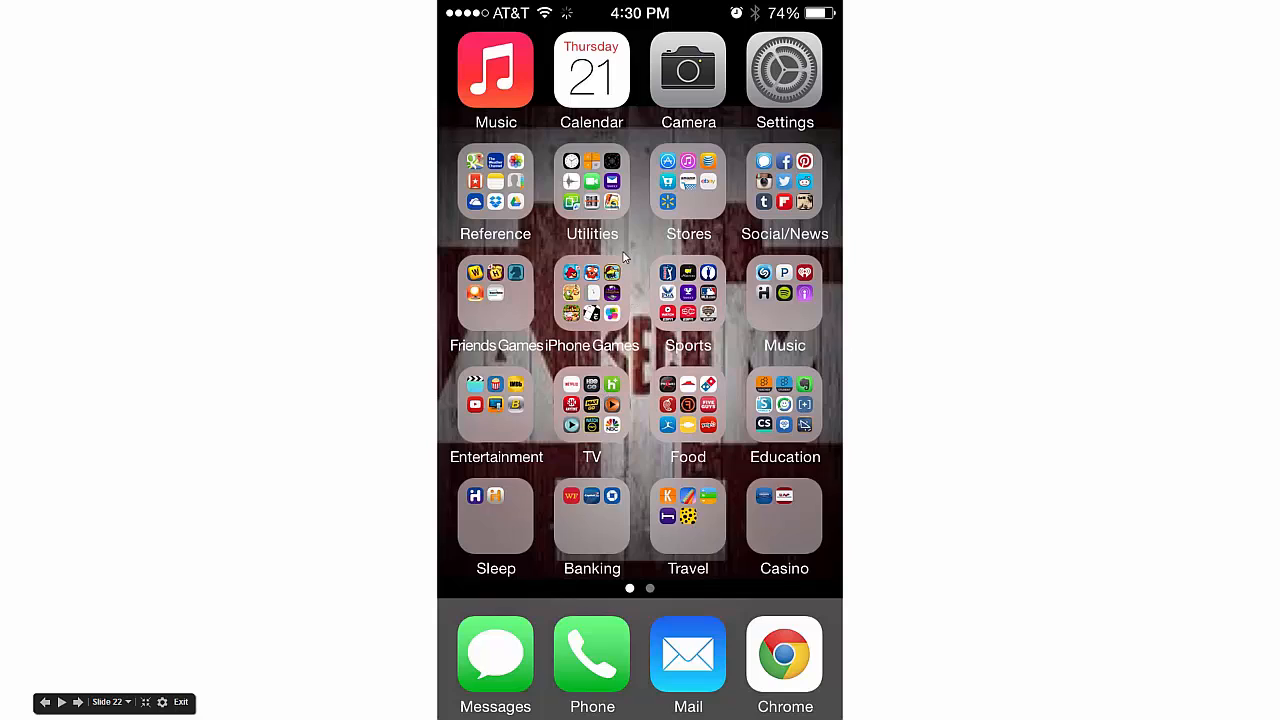
{"action": "mouse_move", "coordinate": [590, 105]}
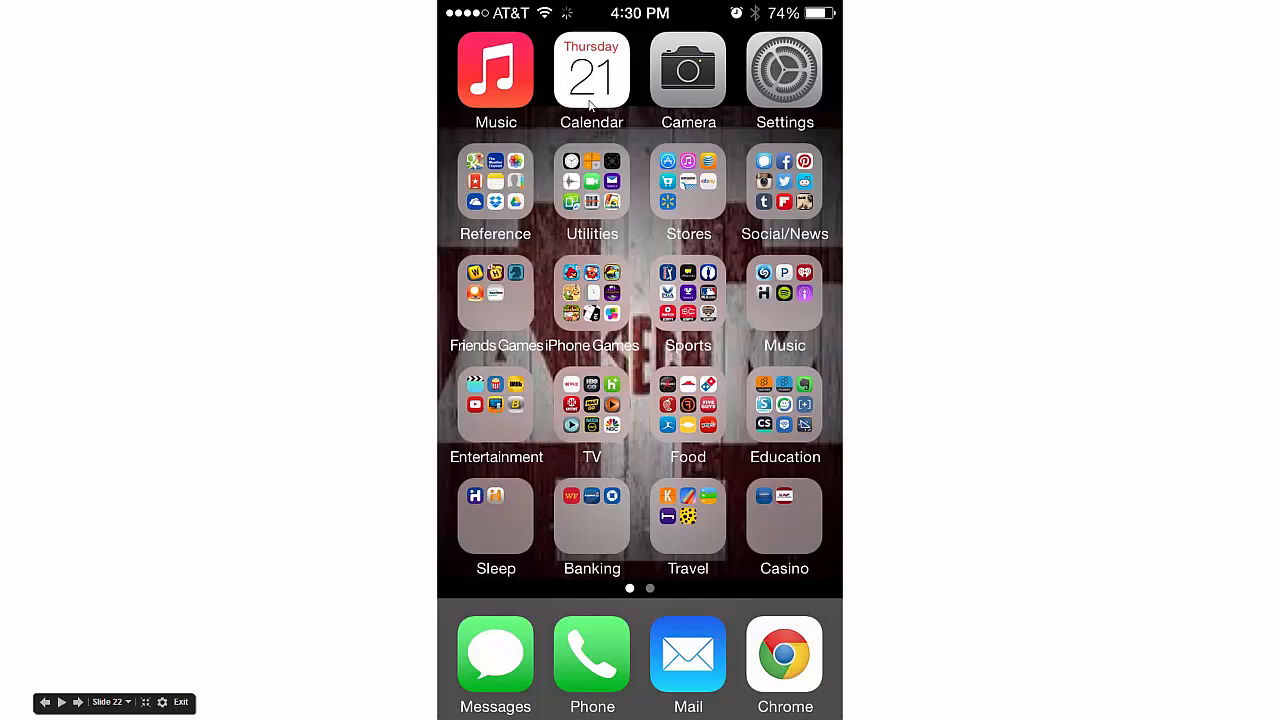
{"action": "mouse_move", "coordinate": [657, 287]}
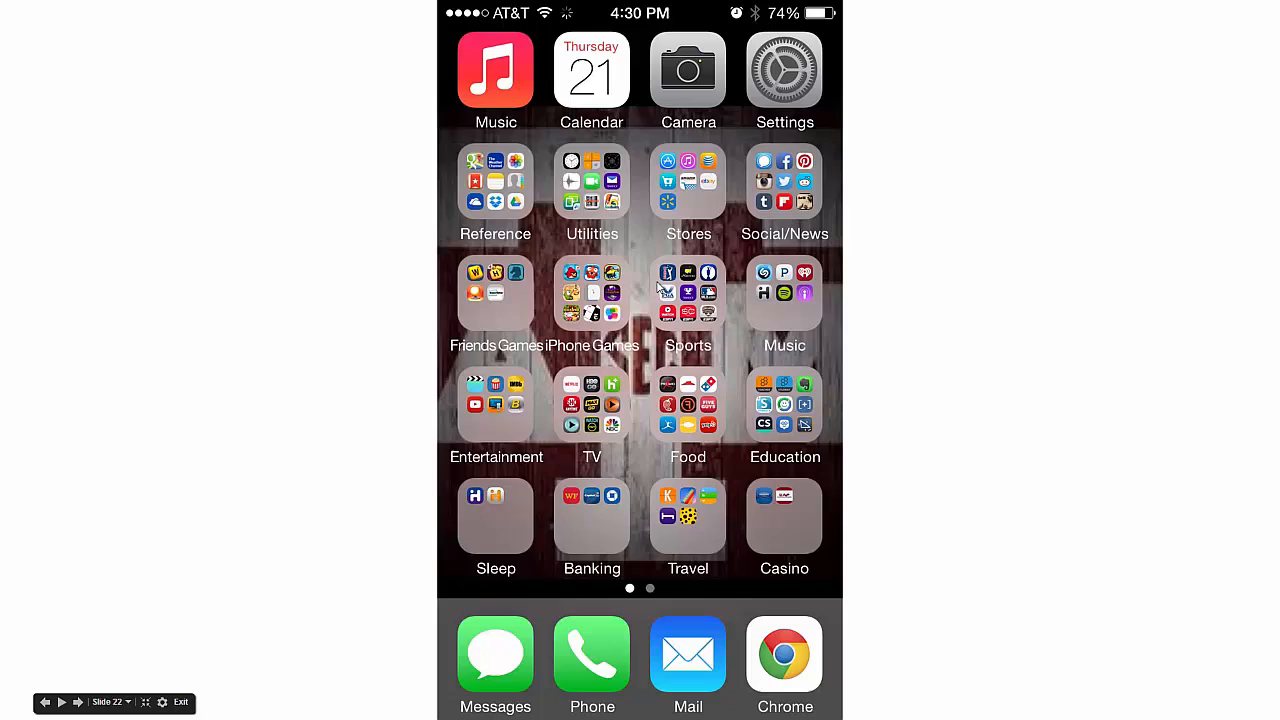
- Launch Calendar, showing the empty August 2014 month view
{"action": "left_click", "coordinate": [591, 70]}
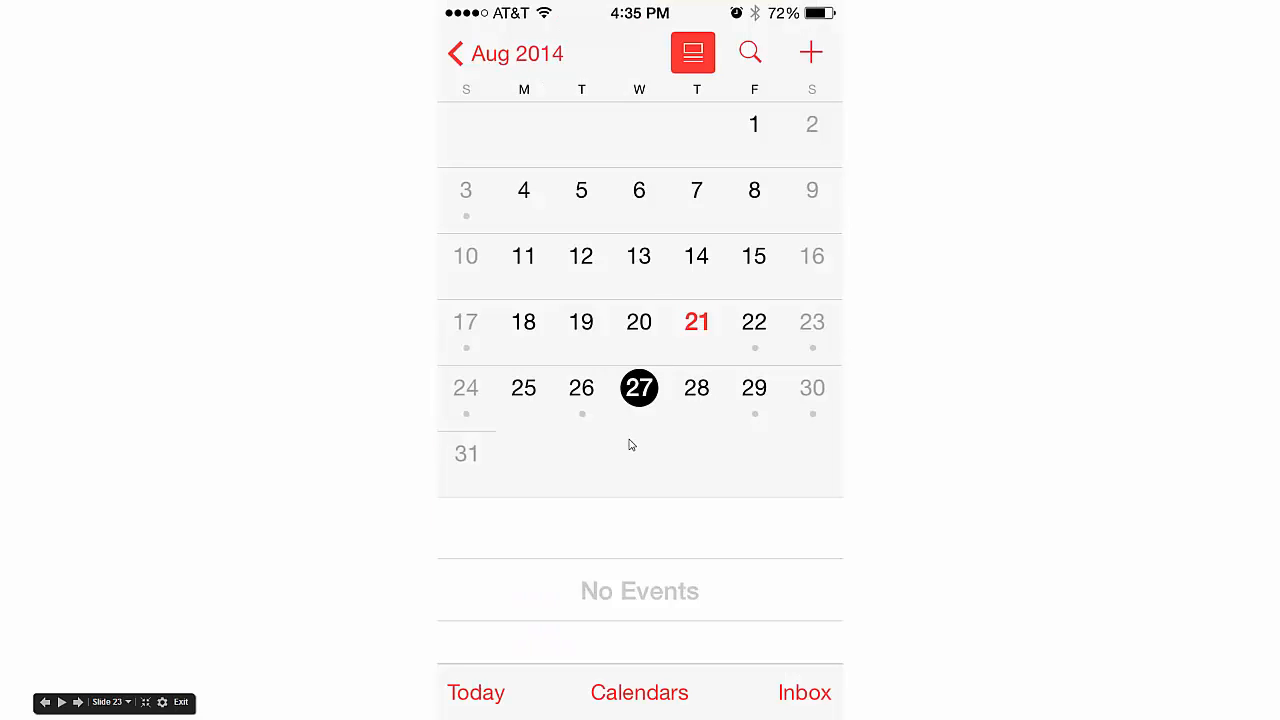
{"action": "mouse_move", "coordinate": [596, 413]}
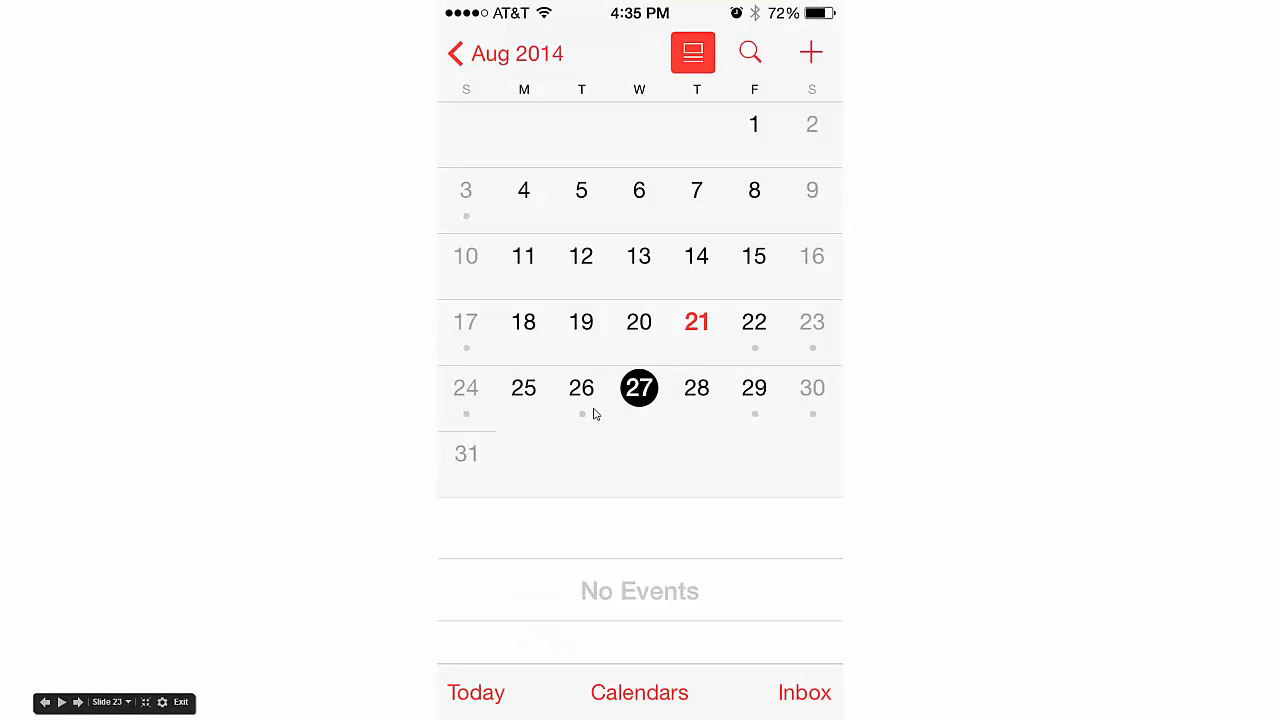
{"action": "mouse_move", "coordinate": [650, 427]}
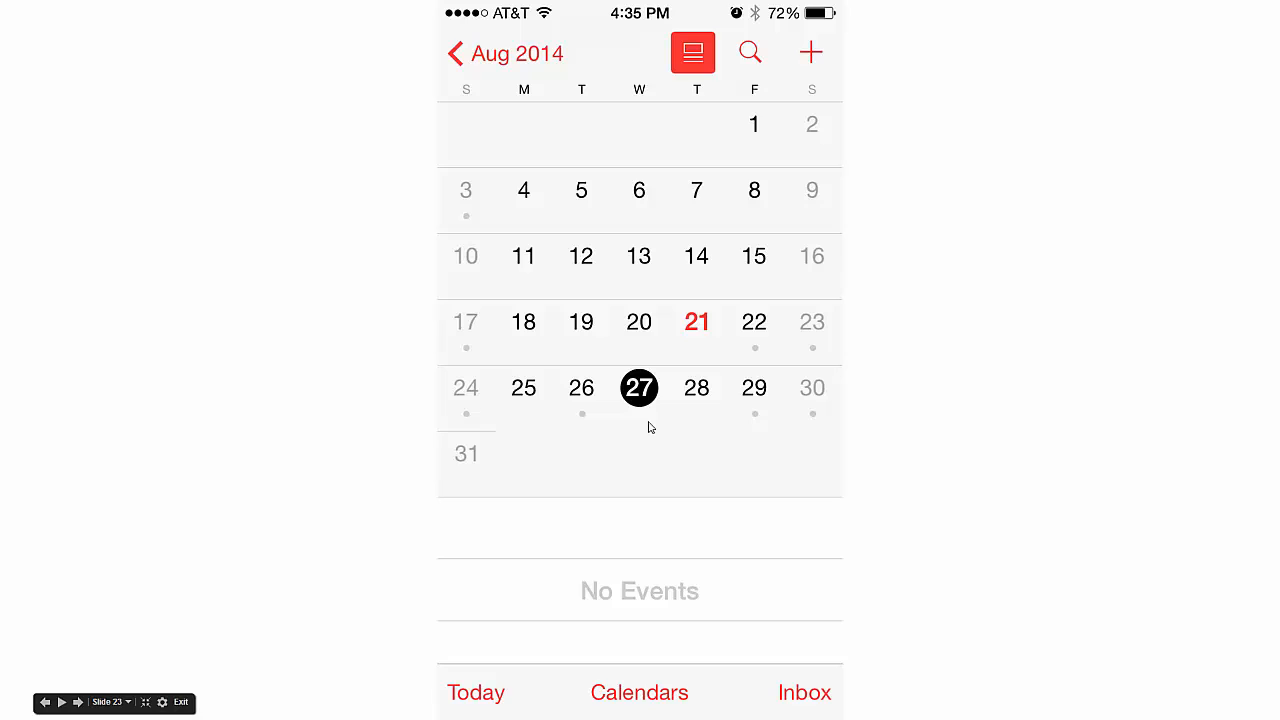
{"action": "mouse_move", "coordinate": [527, 402]}
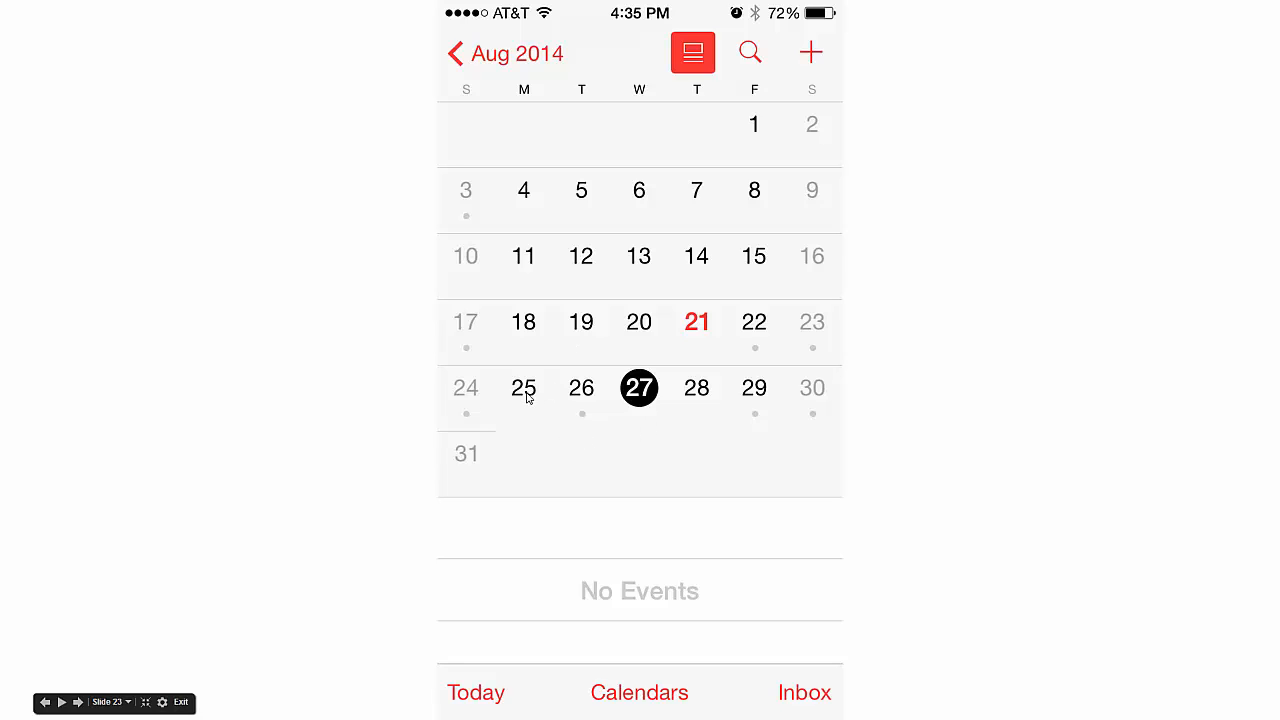
{"action": "mouse_move", "coordinate": [597, 393]}
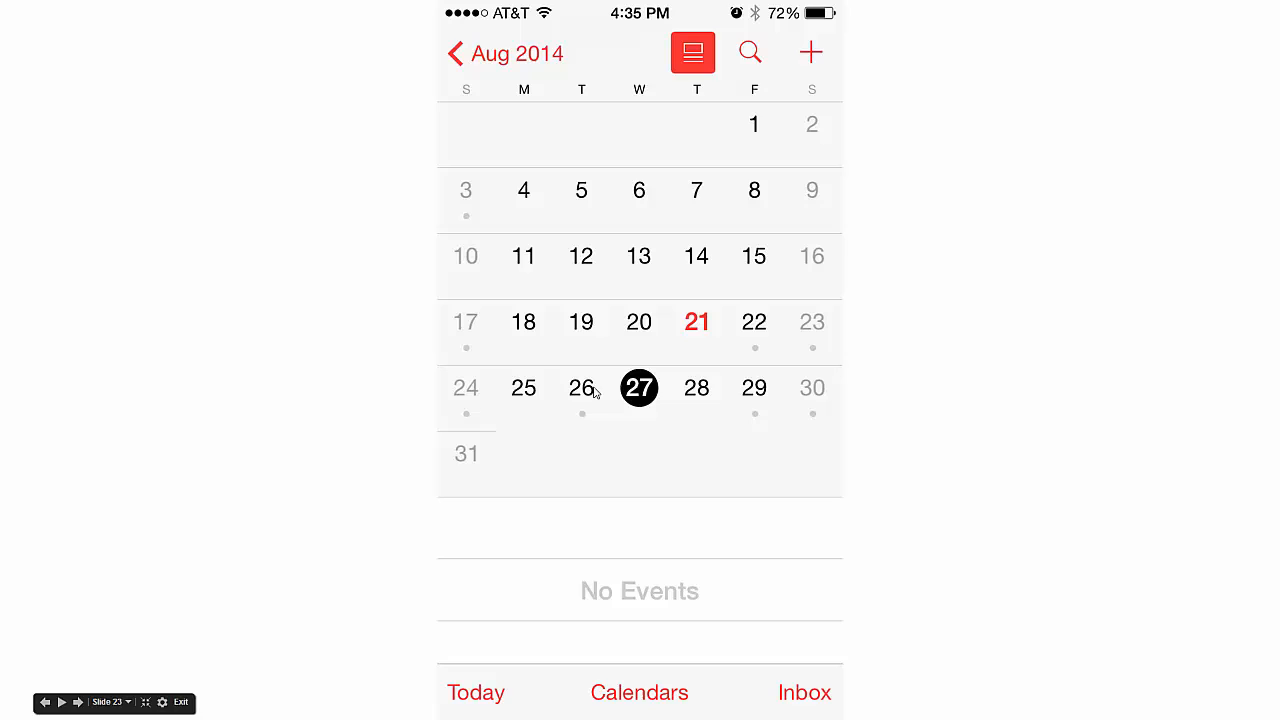
{"action": "mouse_move", "coordinate": [746, 392]}
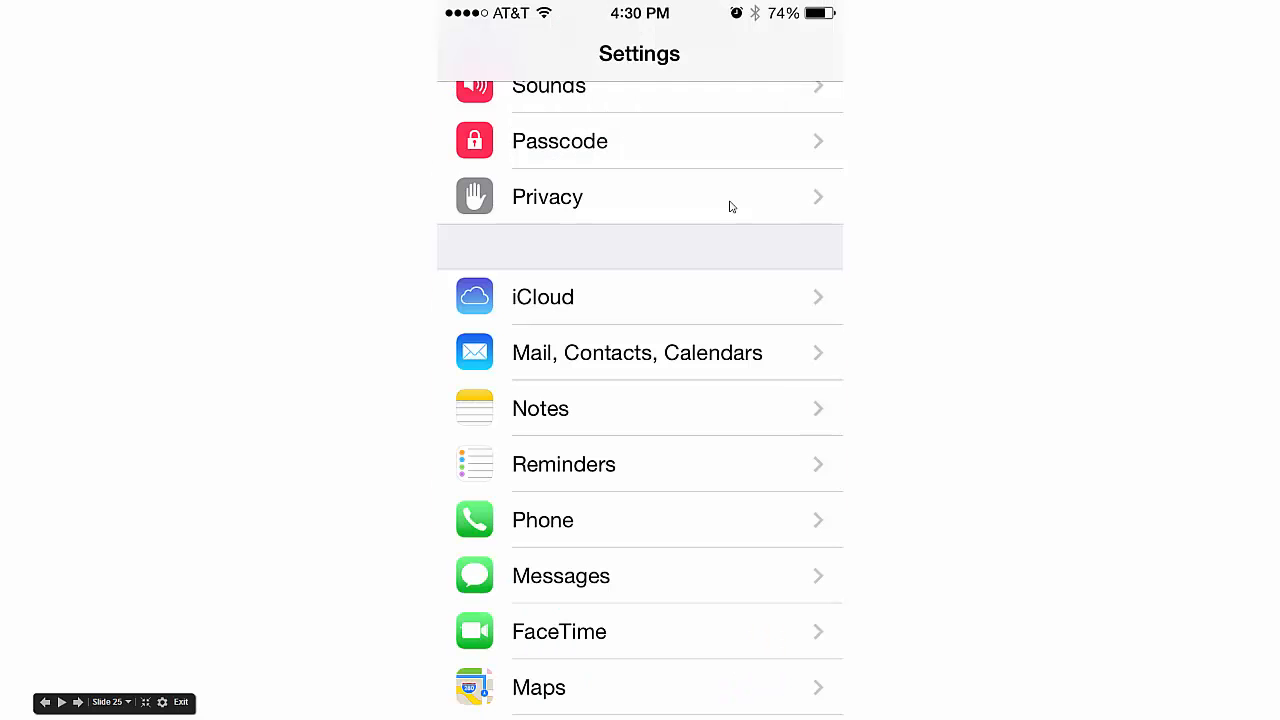
{"action": "mouse_move", "coordinate": [681, 363]}
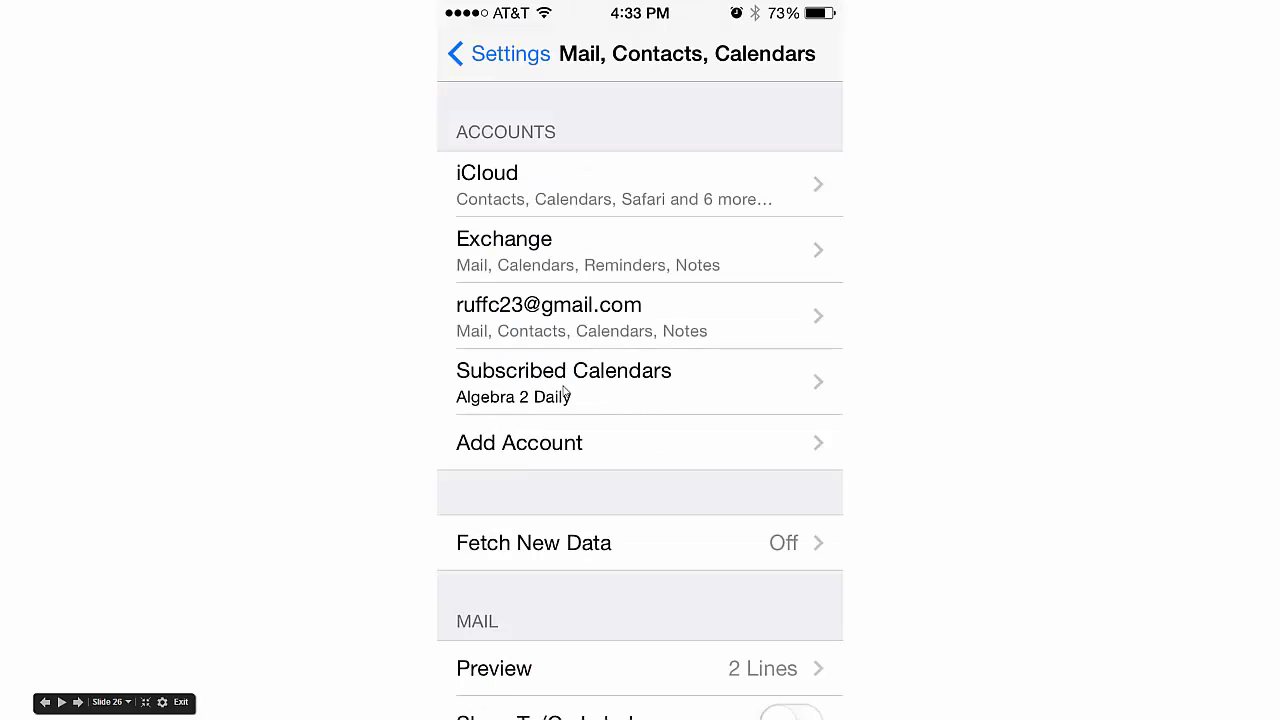
{"action": "mouse_move", "coordinate": [594, 385]}
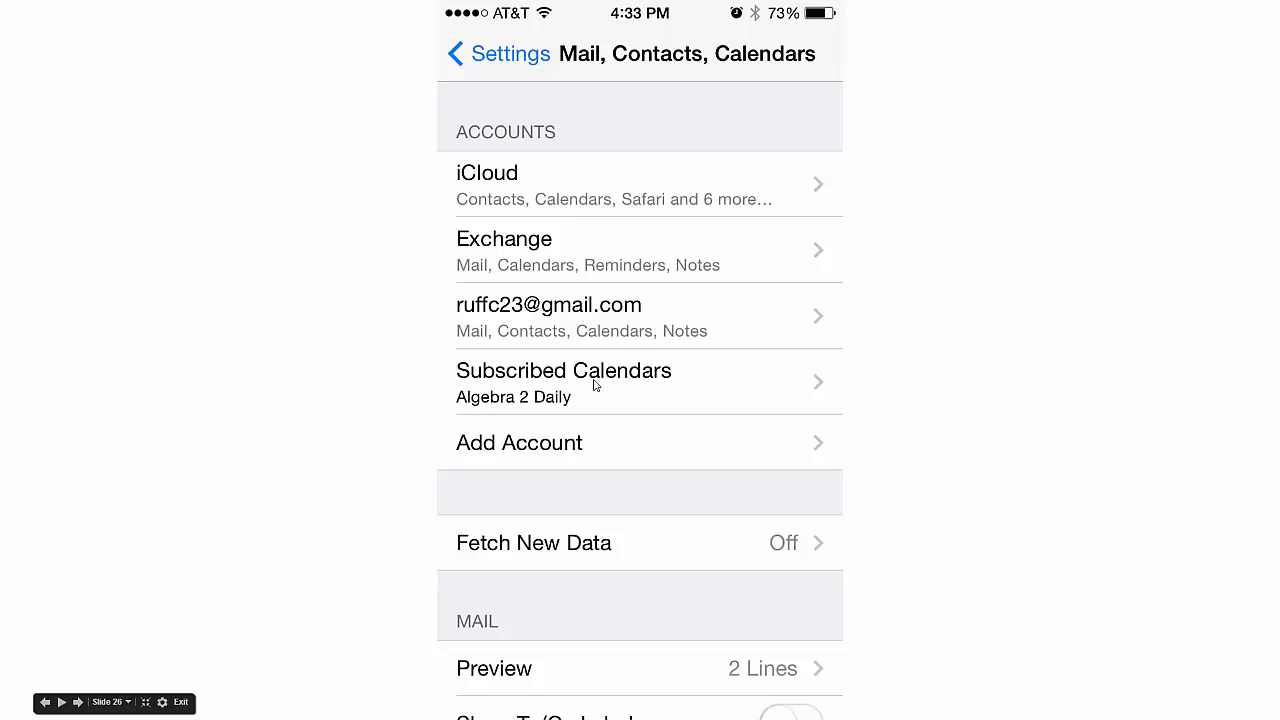
{"action": "mouse_move", "coordinate": [587, 391]}
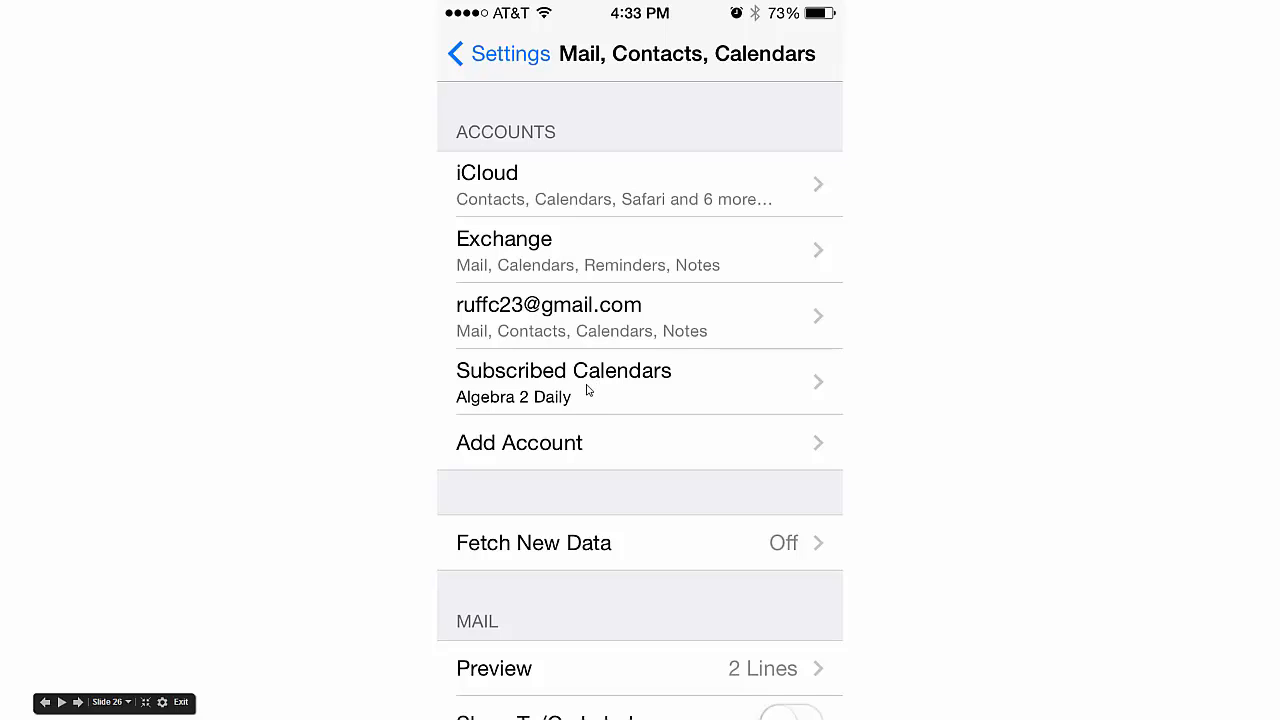
- Disable Use SSL for Algebra 2 Daily, then reopen Calendar to see its events
{"action": "left_click", "coordinate": [563, 381]}
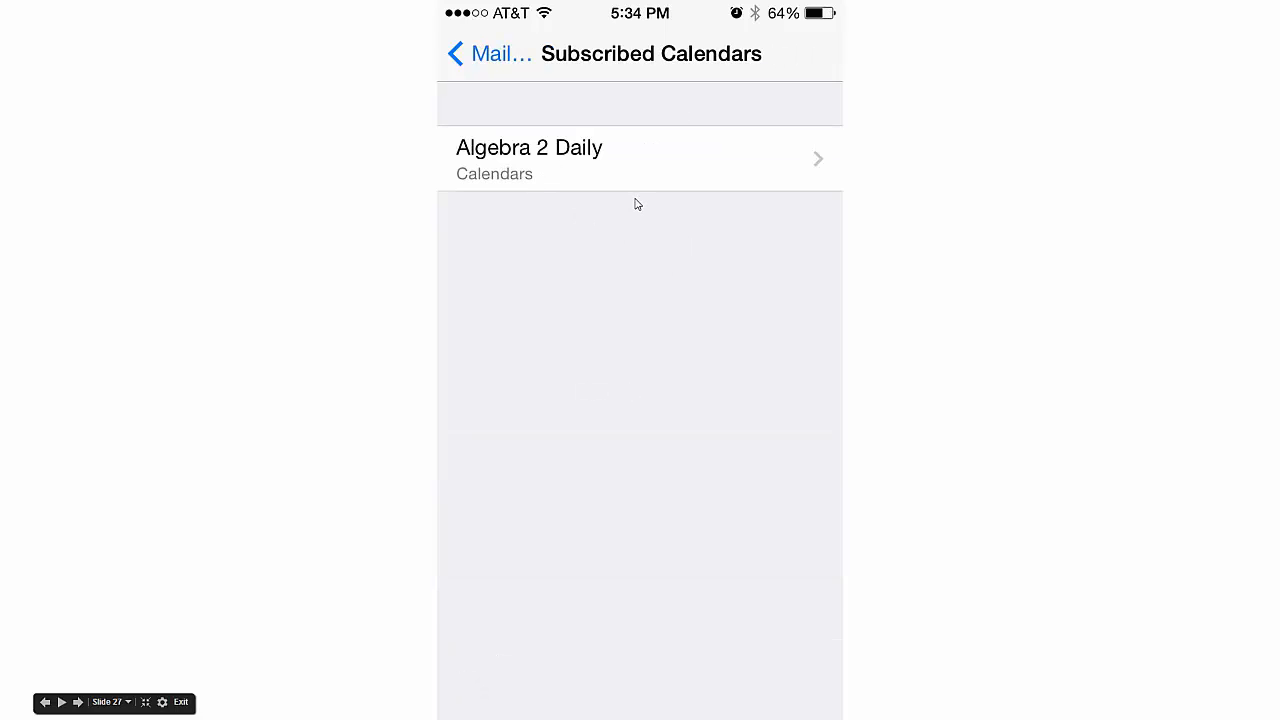
{"action": "mouse_move", "coordinate": [594, 176]}
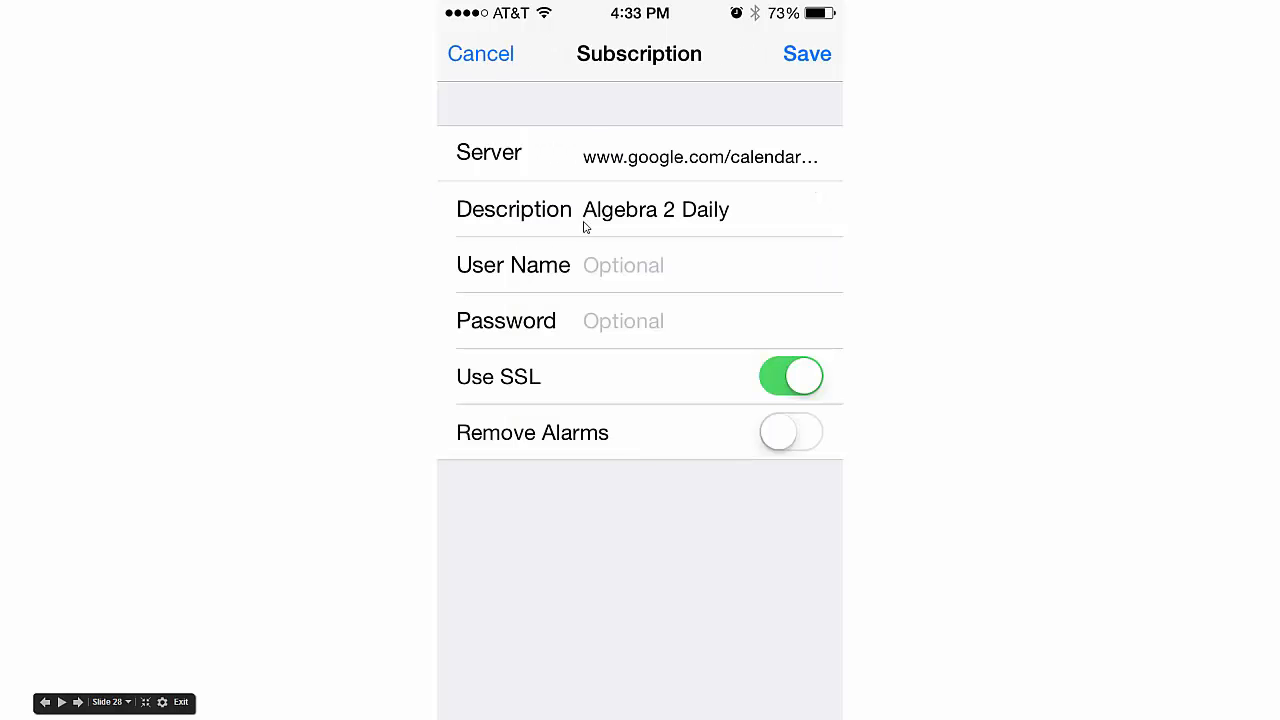
{"action": "mouse_move", "coordinate": [586, 372]}
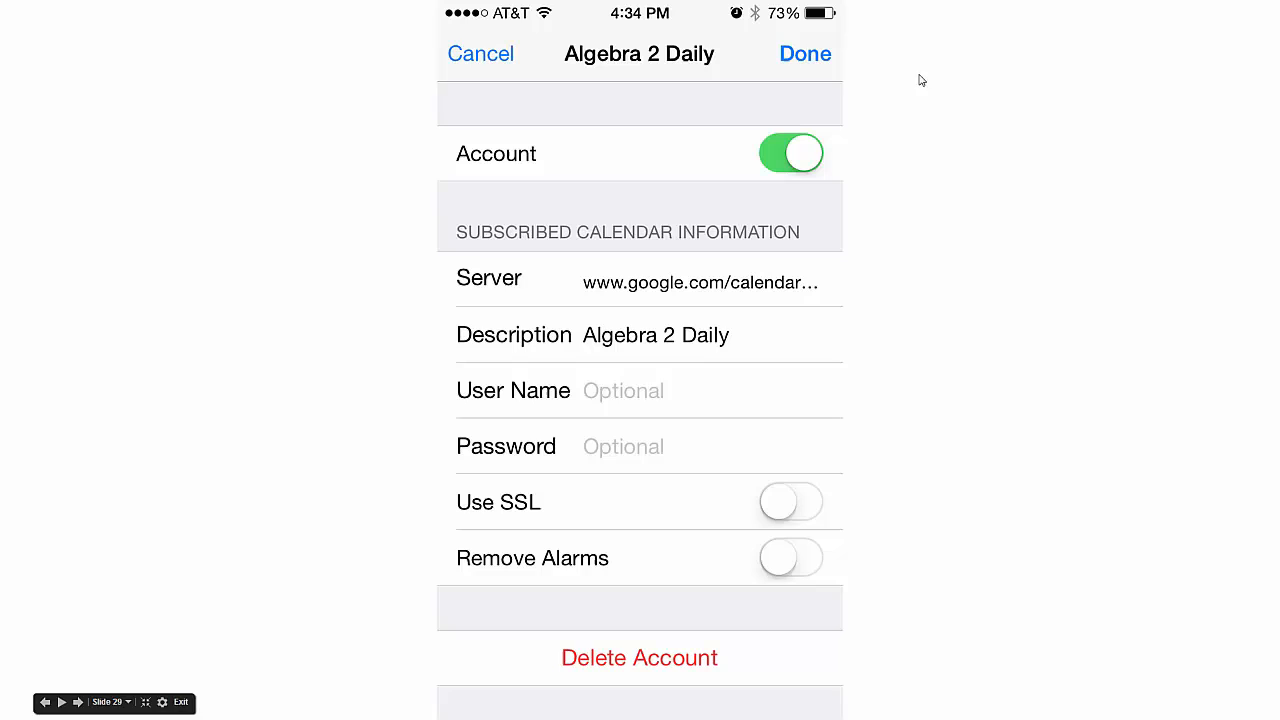
{"action": "mouse_move", "coordinate": [808, 101]}
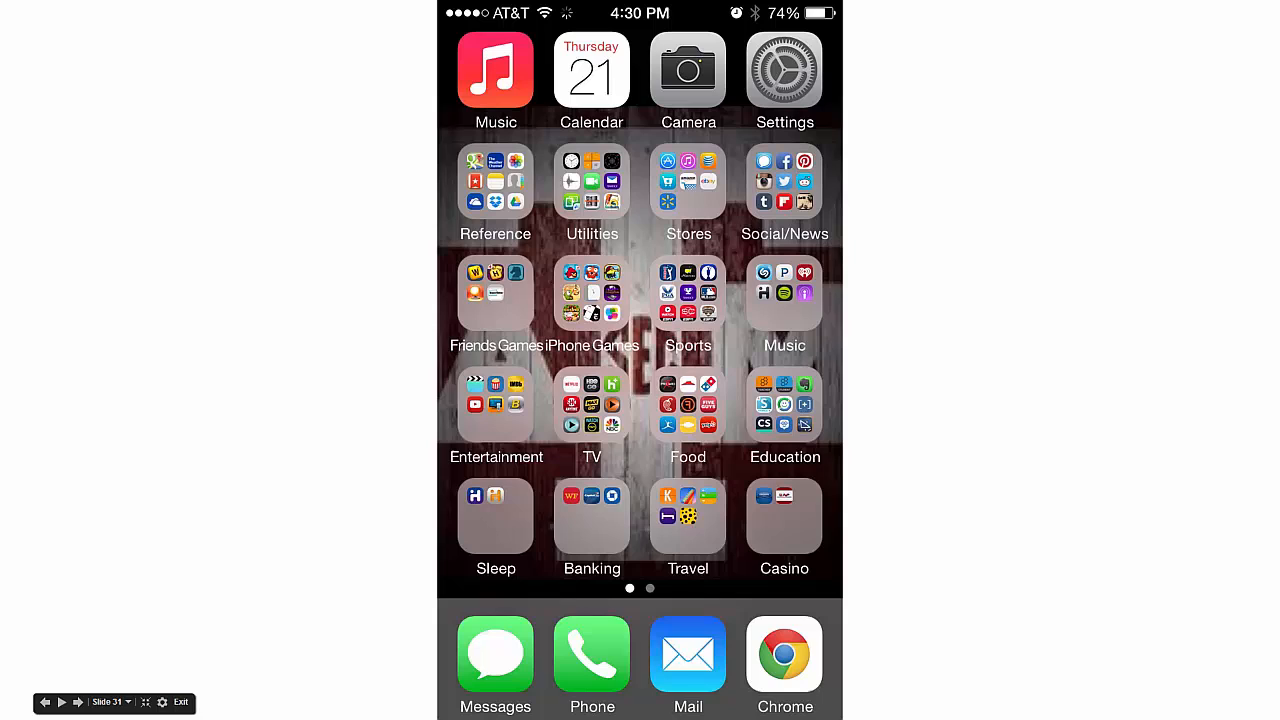
{"action": "mouse_move", "coordinate": [589, 88]}
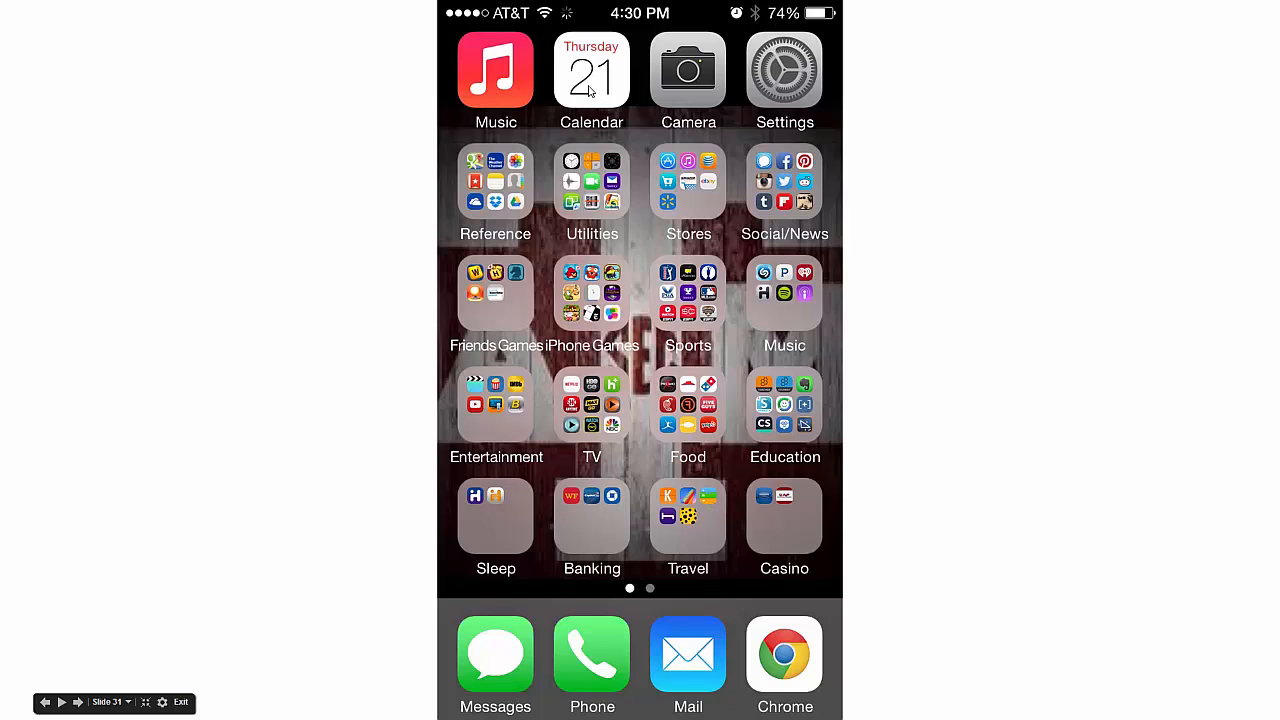
{"action": "left_click", "coordinate": [591, 70]}
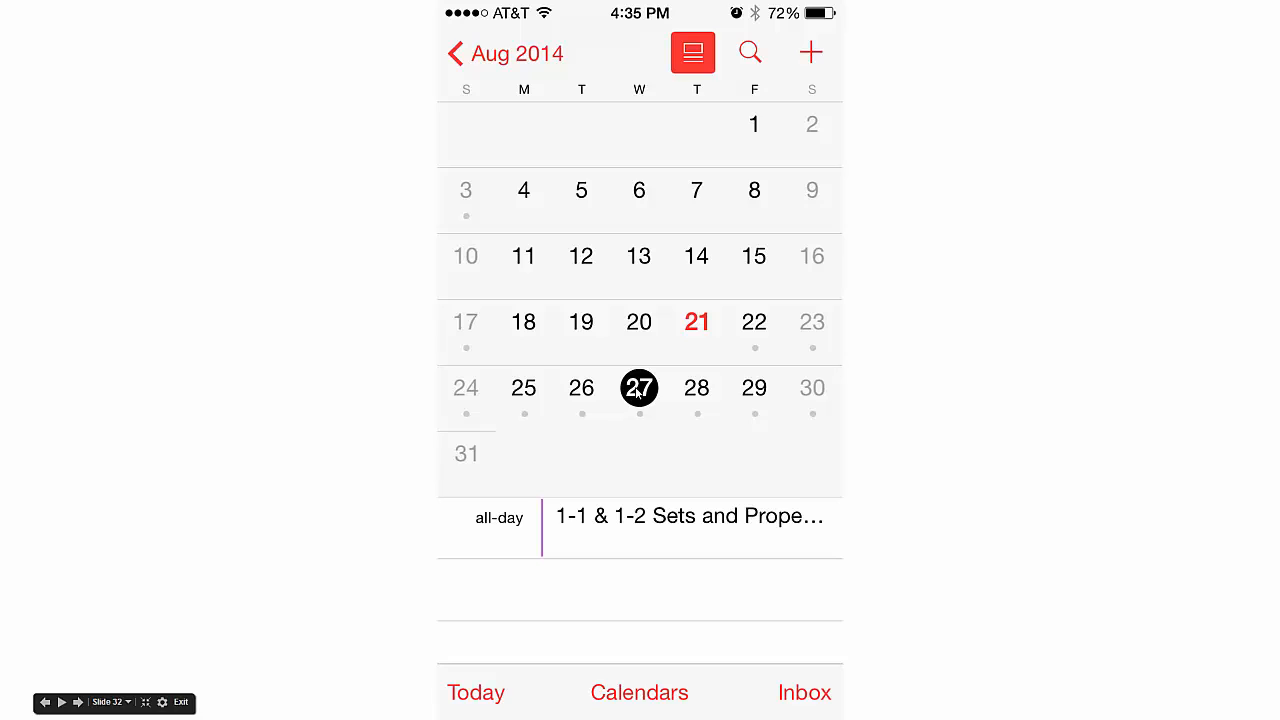
{"action": "mouse_move", "coordinate": [605, 393]}
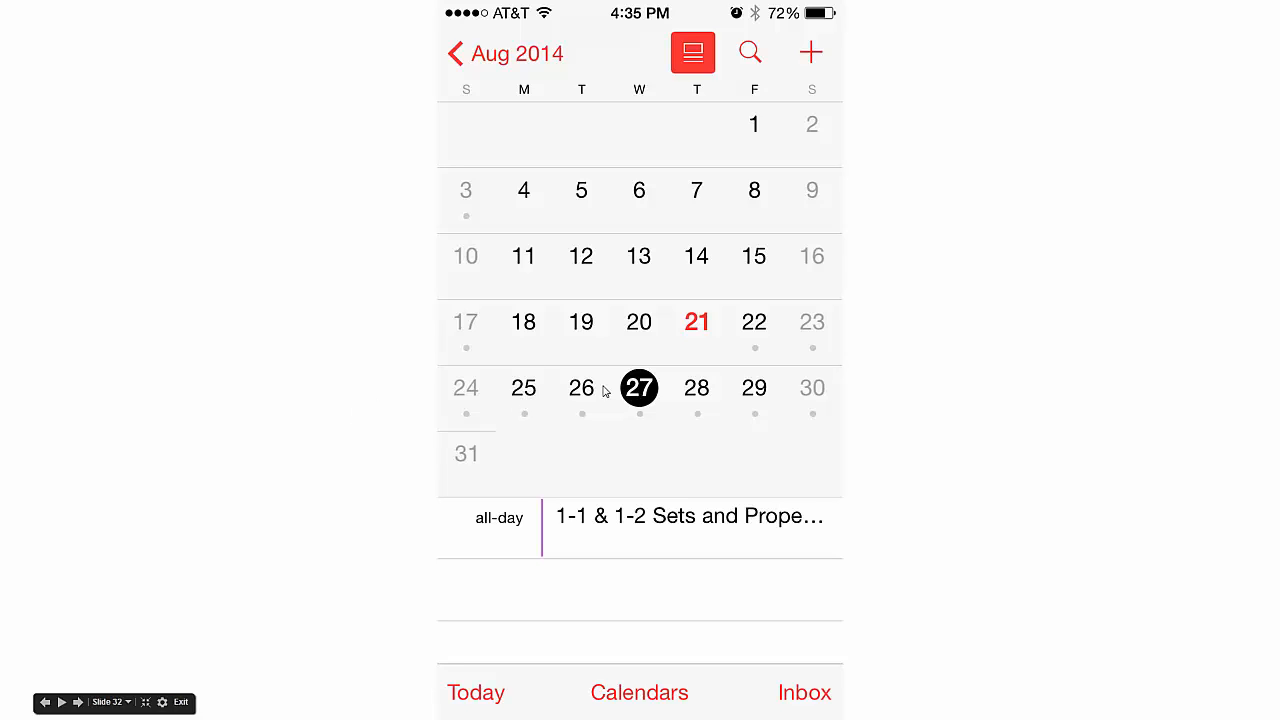
{"action": "mouse_move", "coordinate": [584, 540]}
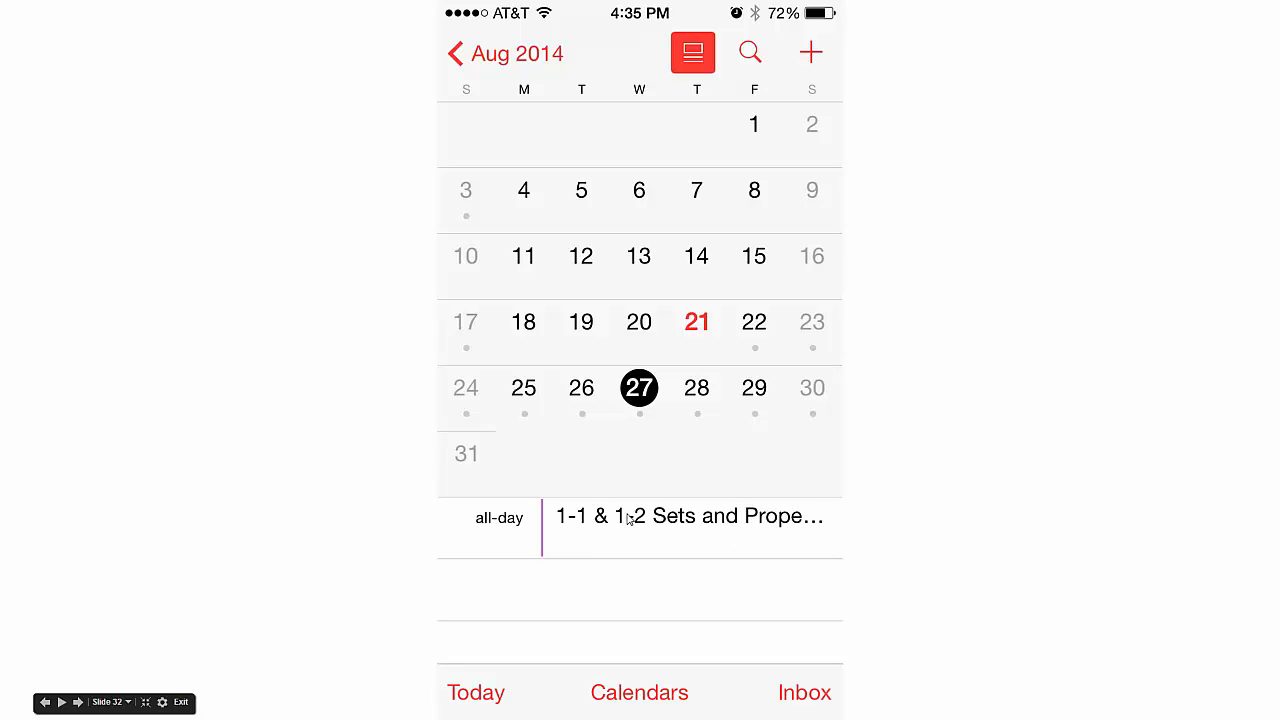
{"action": "mouse_move", "coordinate": [654, 463]}
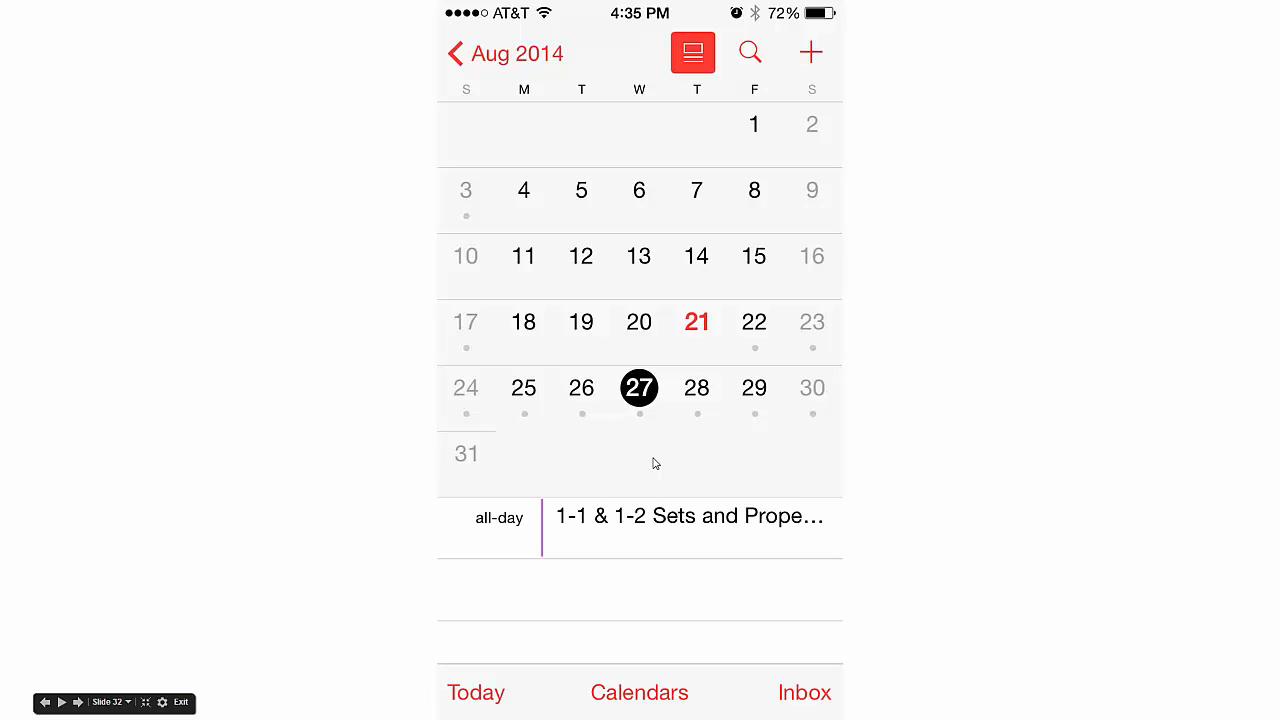
{"action": "mouse_move", "coordinate": [668, 453]}
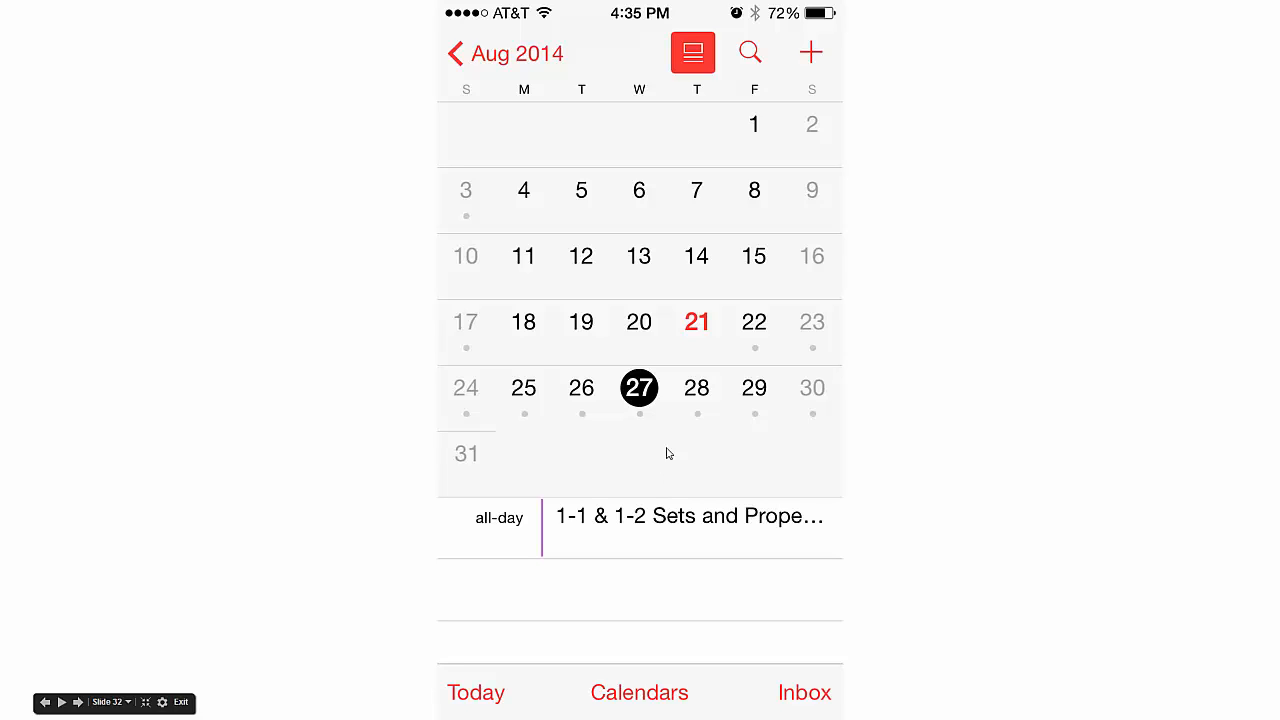
{"action": "mouse_move", "coordinate": [665, 678]}
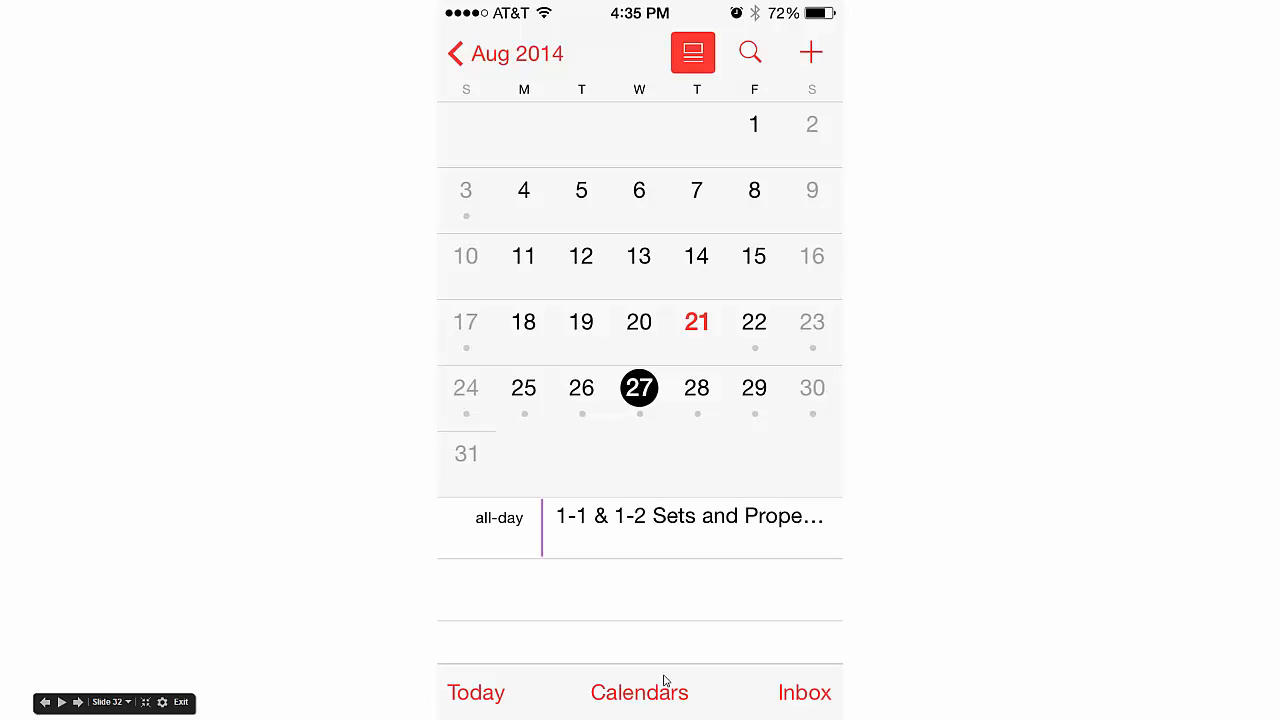
{"action": "mouse_move", "coordinate": [624, 694]}
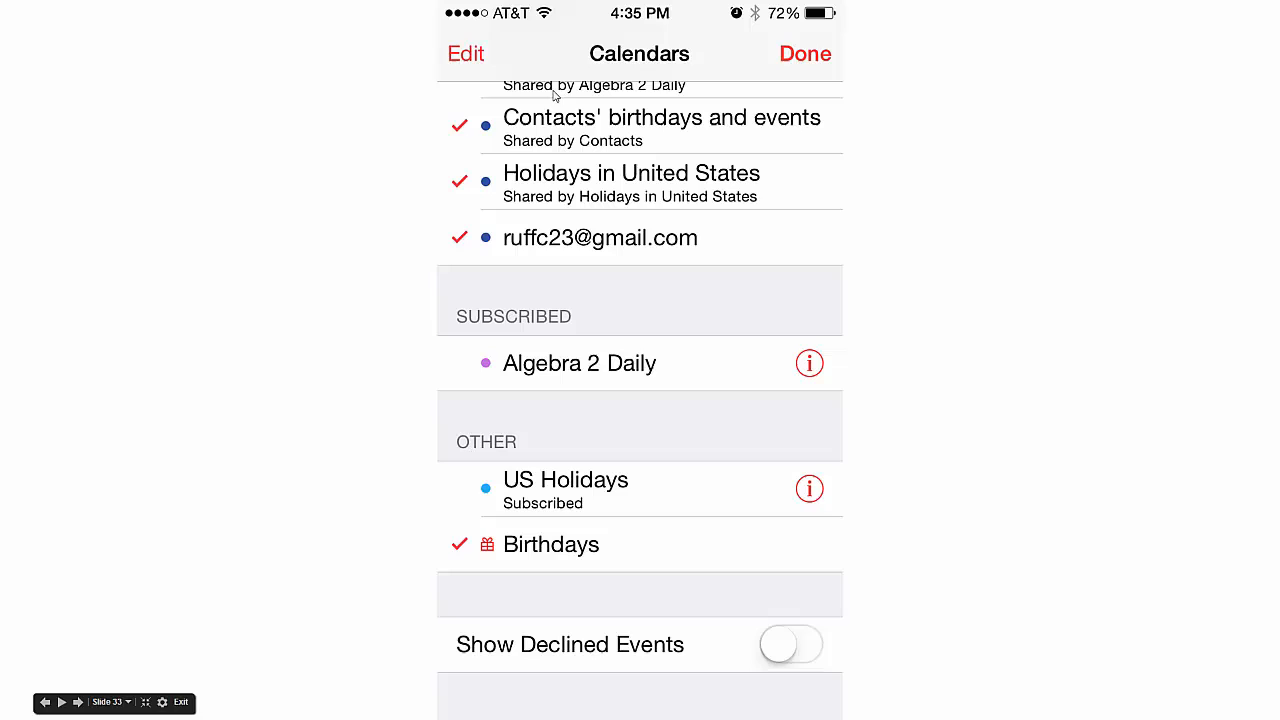
{"action": "mouse_move", "coordinate": [517, 336]}
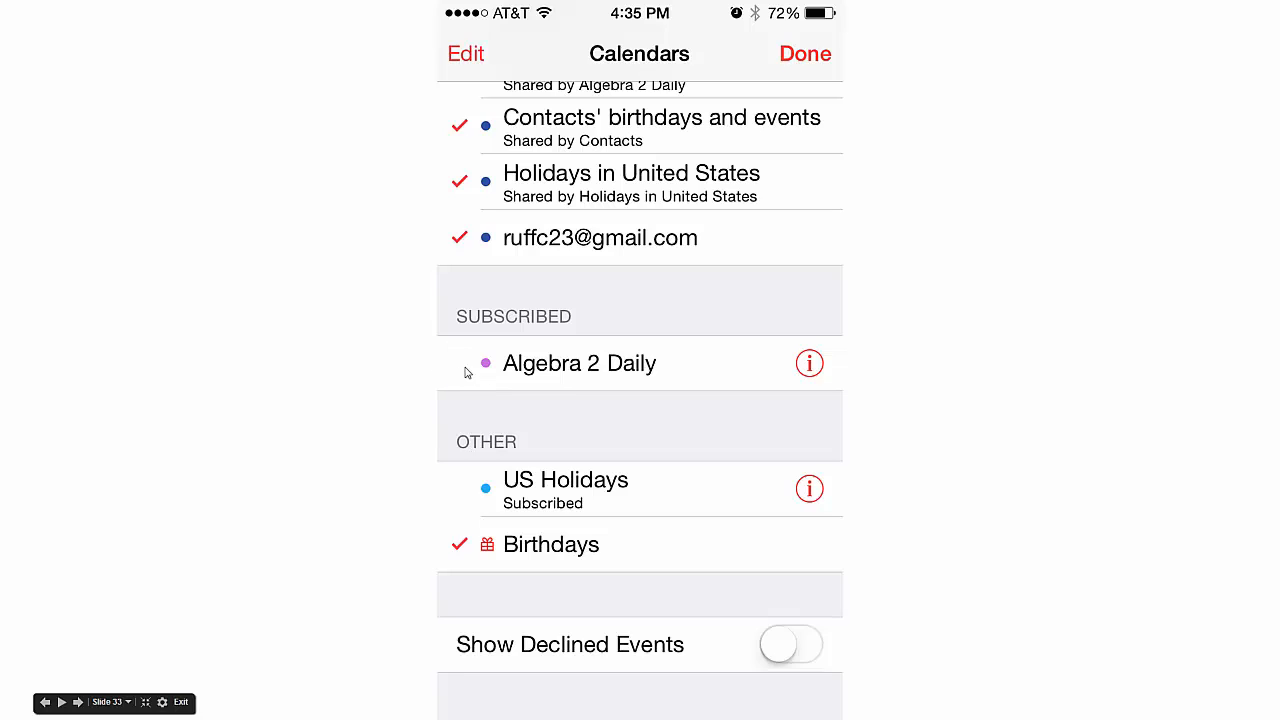
- Check the Algebra 2 Daily subscribed calendar and return to the month view
{"action": "left_click", "coordinate": [580, 363]}
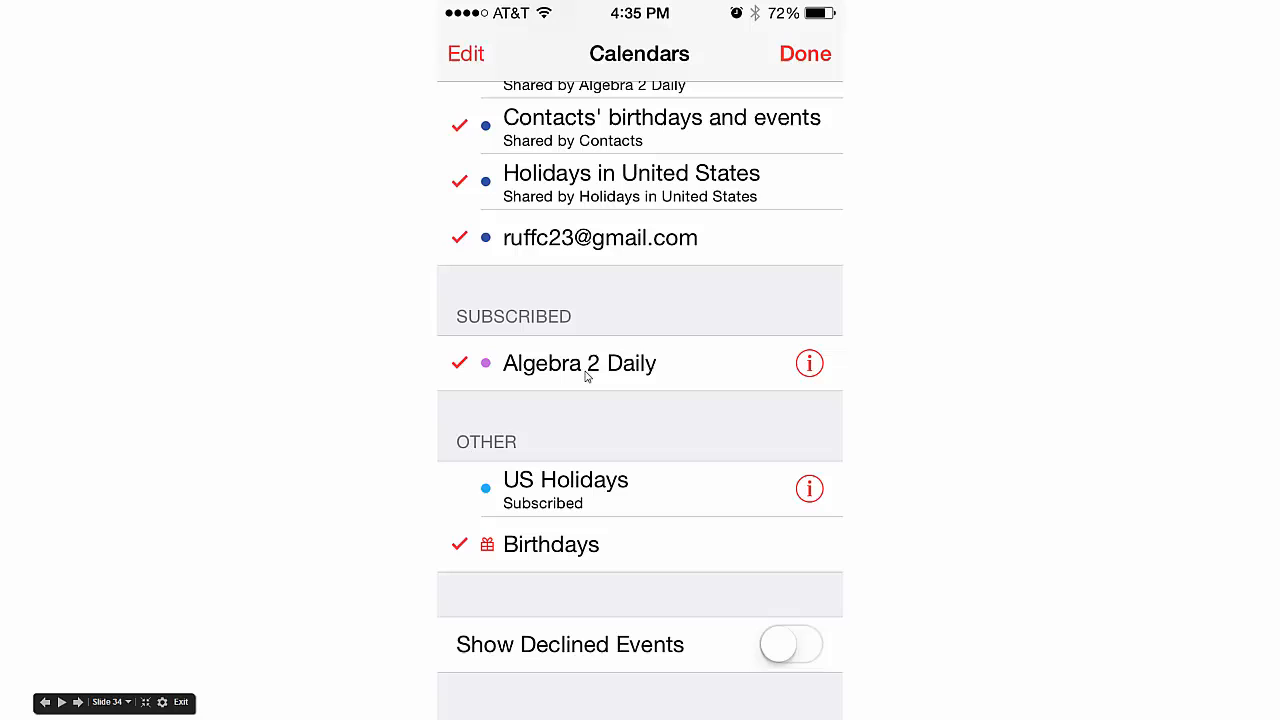
{"action": "mouse_move", "coordinate": [568, 359]}
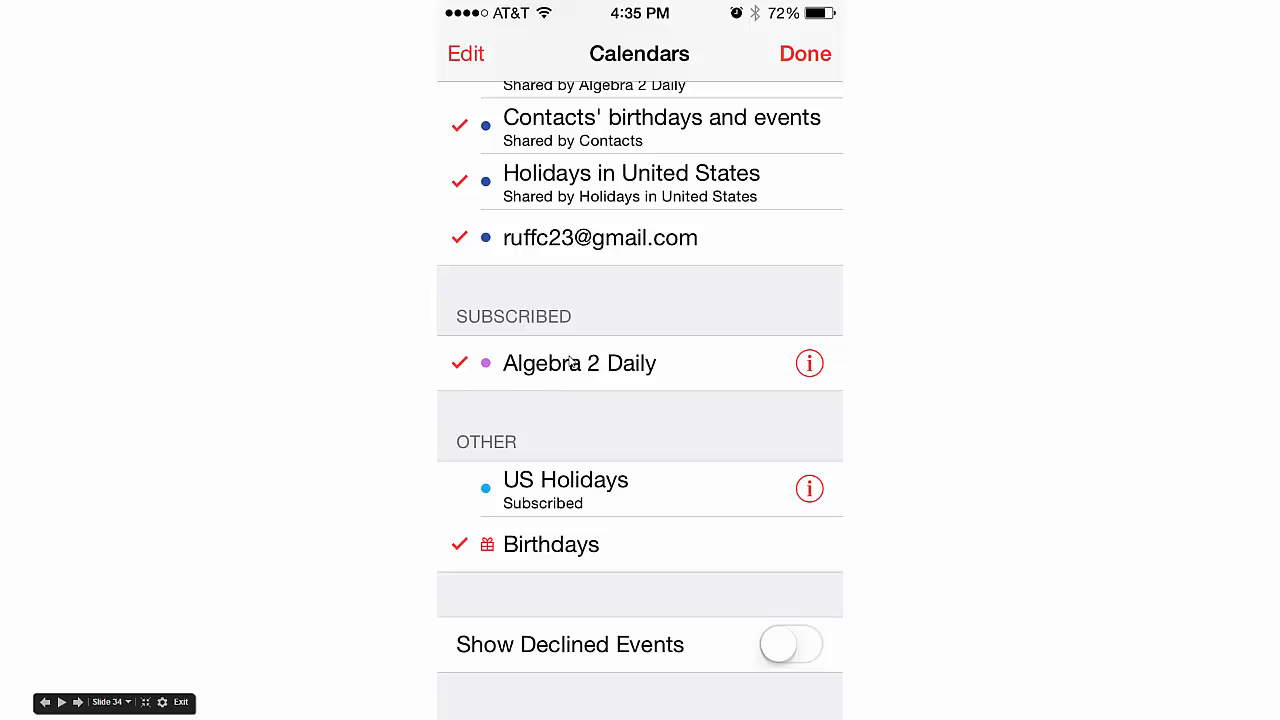
{"action": "mouse_move", "coordinate": [790, 80]}
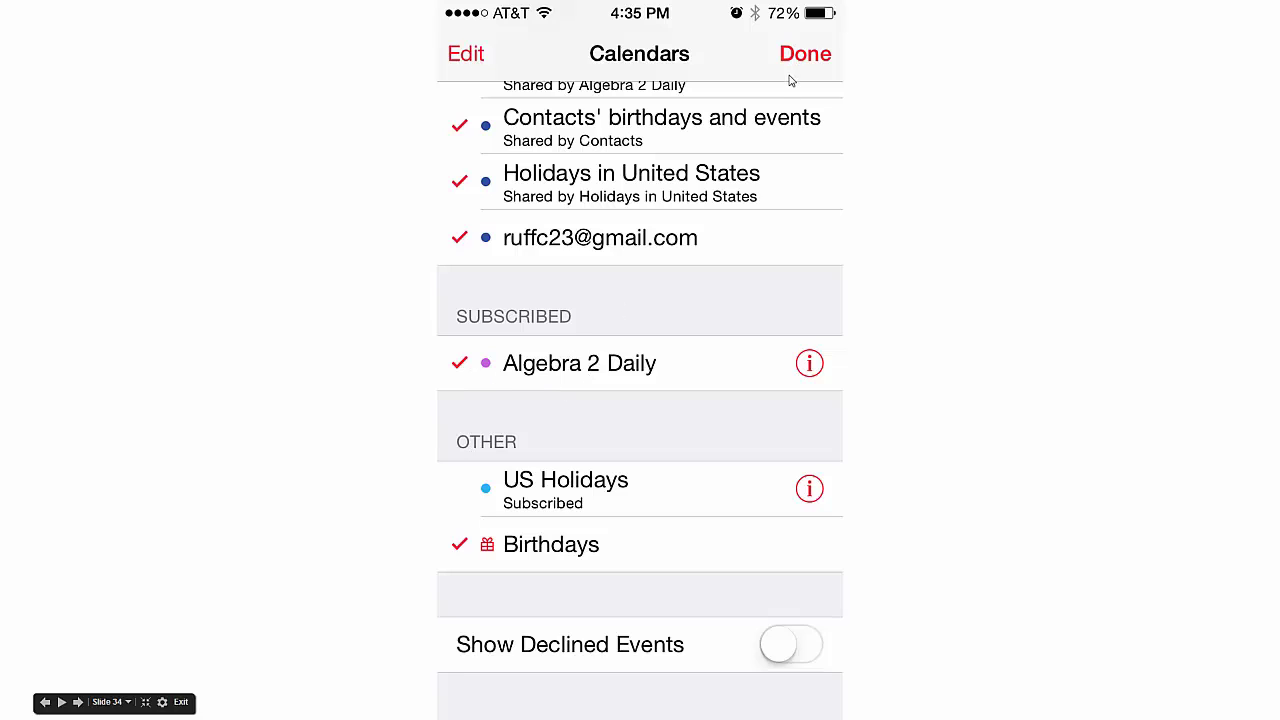
{"action": "left_click", "coordinate": [805, 53]}
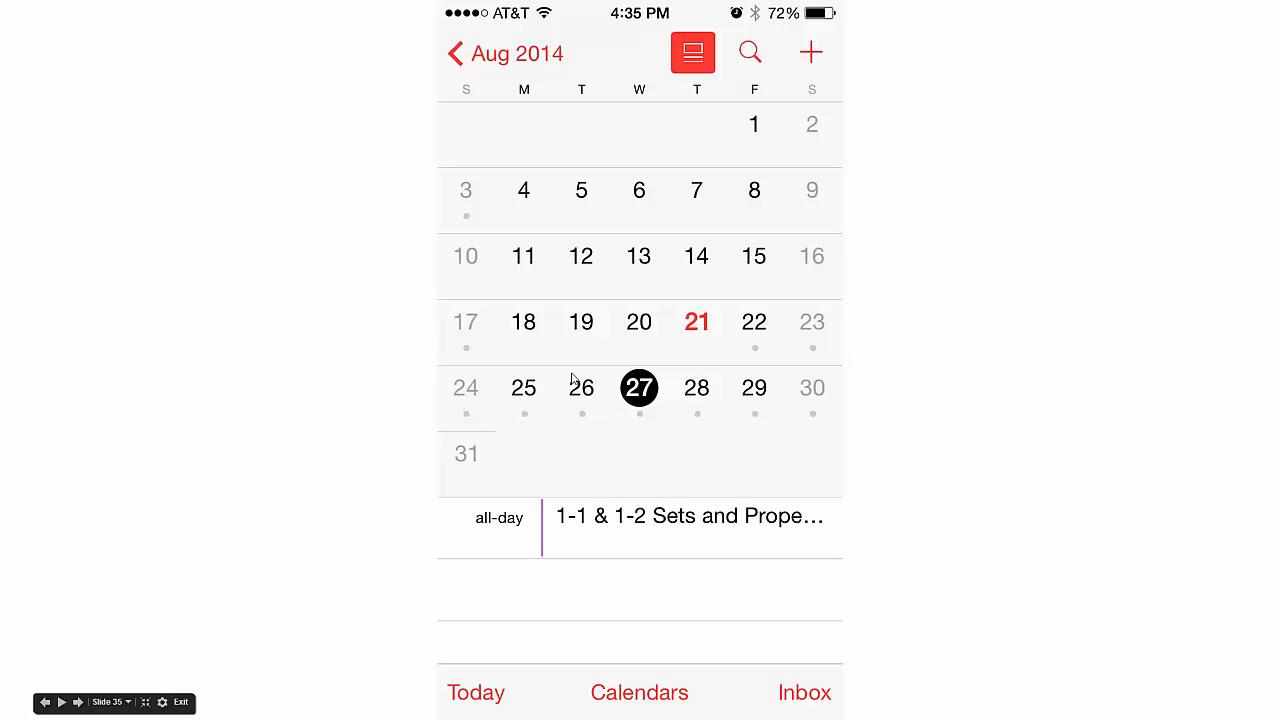
{"action": "mouse_move", "coordinate": [748, 428]}
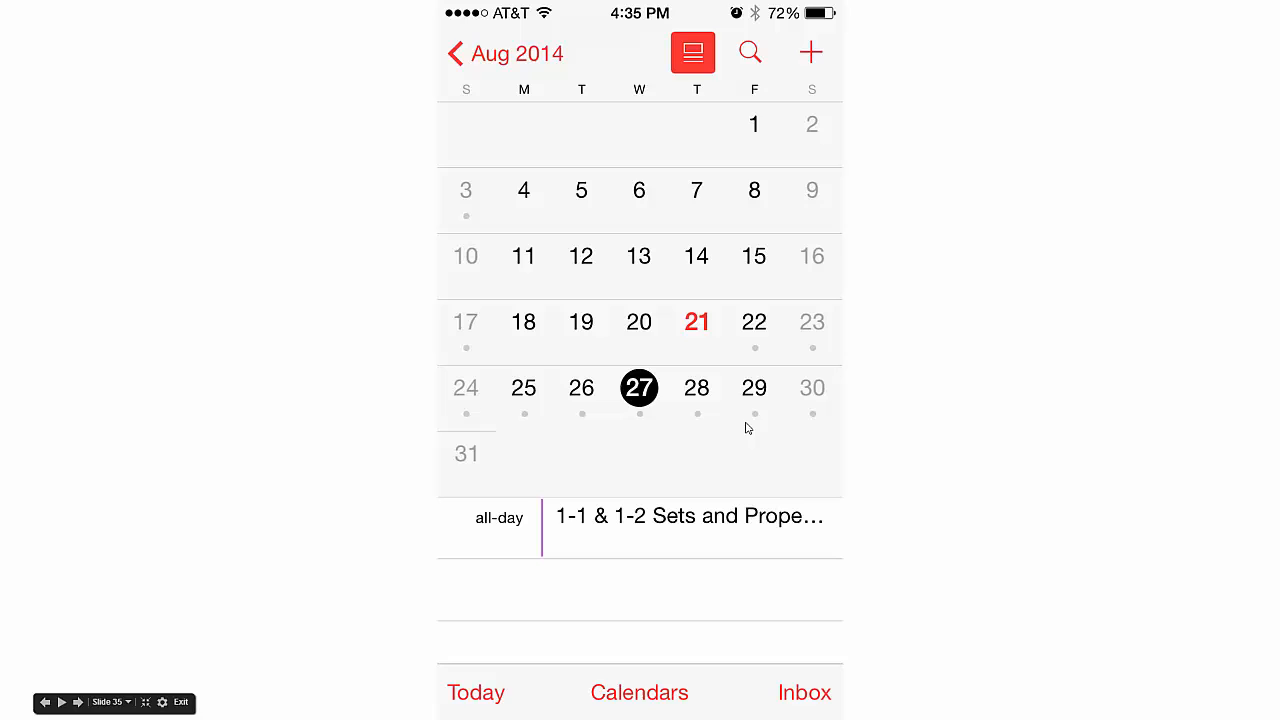
{"action": "mouse_move", "coordinate": [616, 450]}
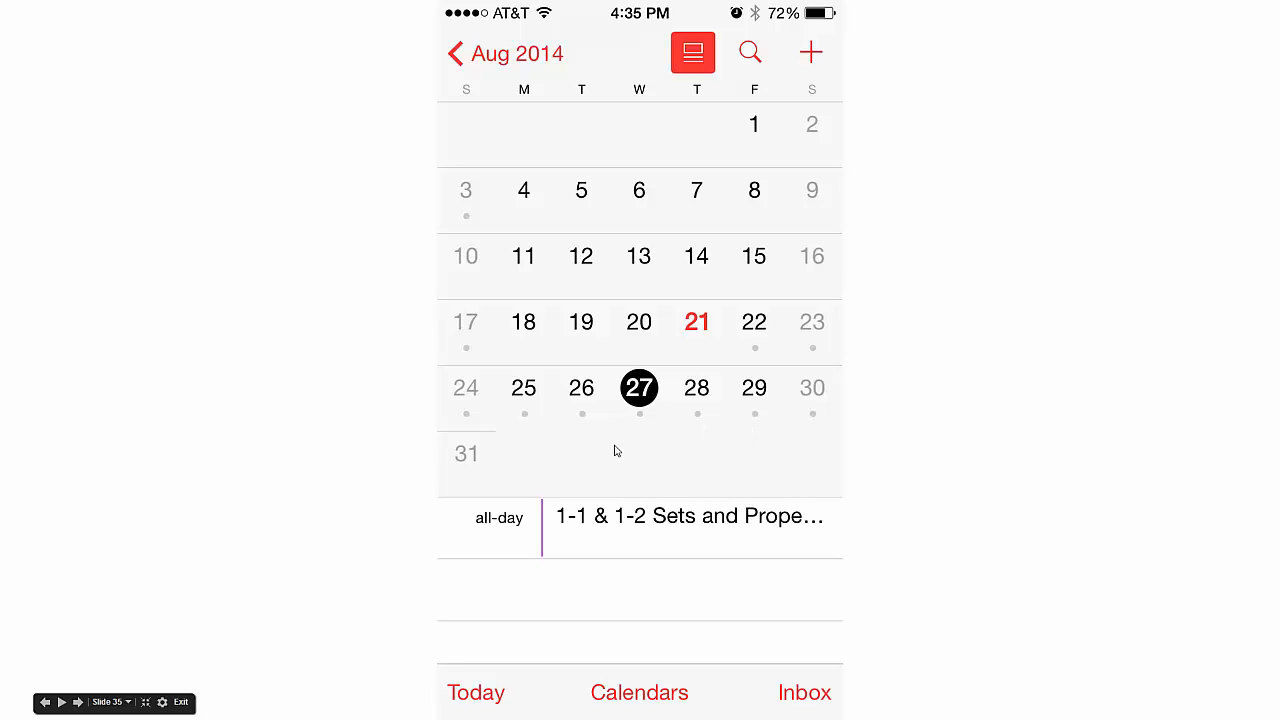
{"action": "mouse_move", "coordinate": [679, 542]}
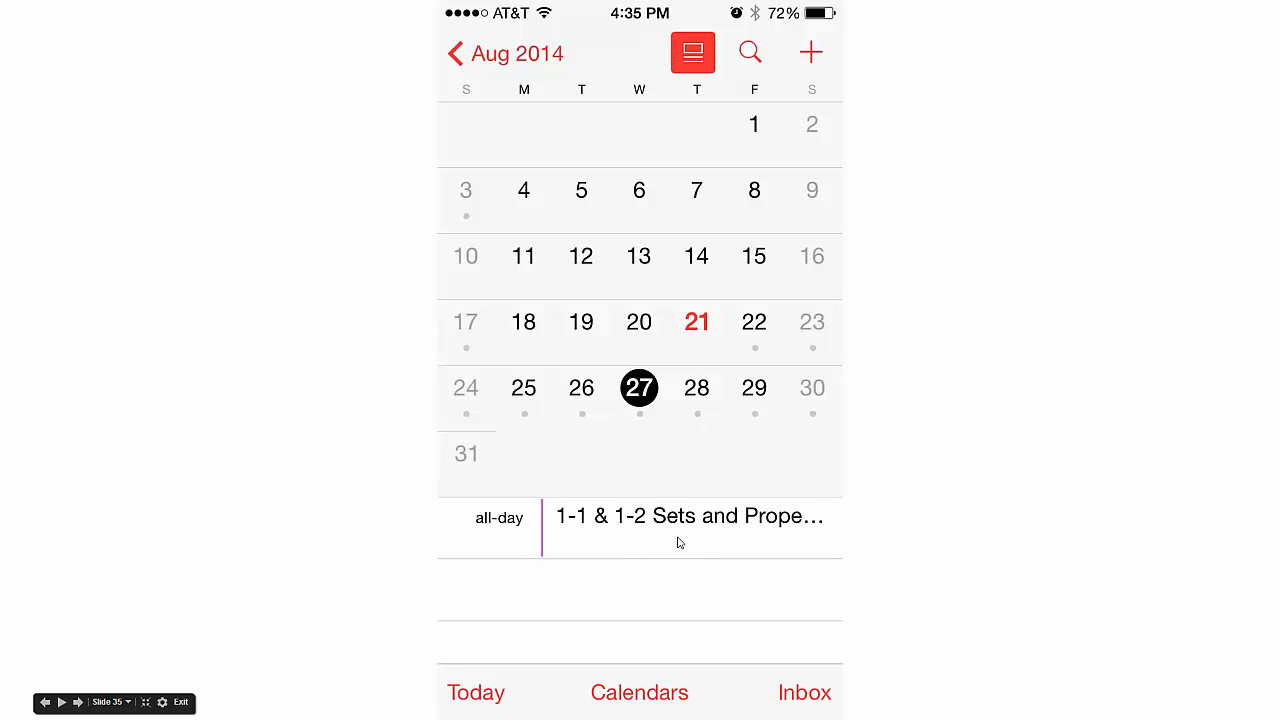
{"action": "left_click", "coordinate": [688, 516]}
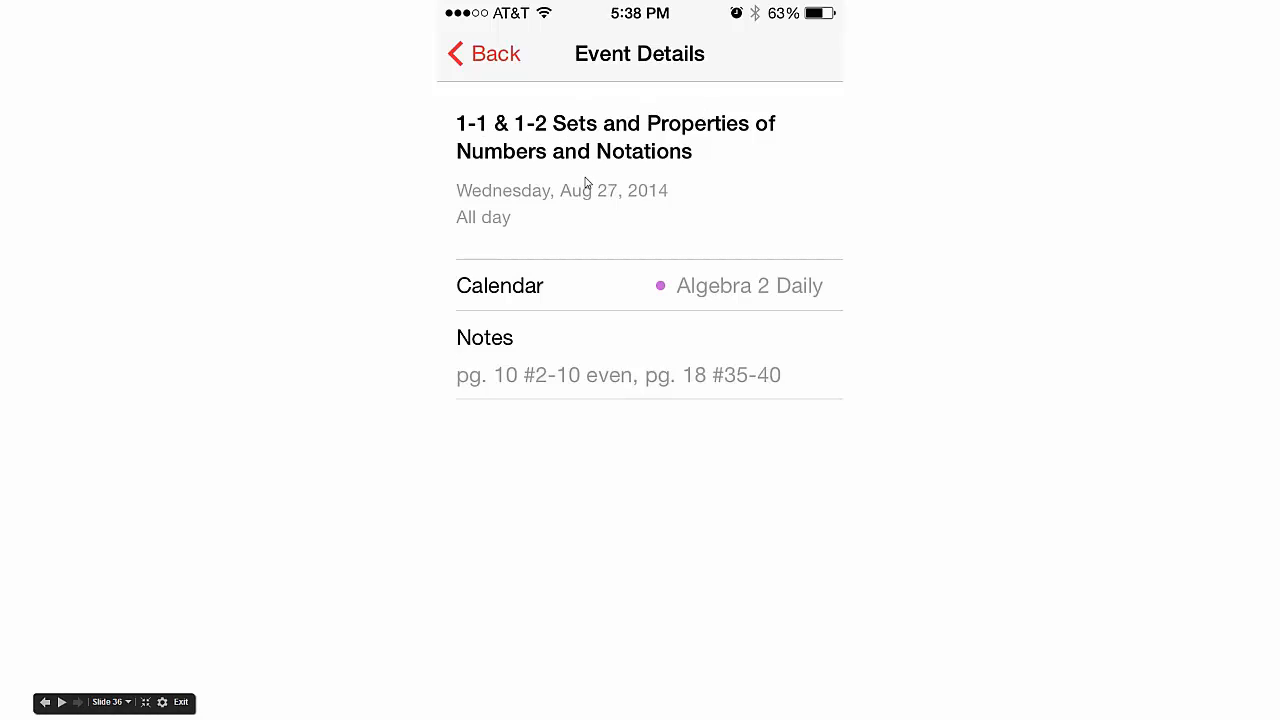
{"action": "mouse_move", "coordinate": [668, 416]}
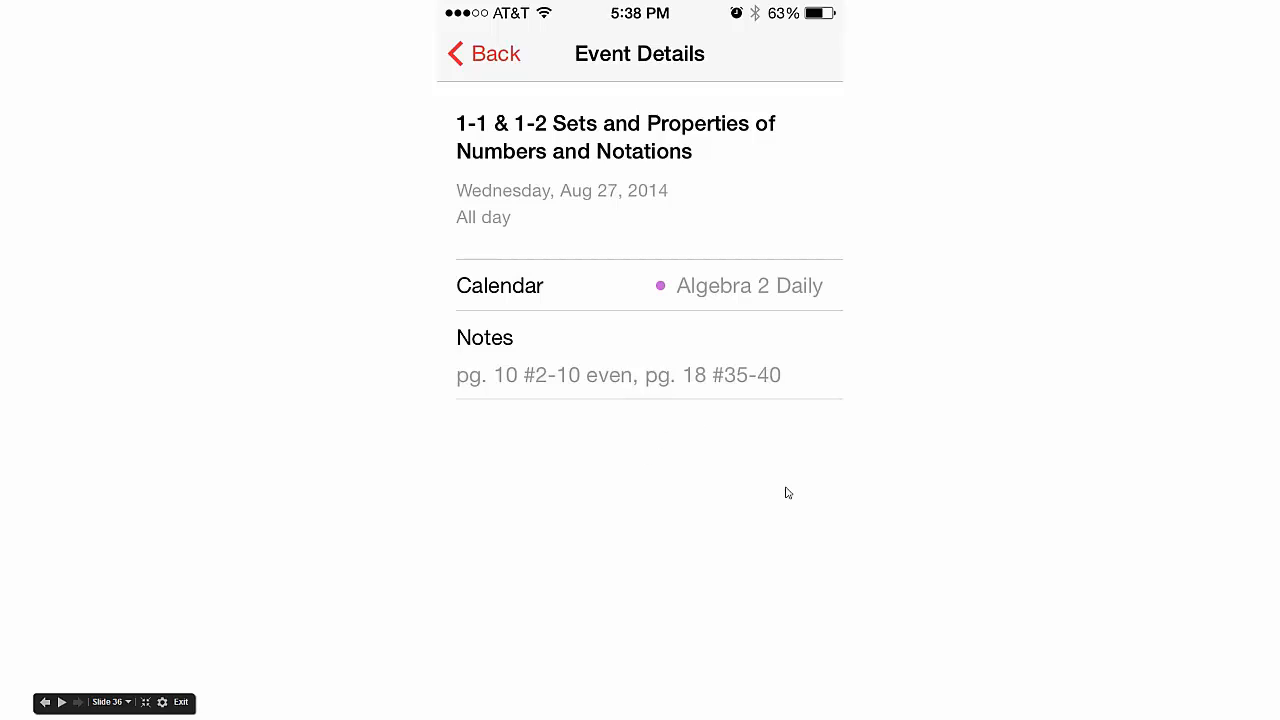
{"action": "mouse_move", "coordinate": [801, 504]}
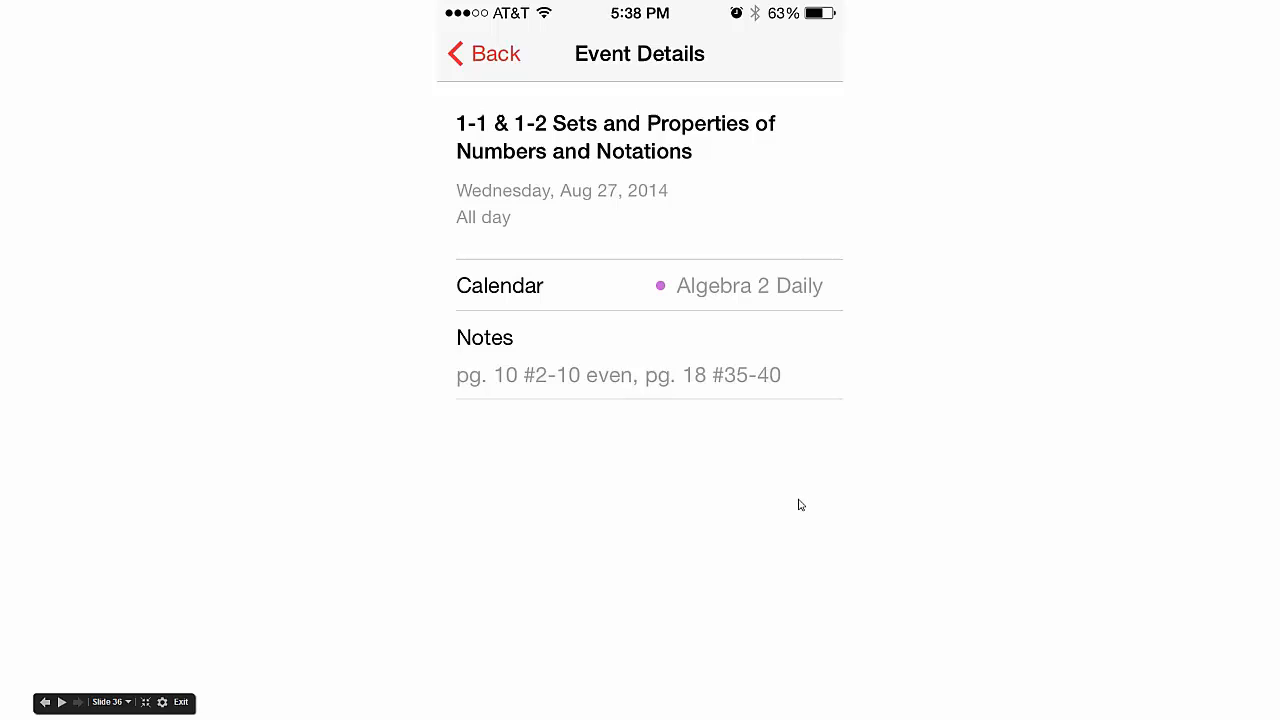